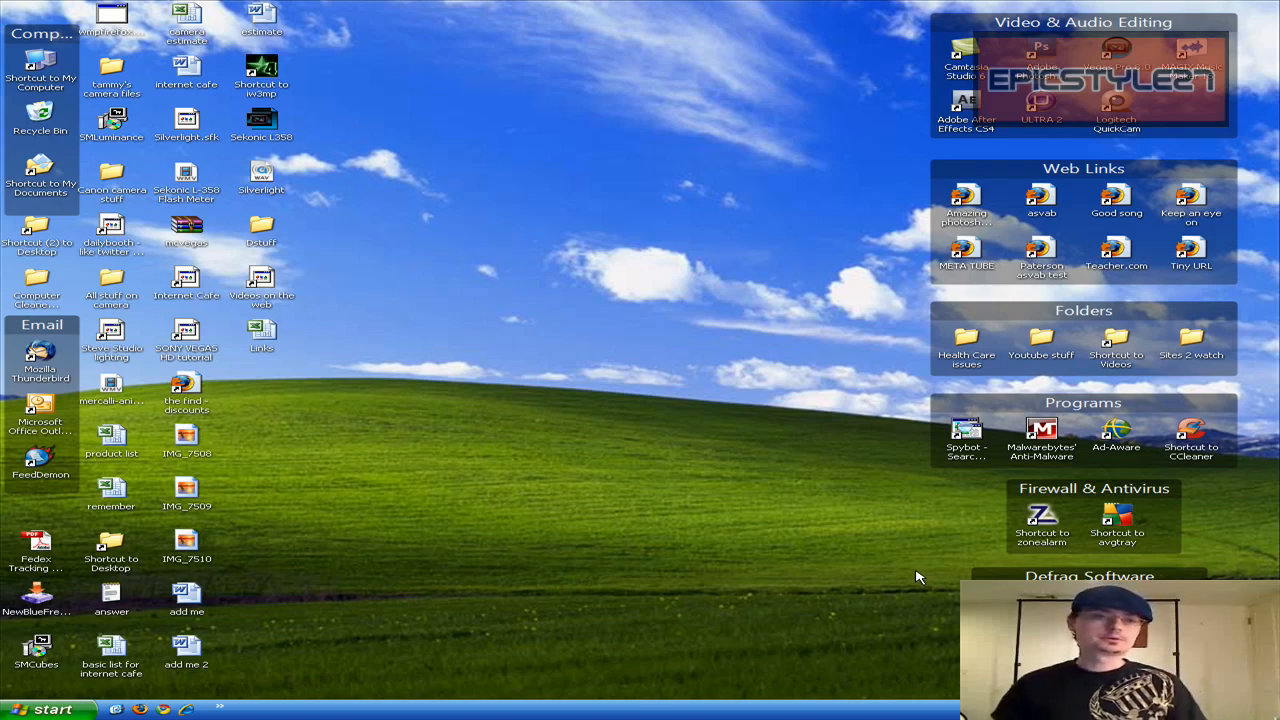
mouse_move(634, 510)
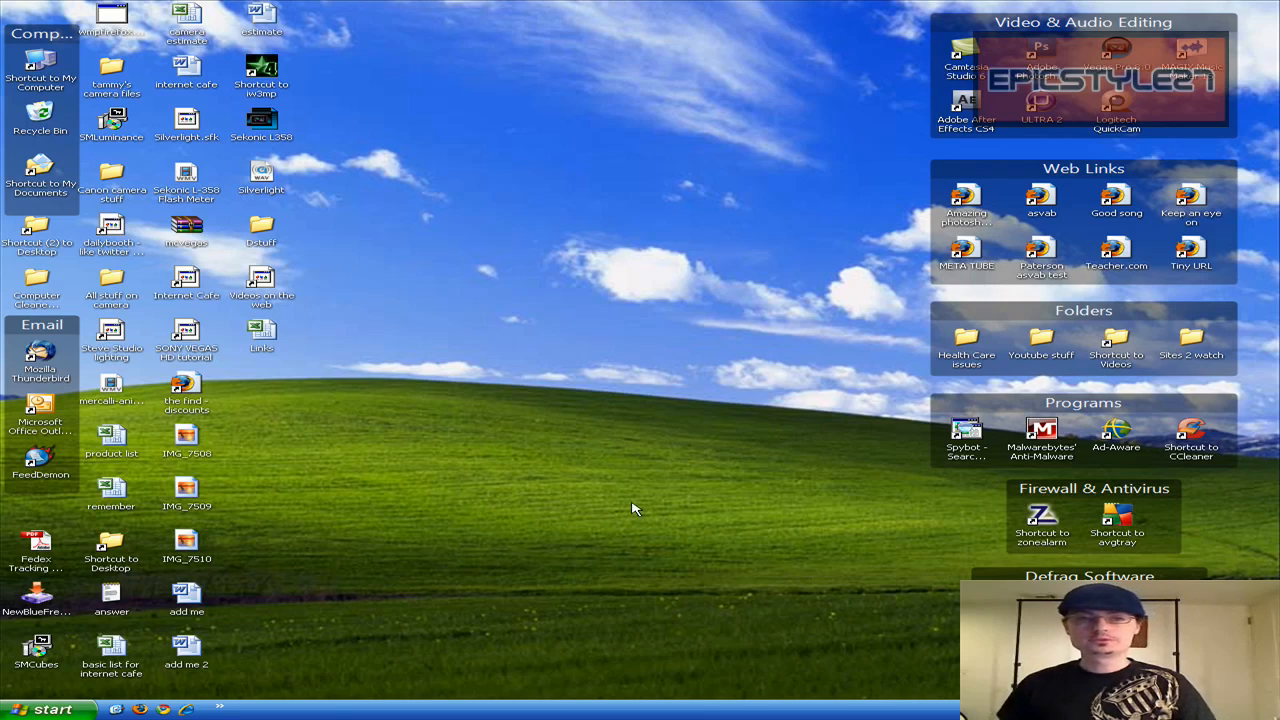
mouse_move(268, 216)
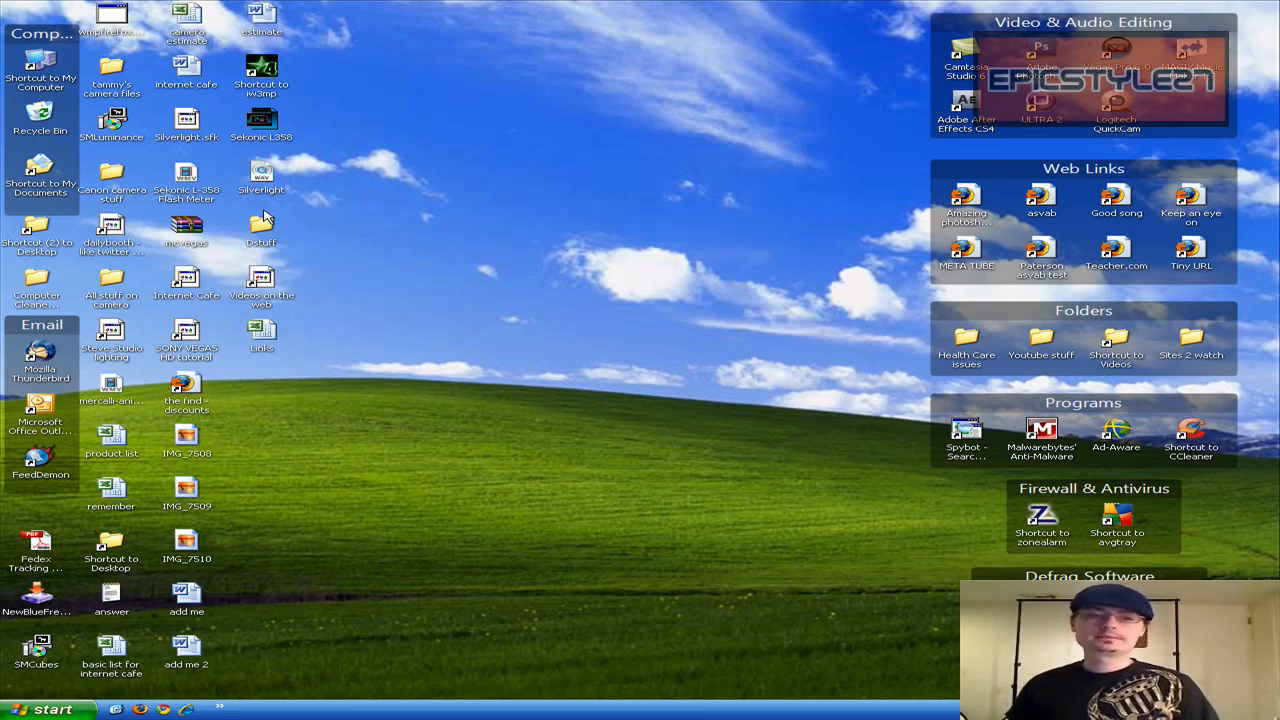
mouse_move(312, 276)
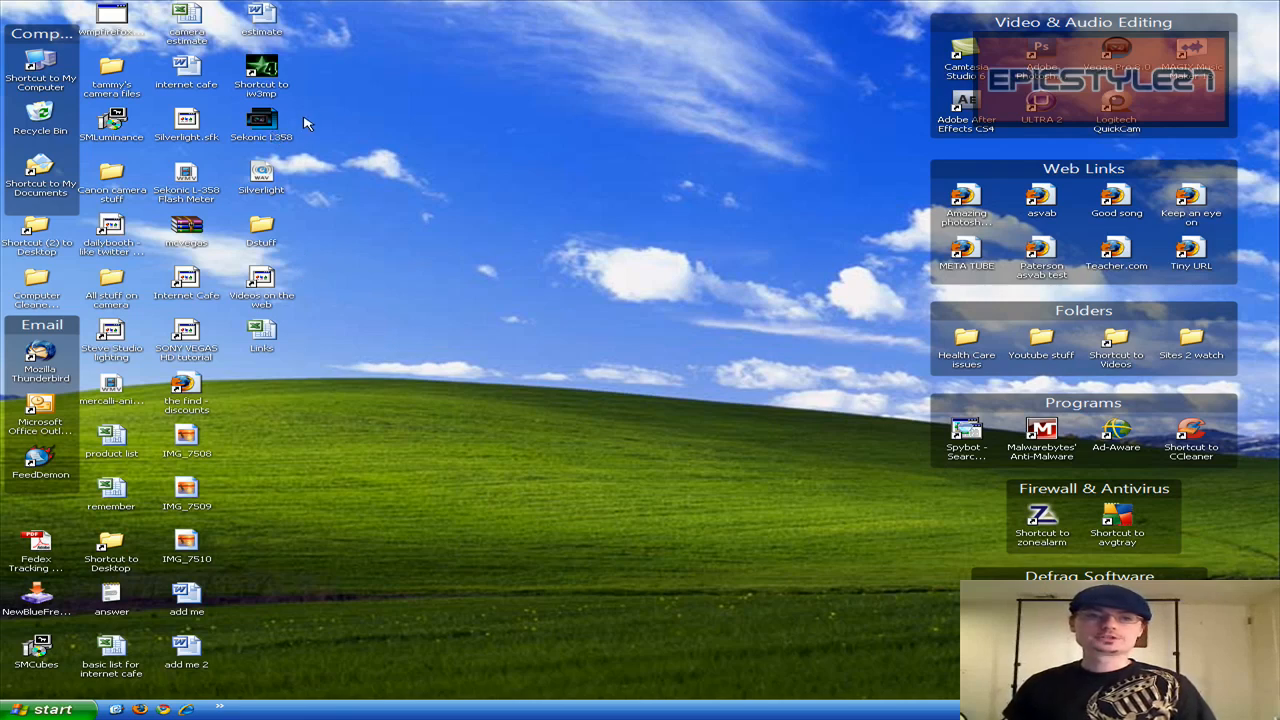
mouse_move(40, 420)
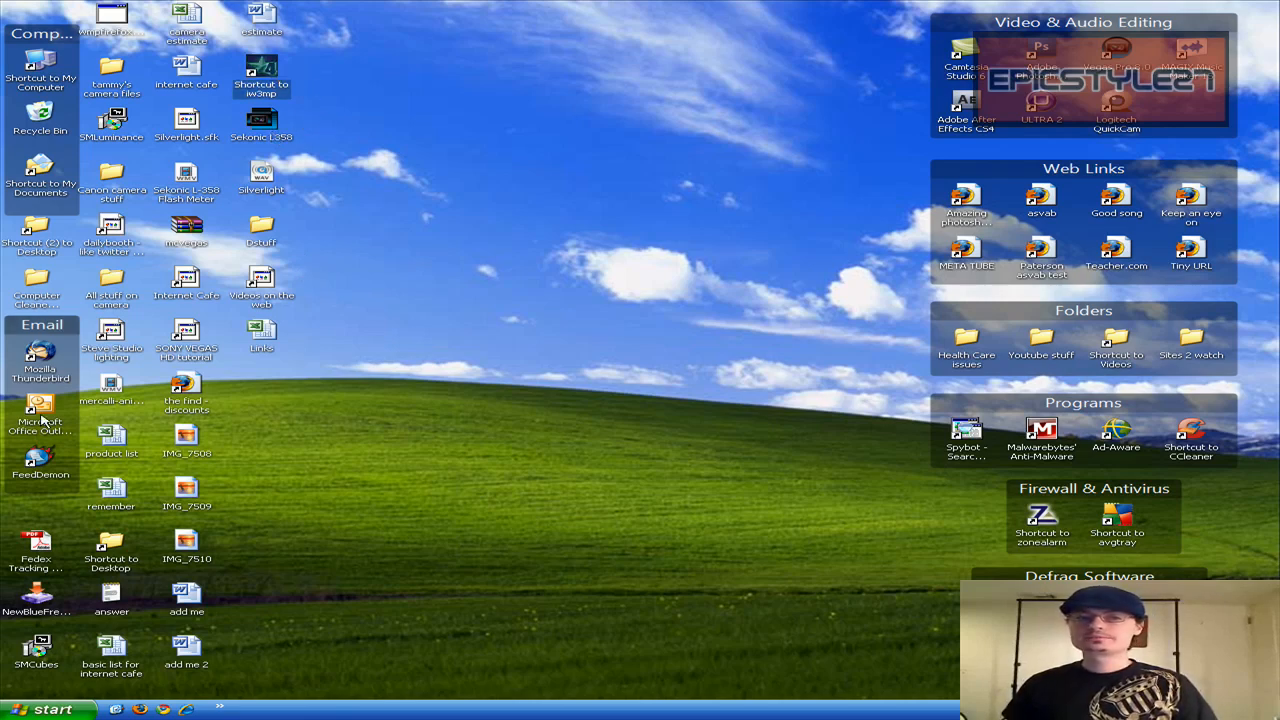
mouse_move(40, 418)
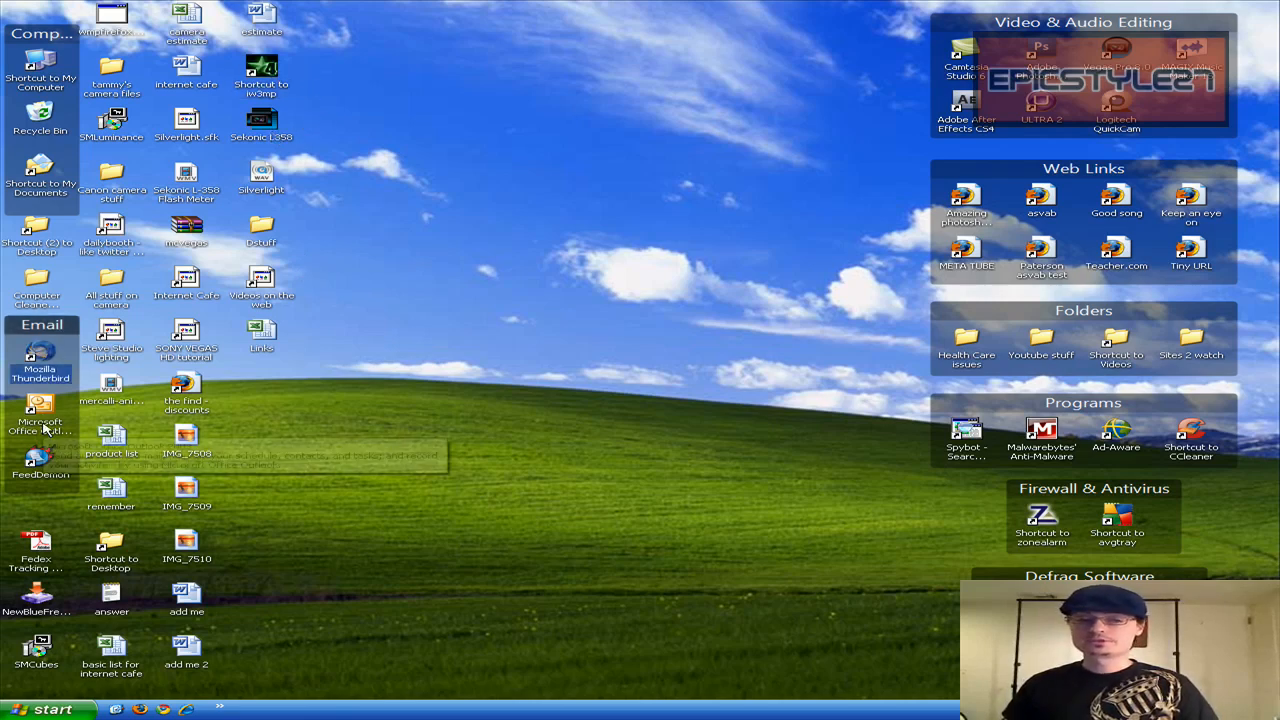
mouse_move(92, 414)
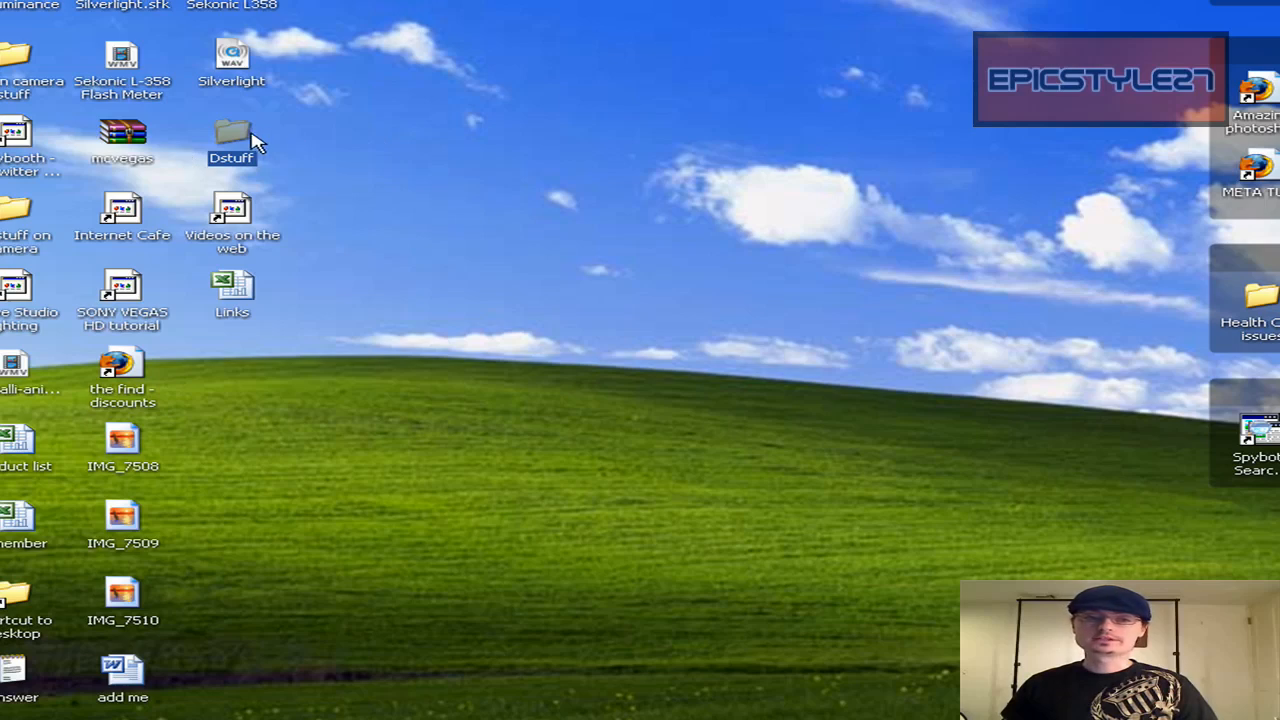
- Check the Dstuff folder's properties to see its size, then dismiss the details unchanged
right_click(232, 136)
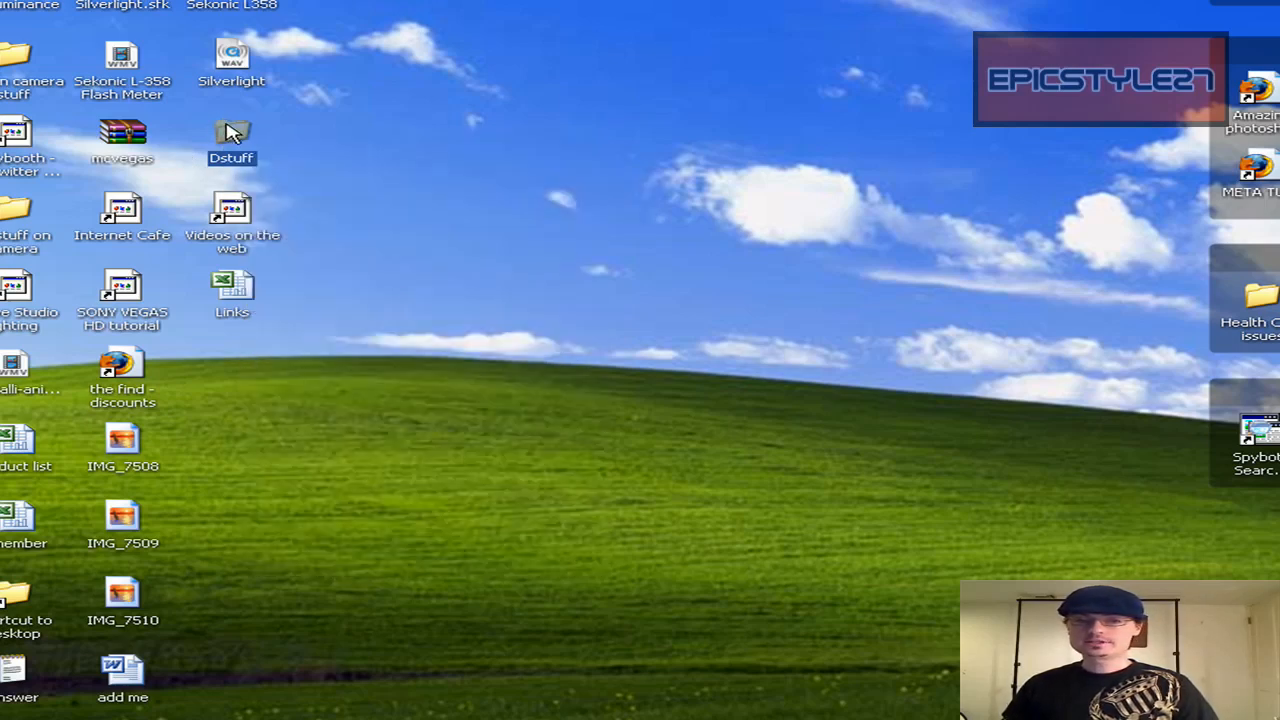
right_click(232, 132)
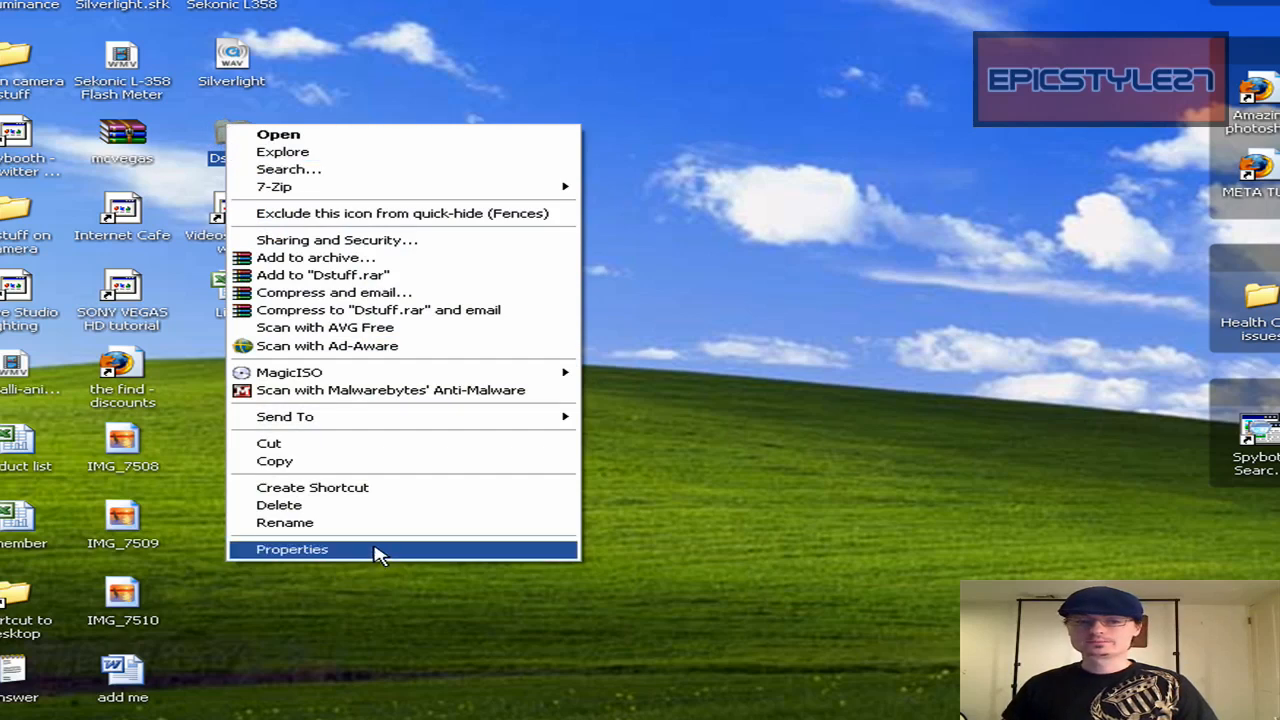
left_click(292, 548)
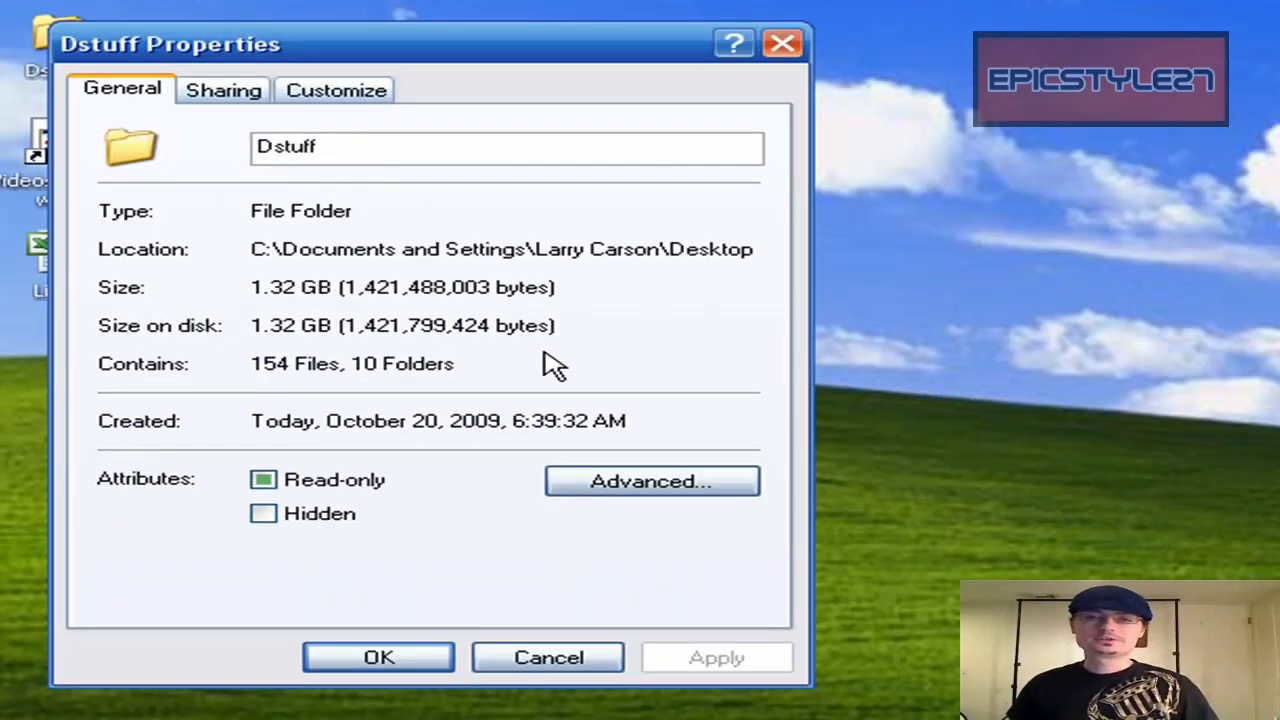
mouse_move(580, 684)
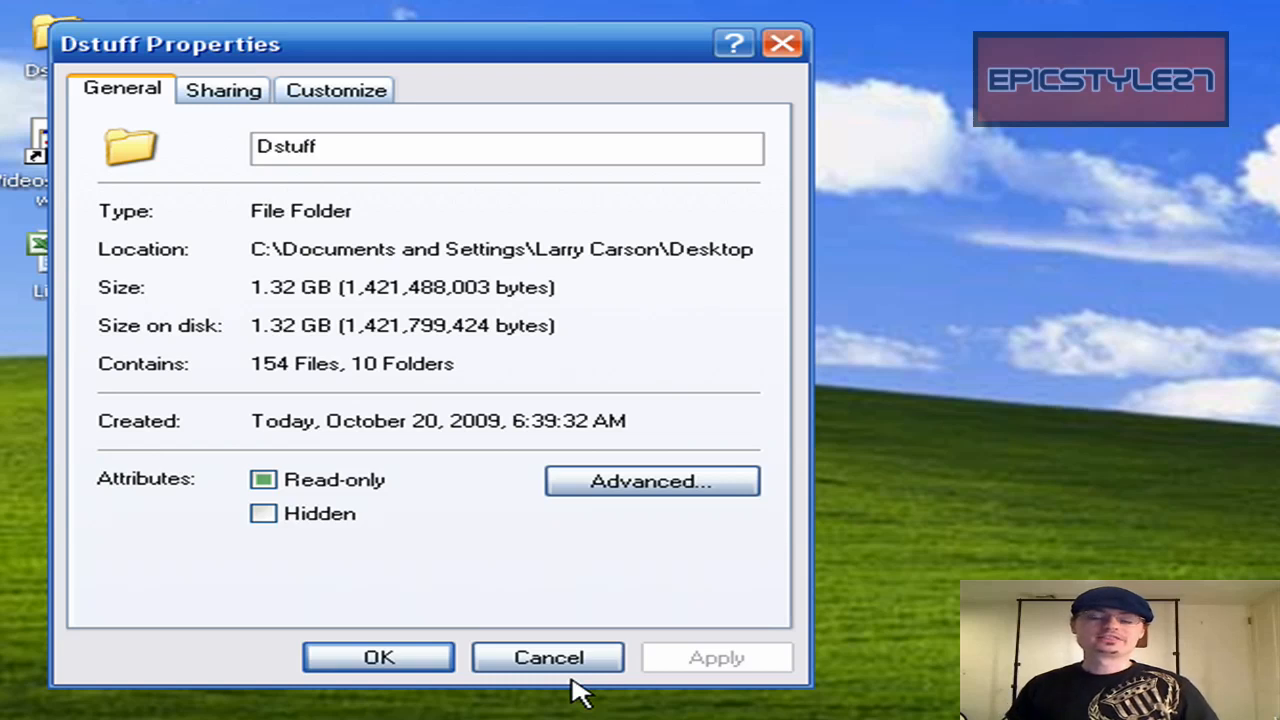
mouse_move(540, 624)
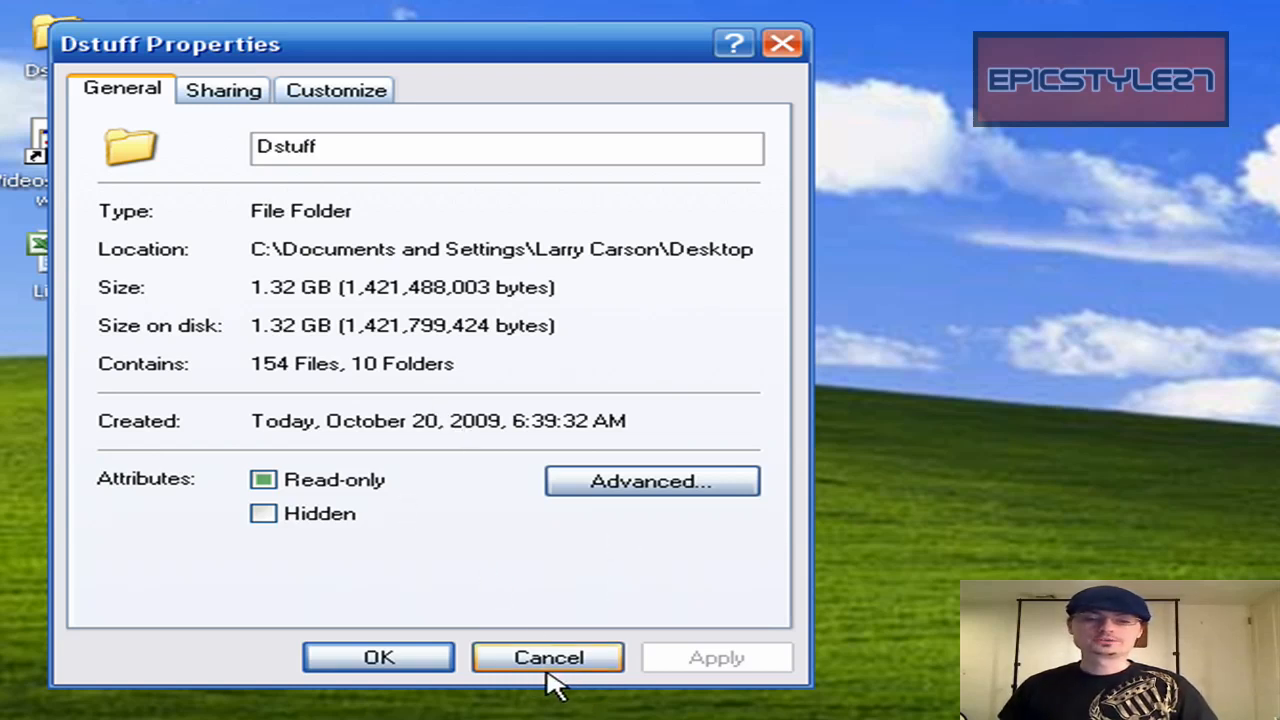
left_click(546, 656)
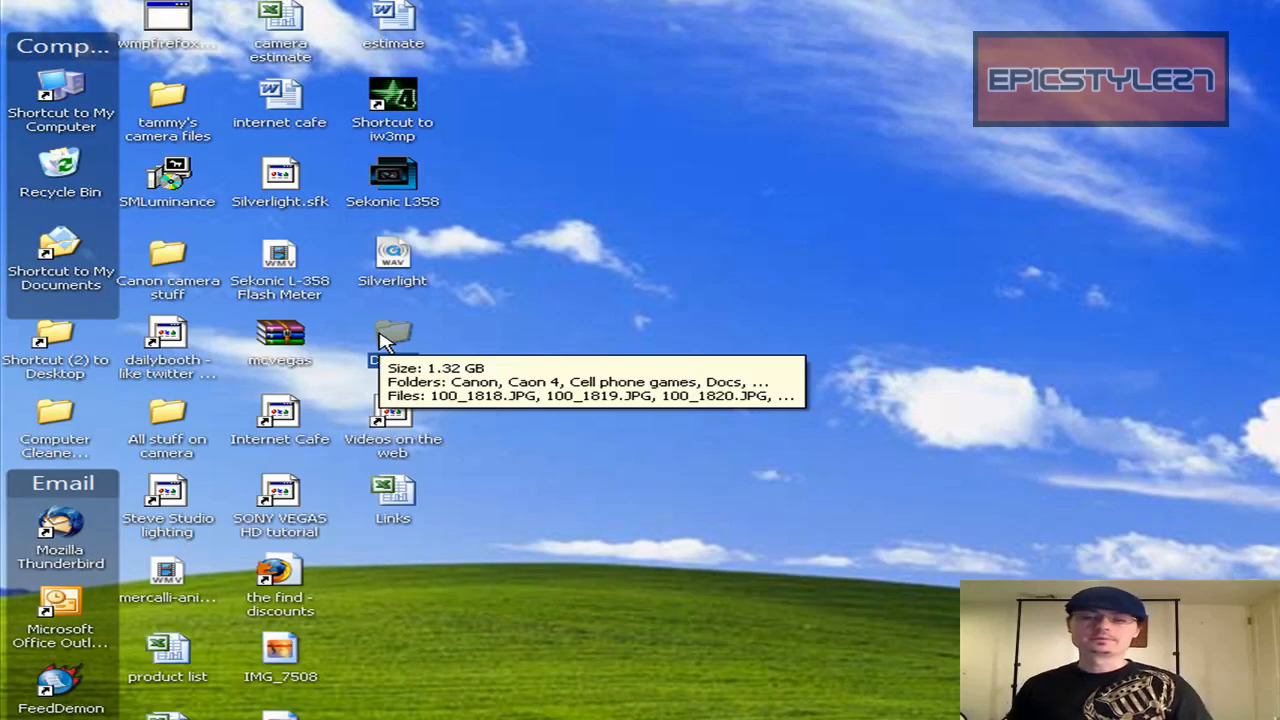
mouse_move(50, 270)
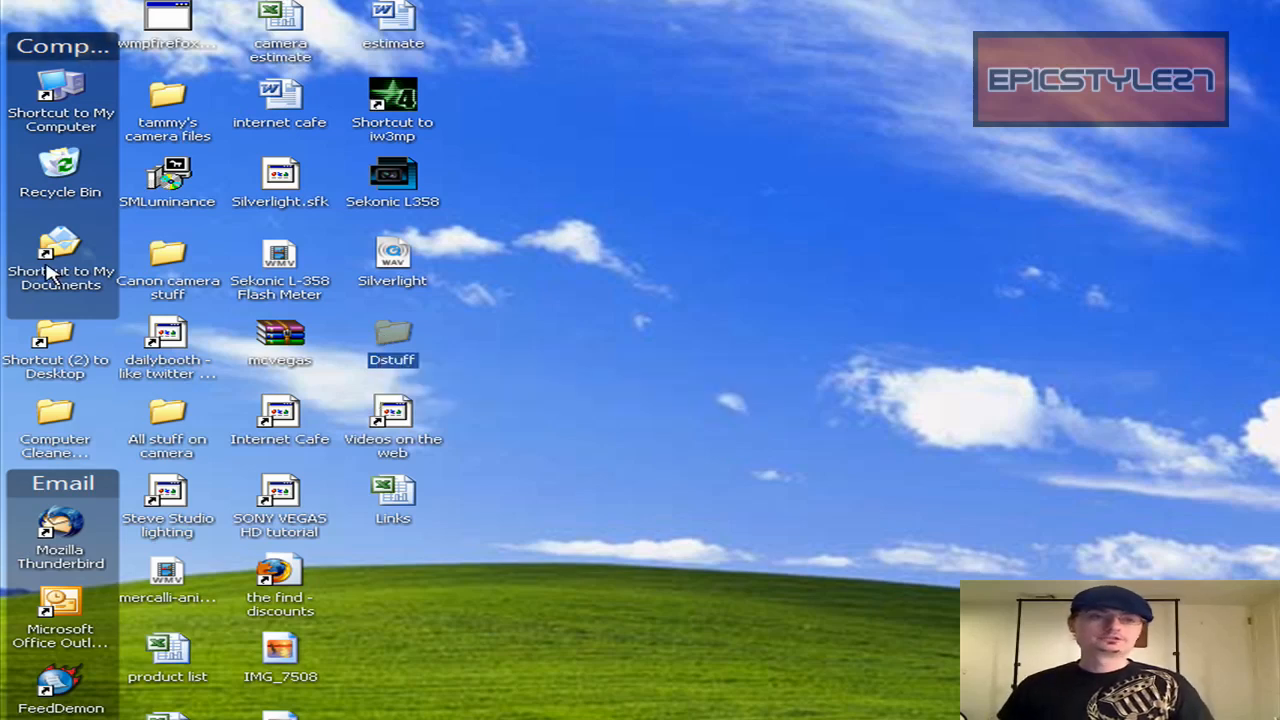
- Open My Documents in its own Explorer window and scroll to the bottom of its folder list
double_click(60, 250)
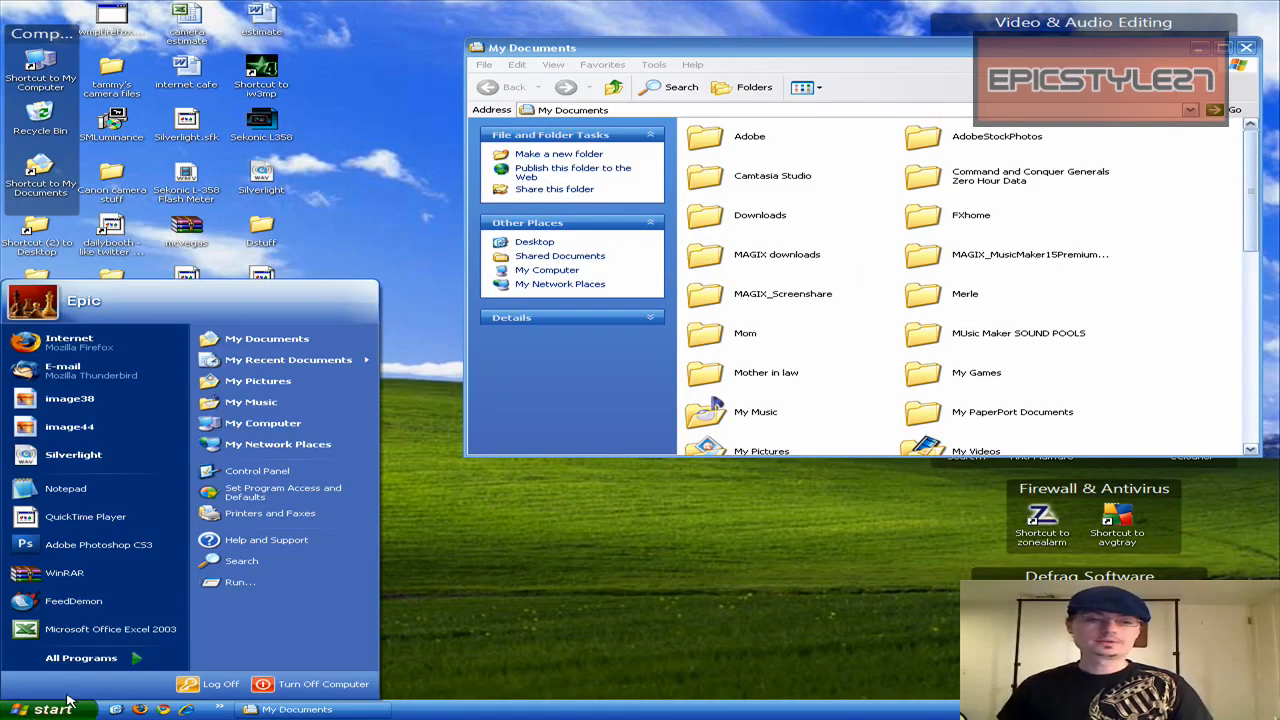
mouse_move(268, 338)
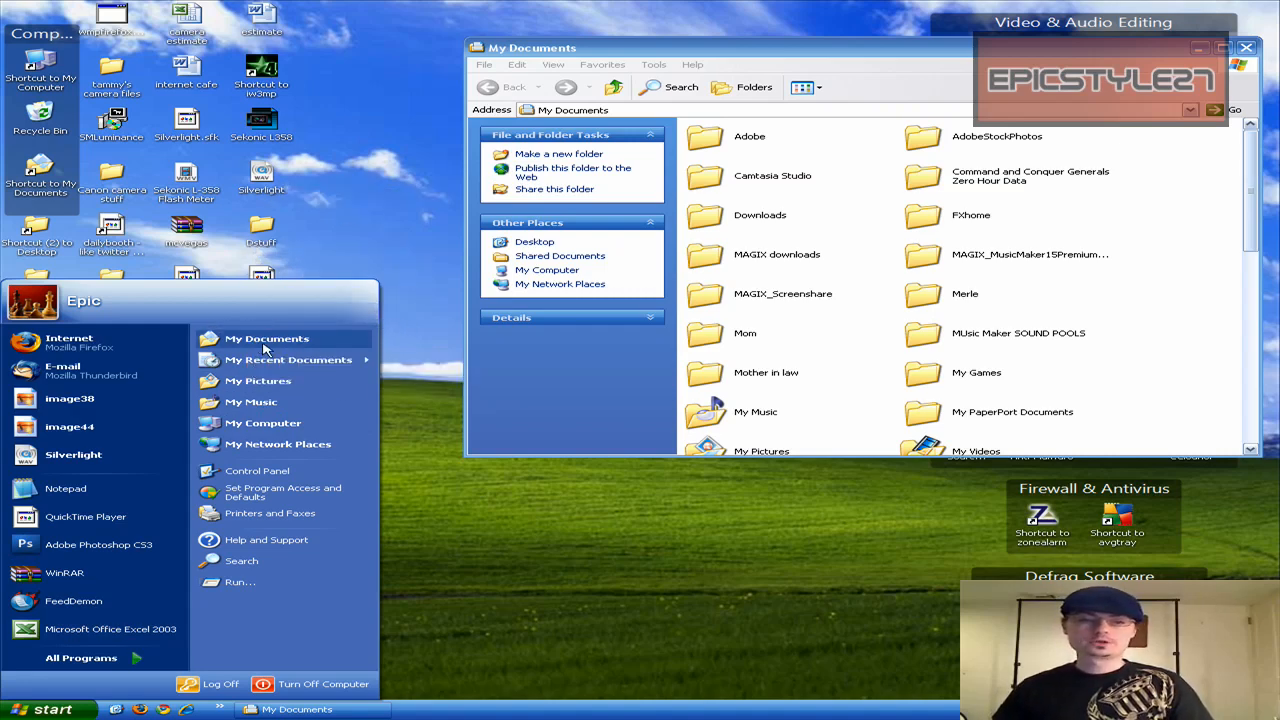
right_click(268, 338)
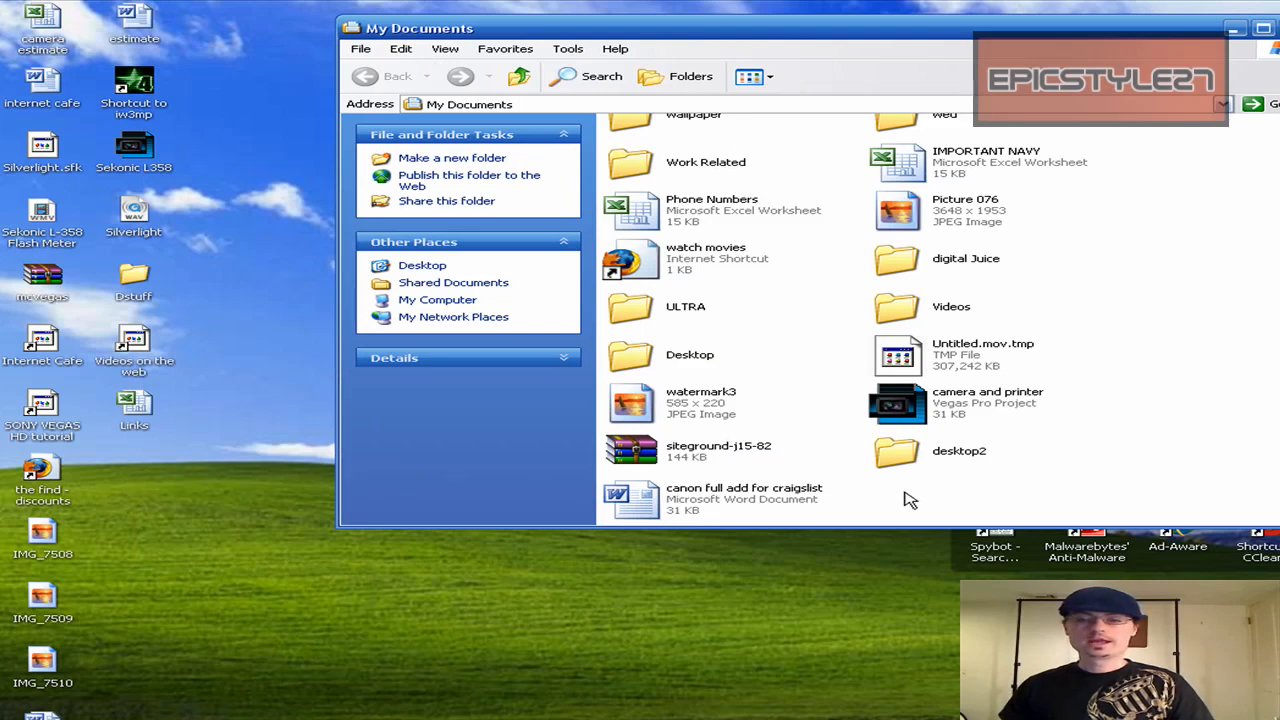
- Try creating a folder named Desktop, dismiss the name-exists error, and send the existing Desktop folder to the desktop as a shortcut
right_click(912, 500)
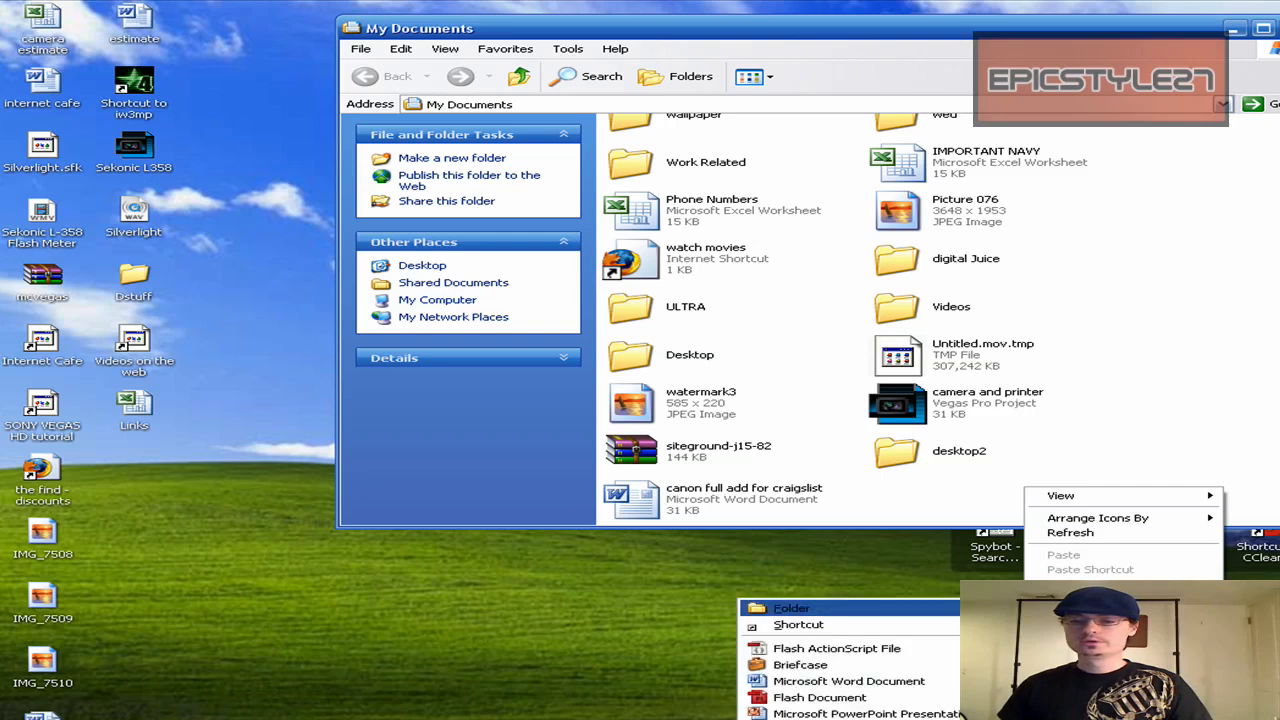
left_click(792, 608)
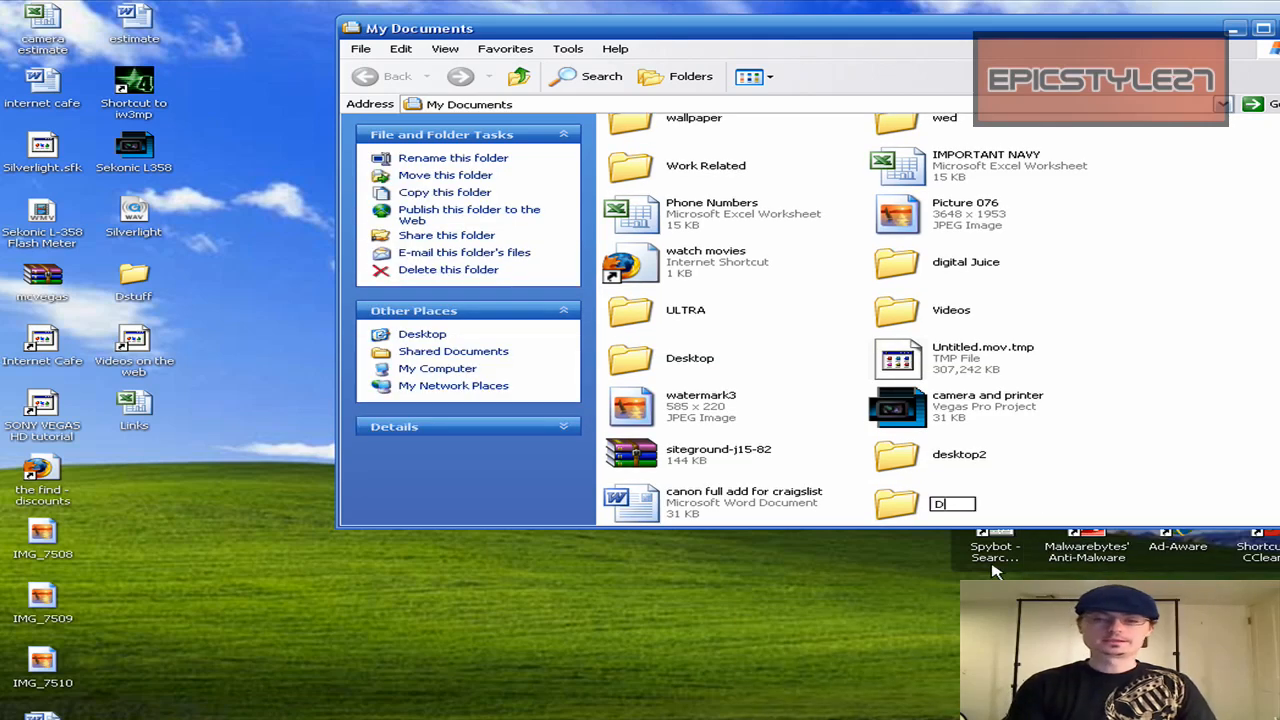
type("esktop")
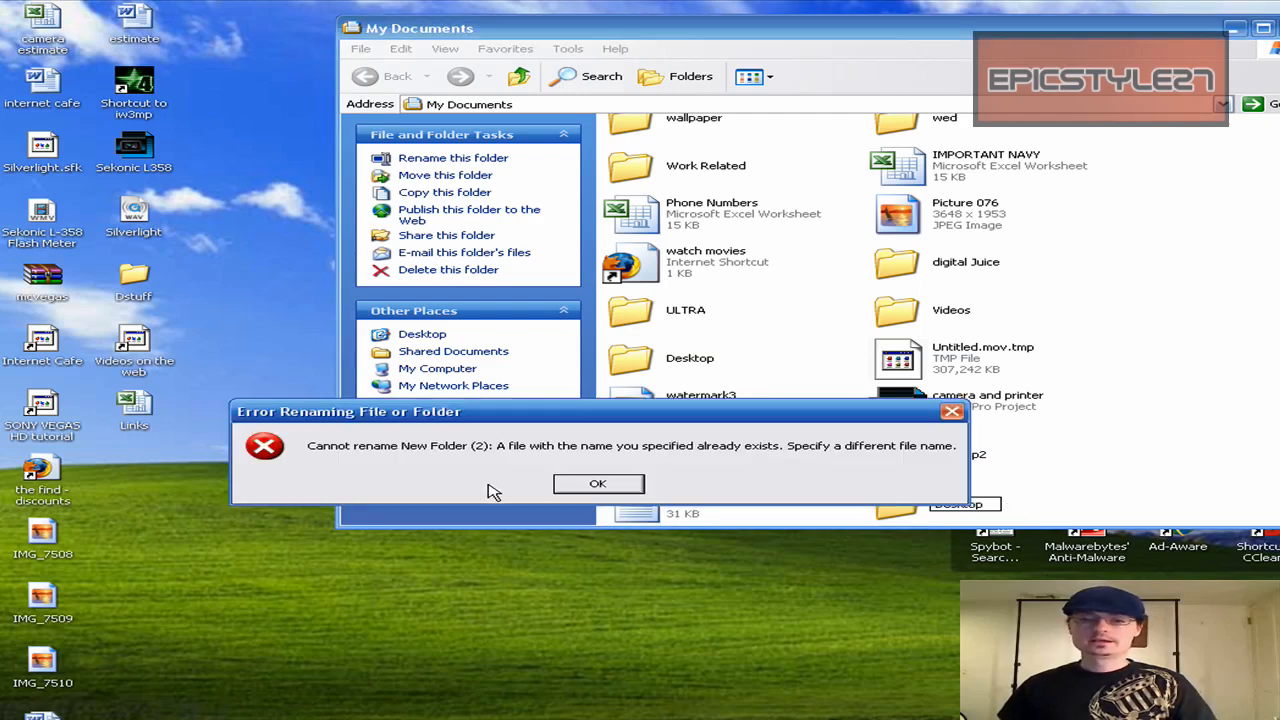
left_click(598, 482)
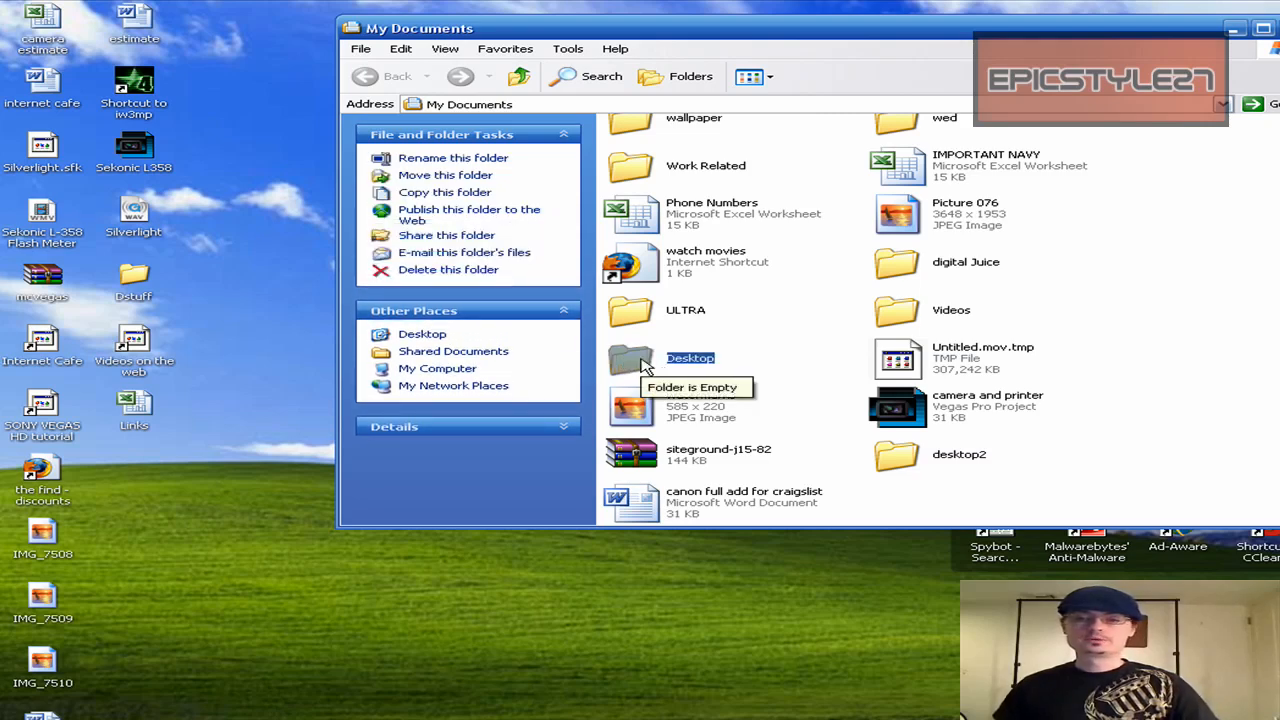
right_click(632, 358)
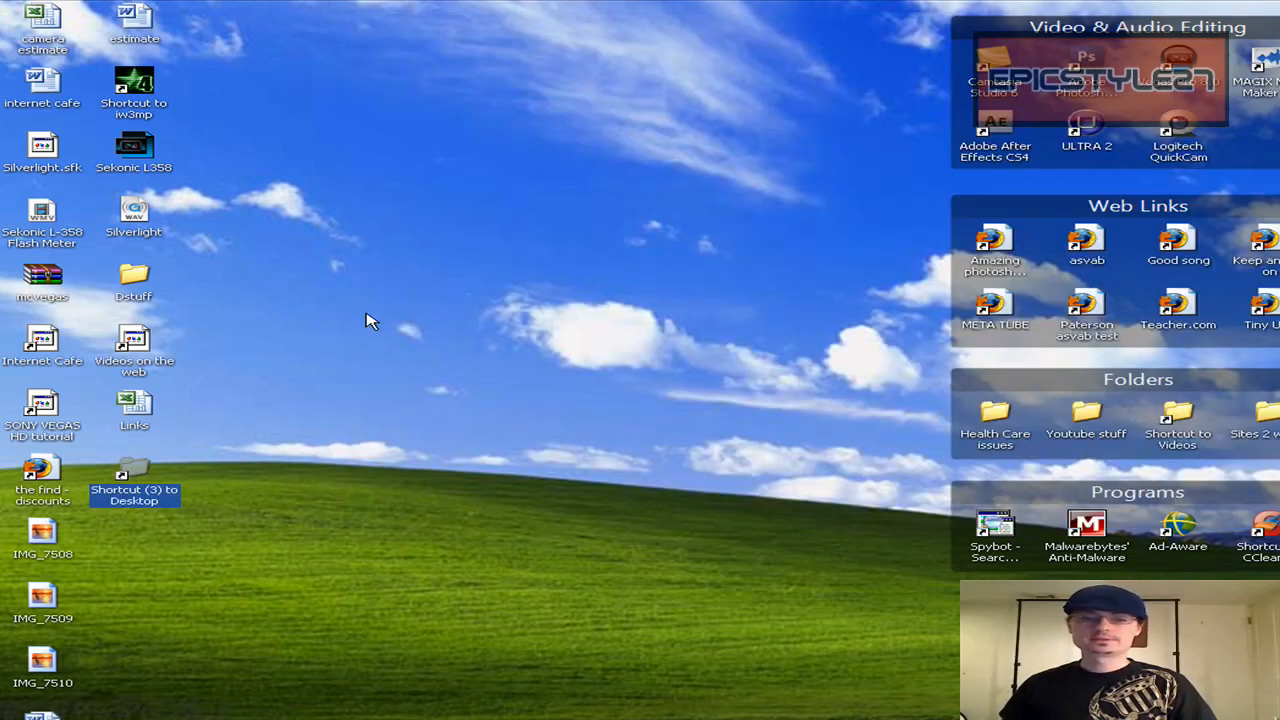
mouse_move(196, 446)
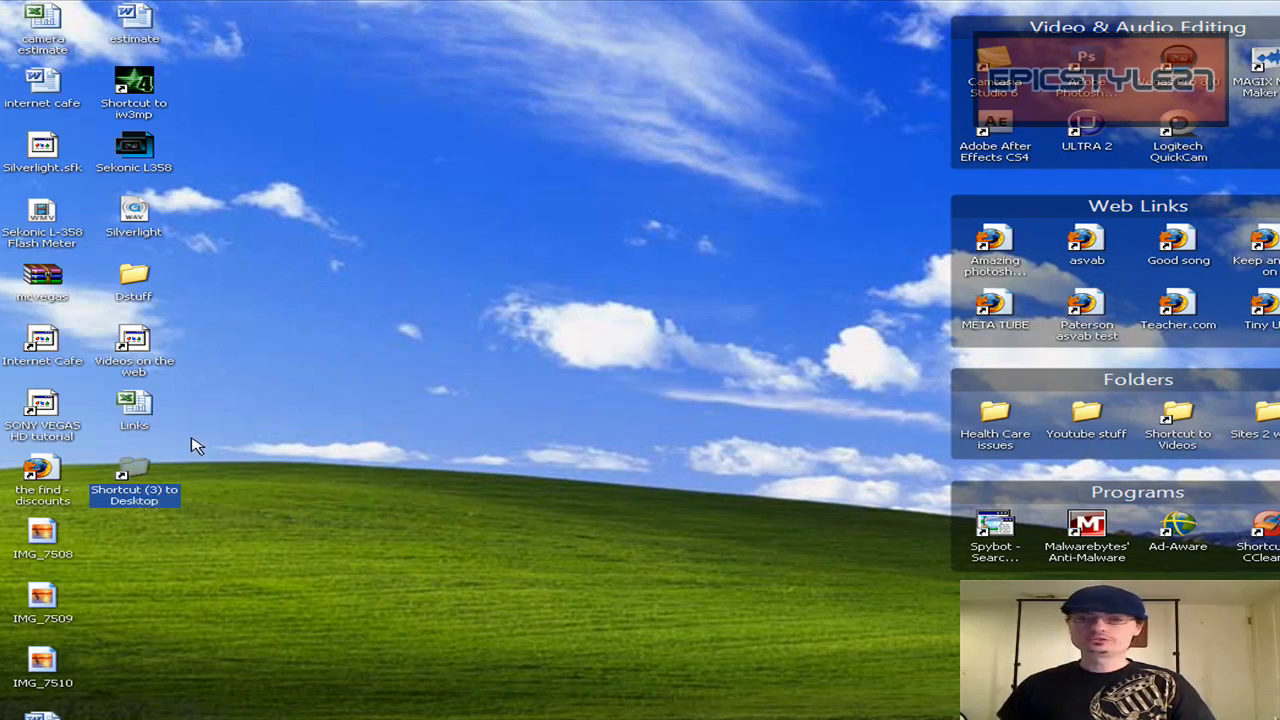
- Open the Desktop folder from its shortcut and move Dstuff, the camera folders and IMG photos into it
double_click(132, 470)
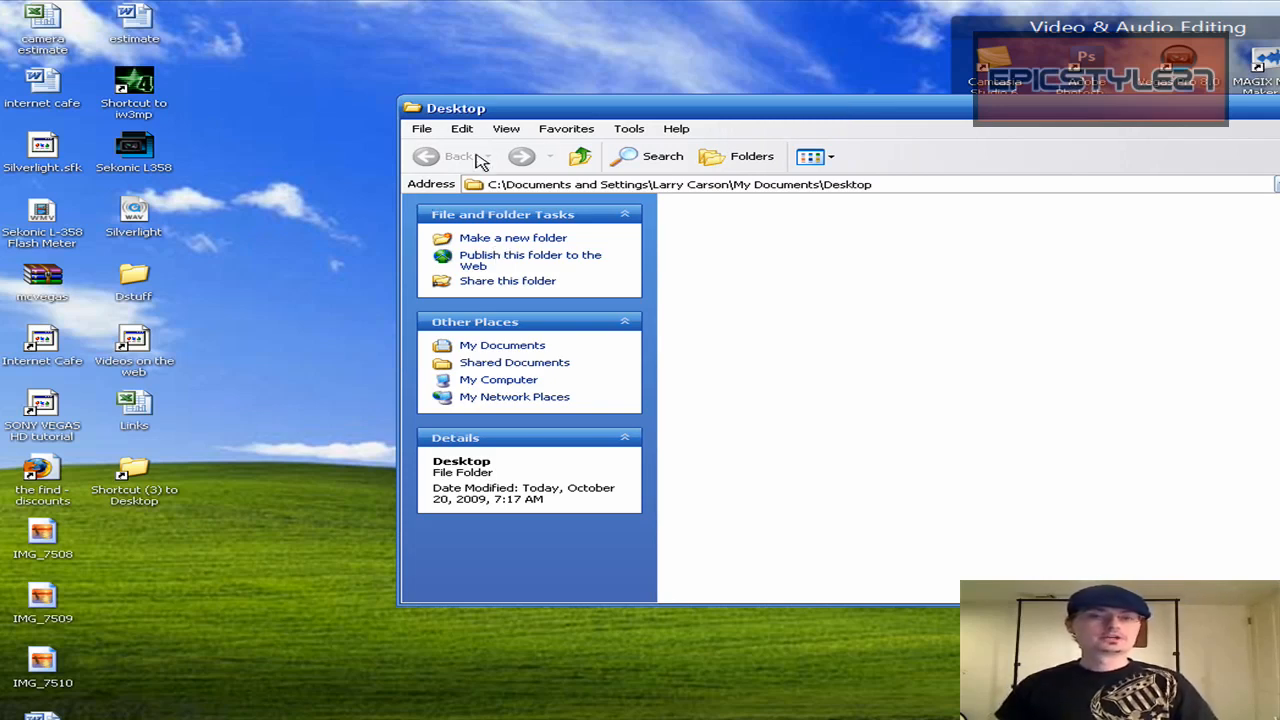
left_click_drag(456, 108, 364, 42)
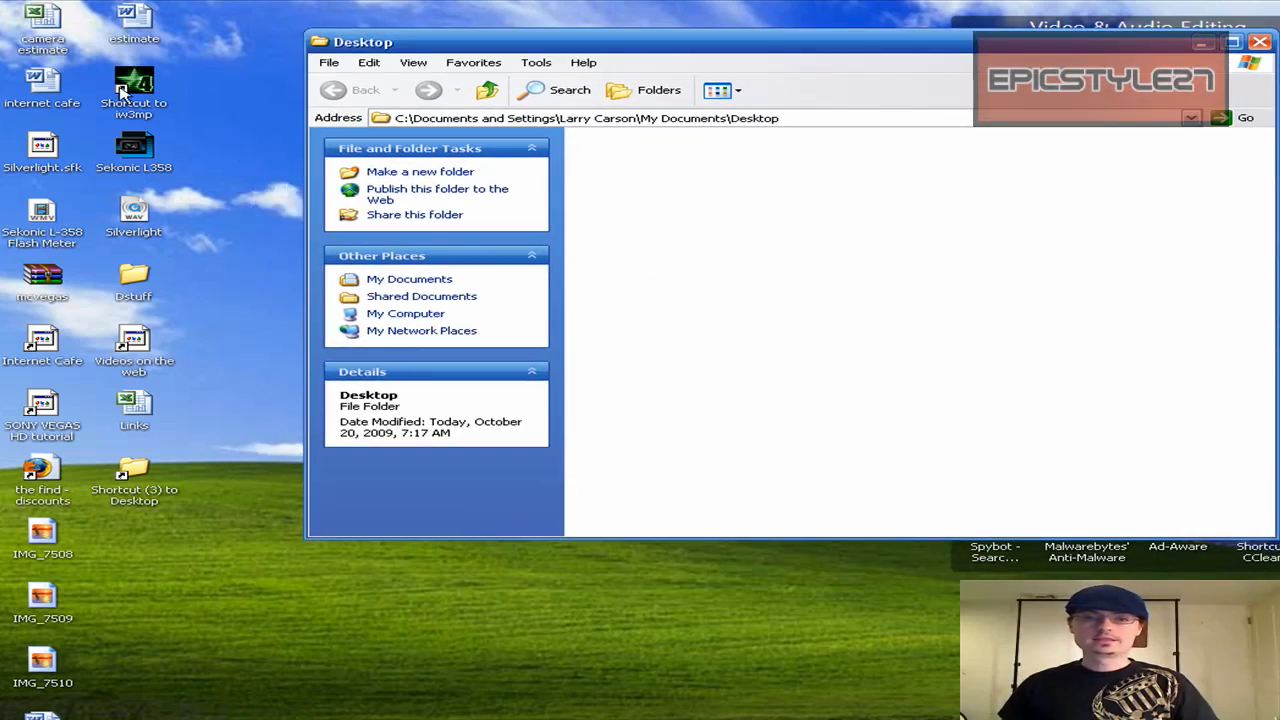
mouse_move(132, 328)
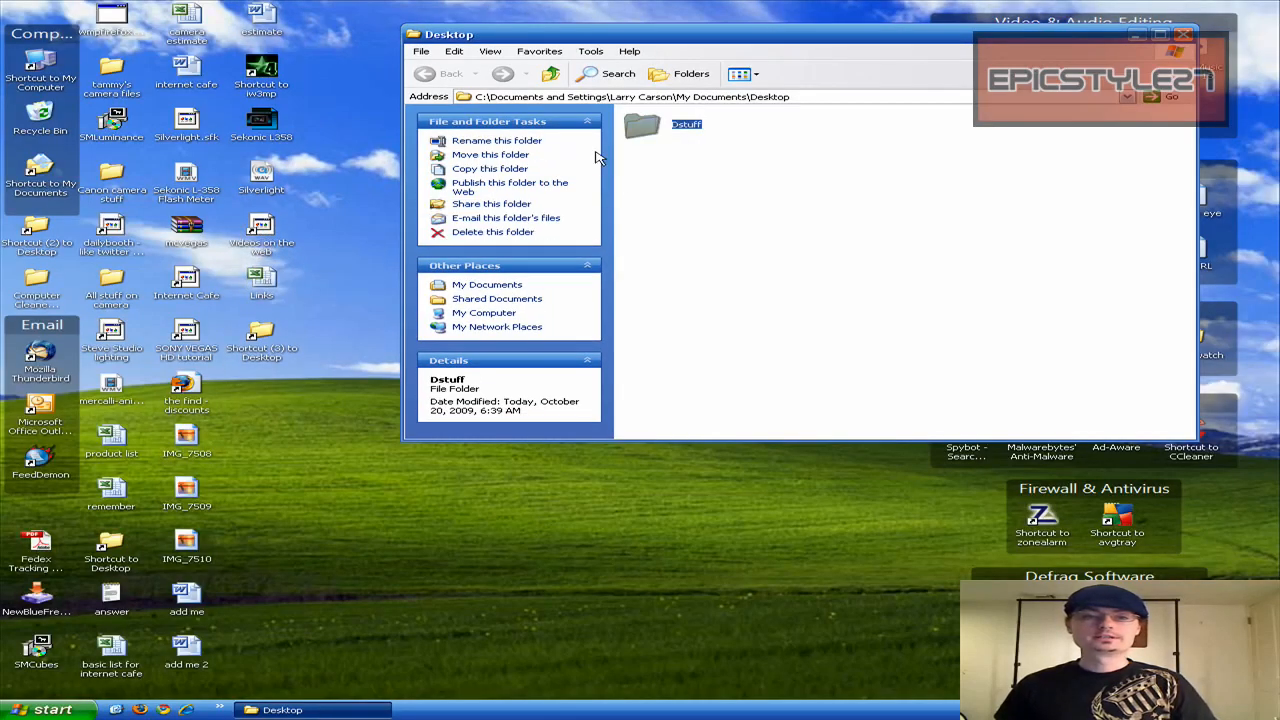
mouse_move(524, 454)
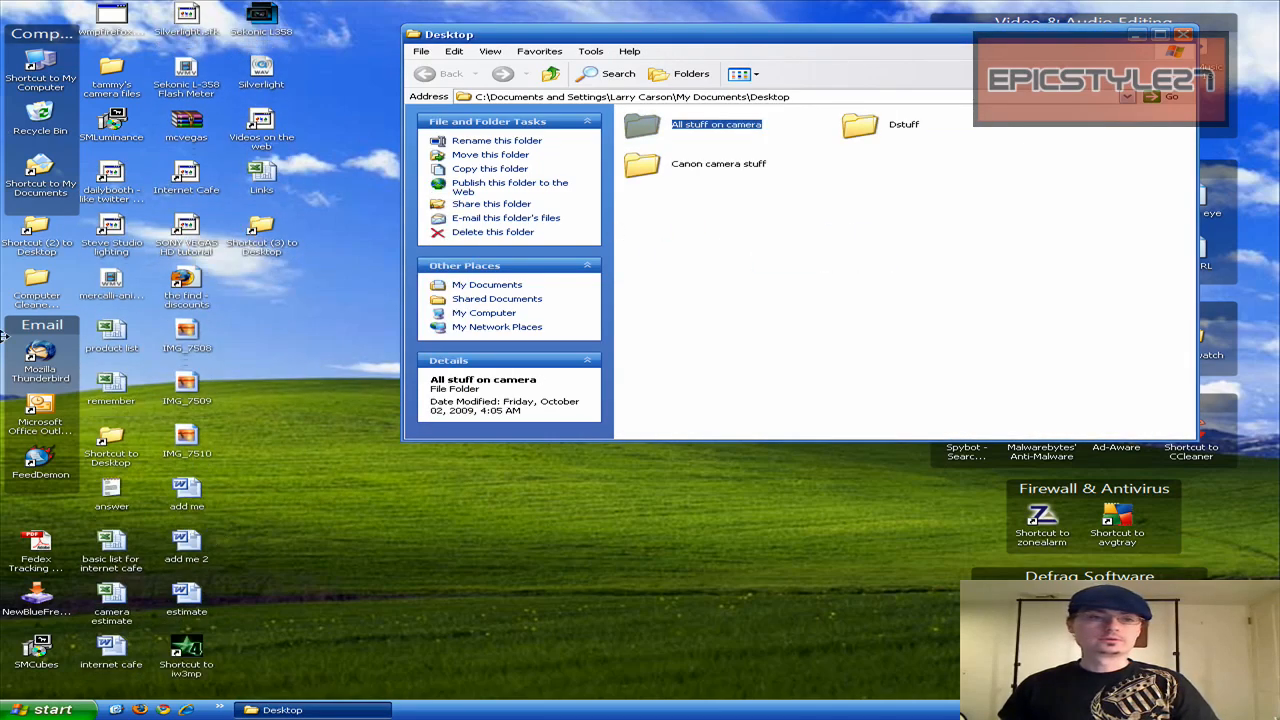
mouse_move(234, 460)
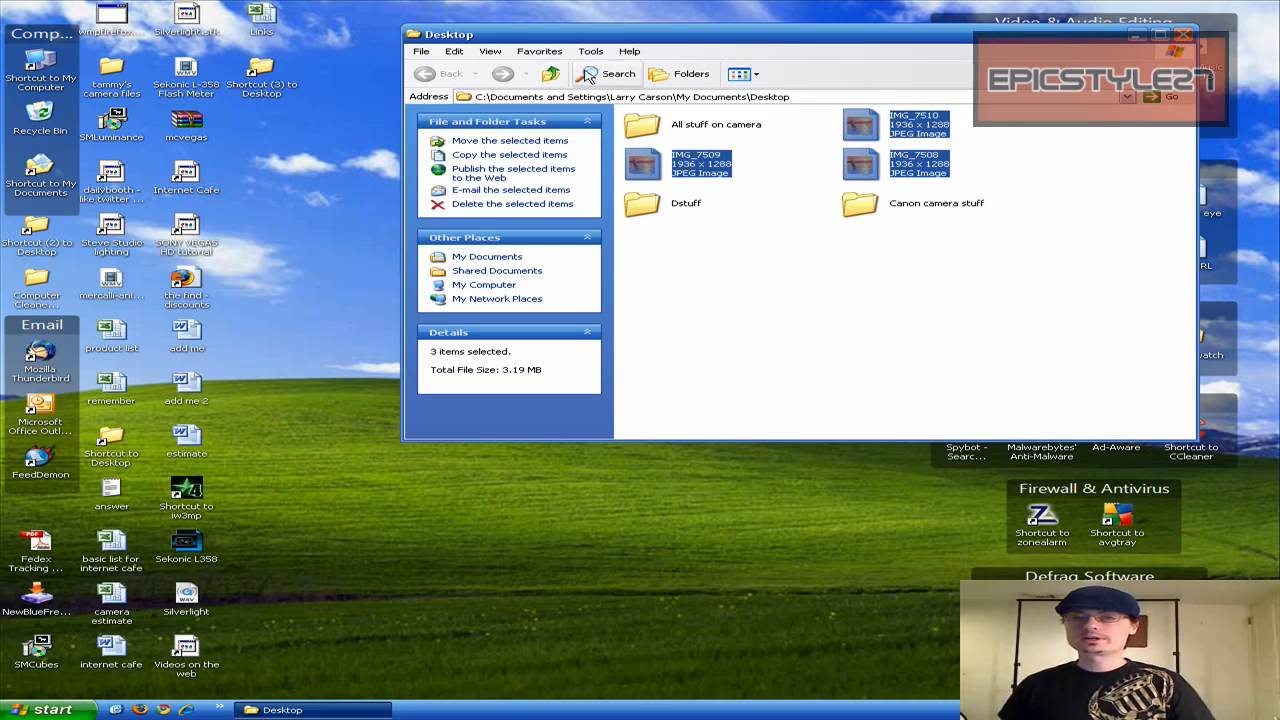
mouse_move(256, 482)
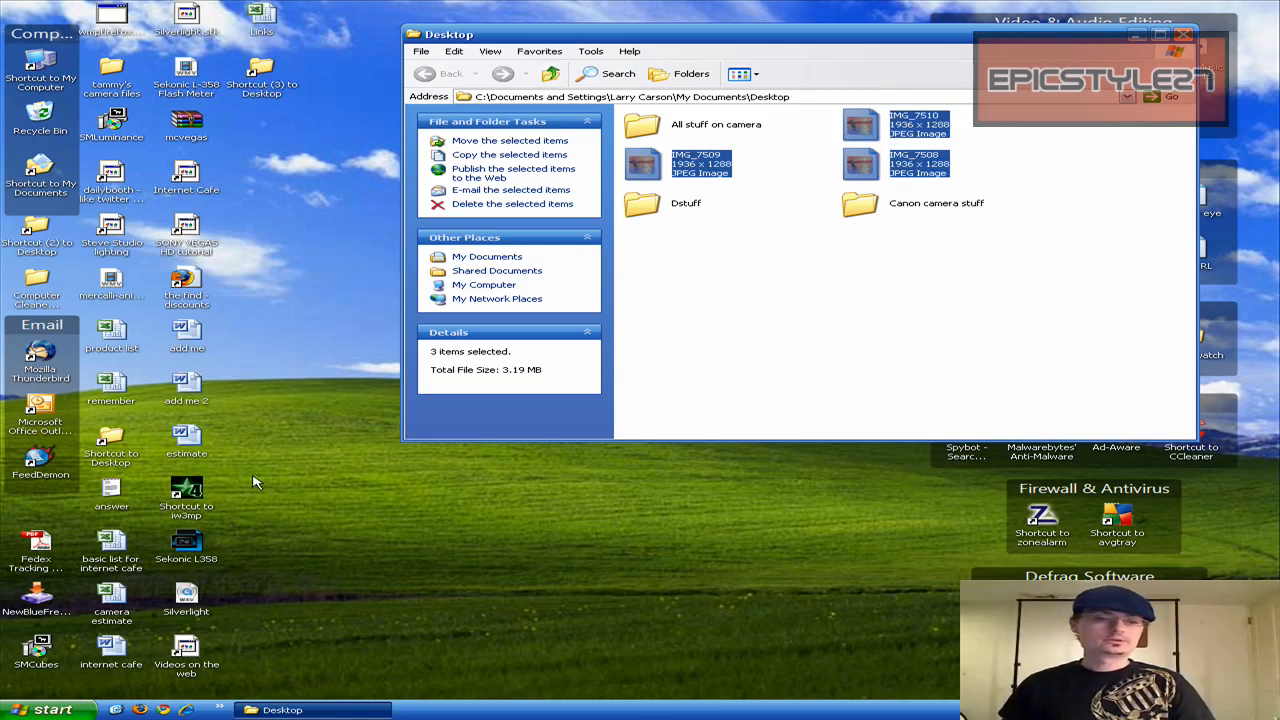
left_click(186, 542)
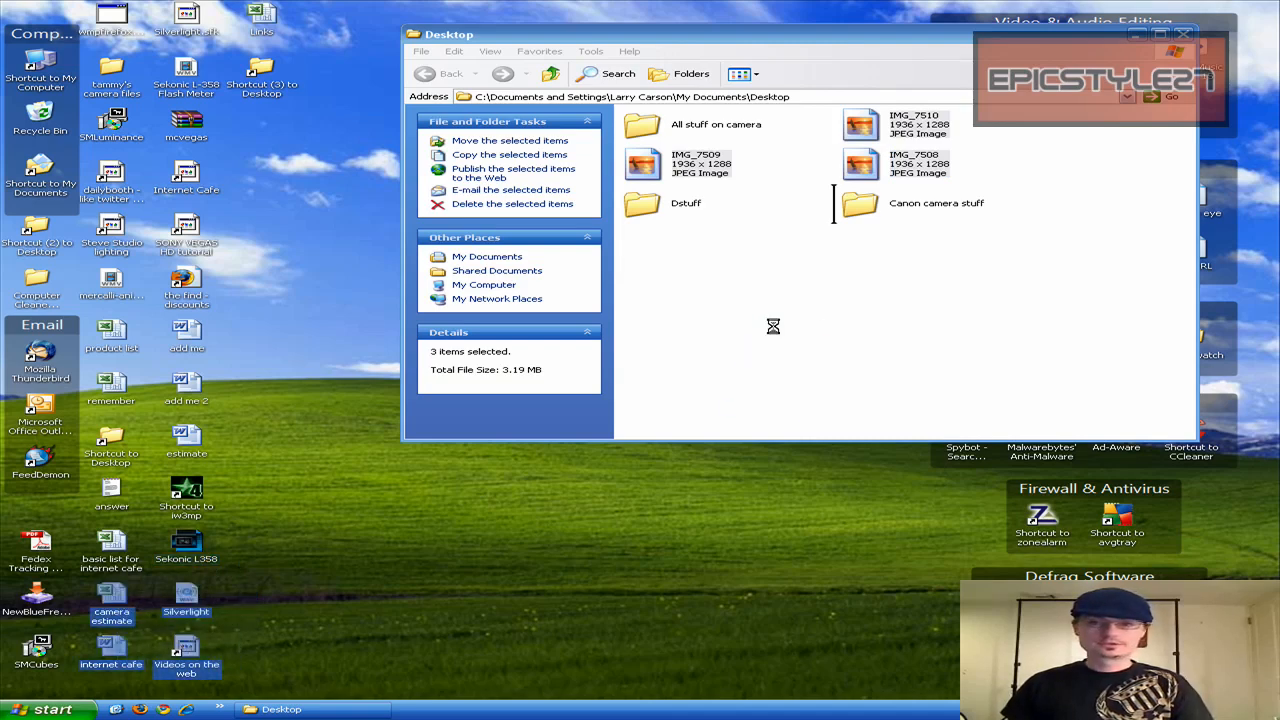
left_click(1180, 36)
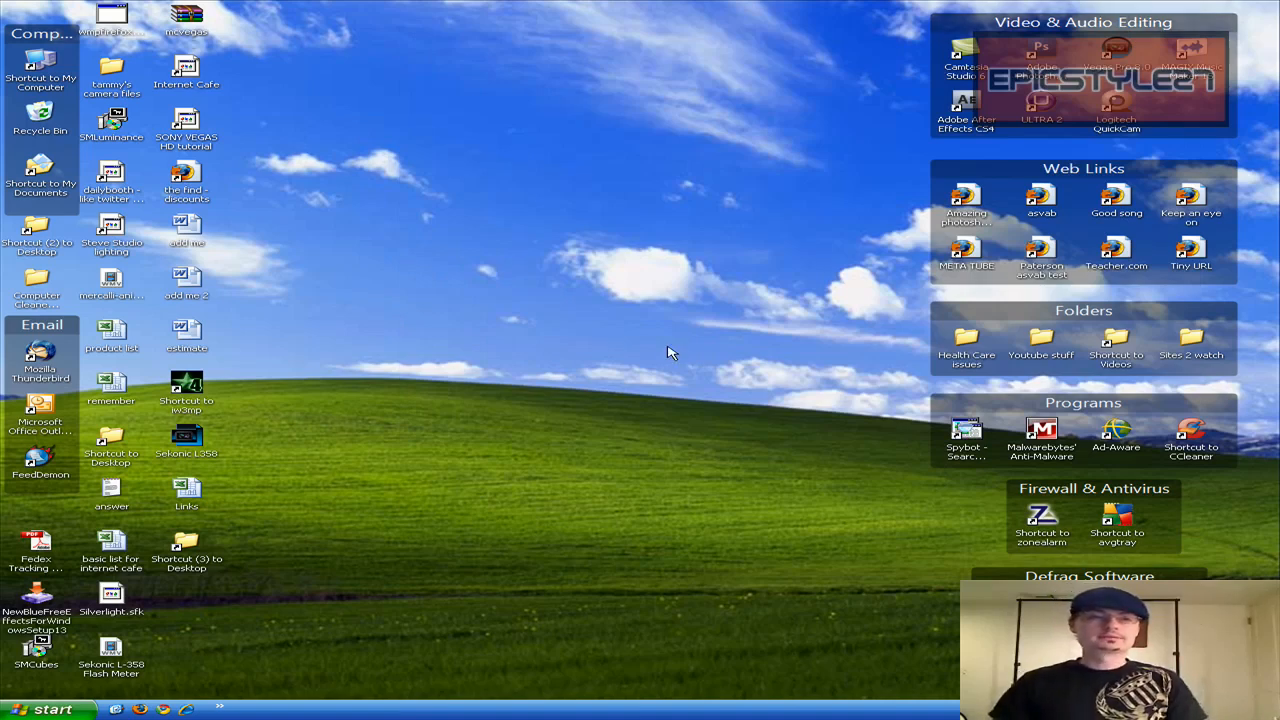
mouse_move(38, 304)
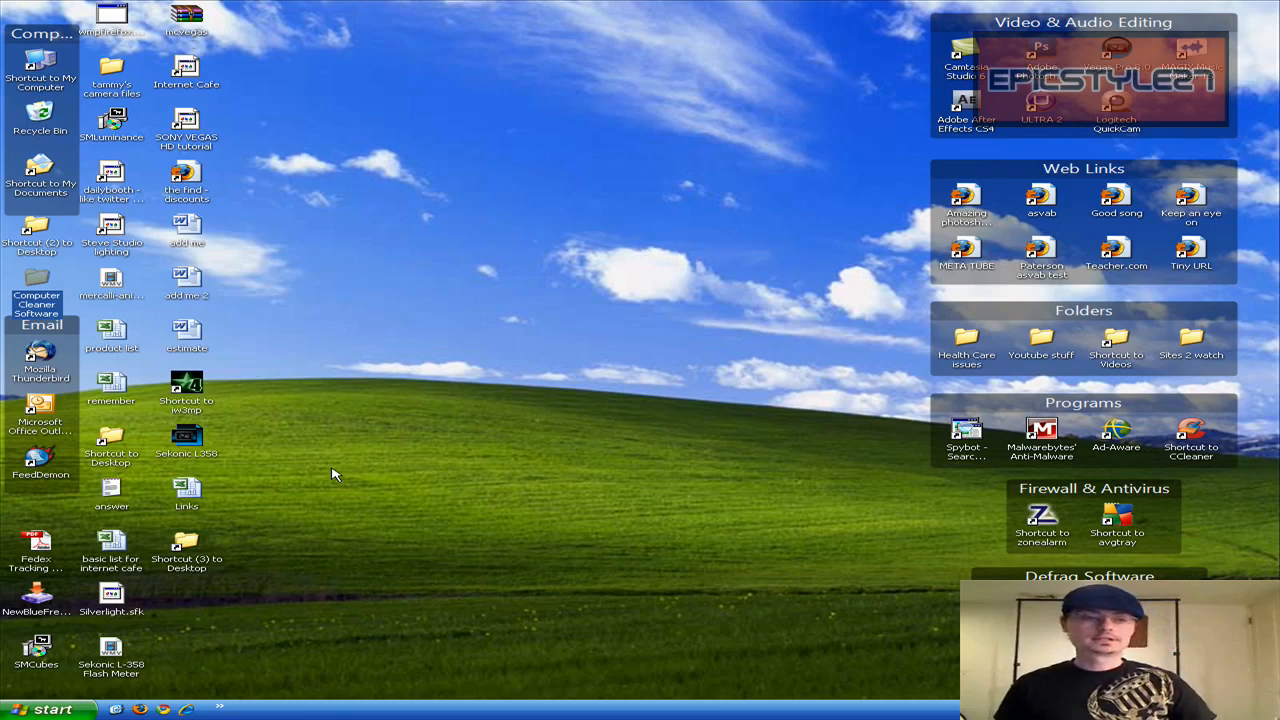
- Launch the System Configuration Utility by running msconfig from Start > Run
left_click(48, 706)
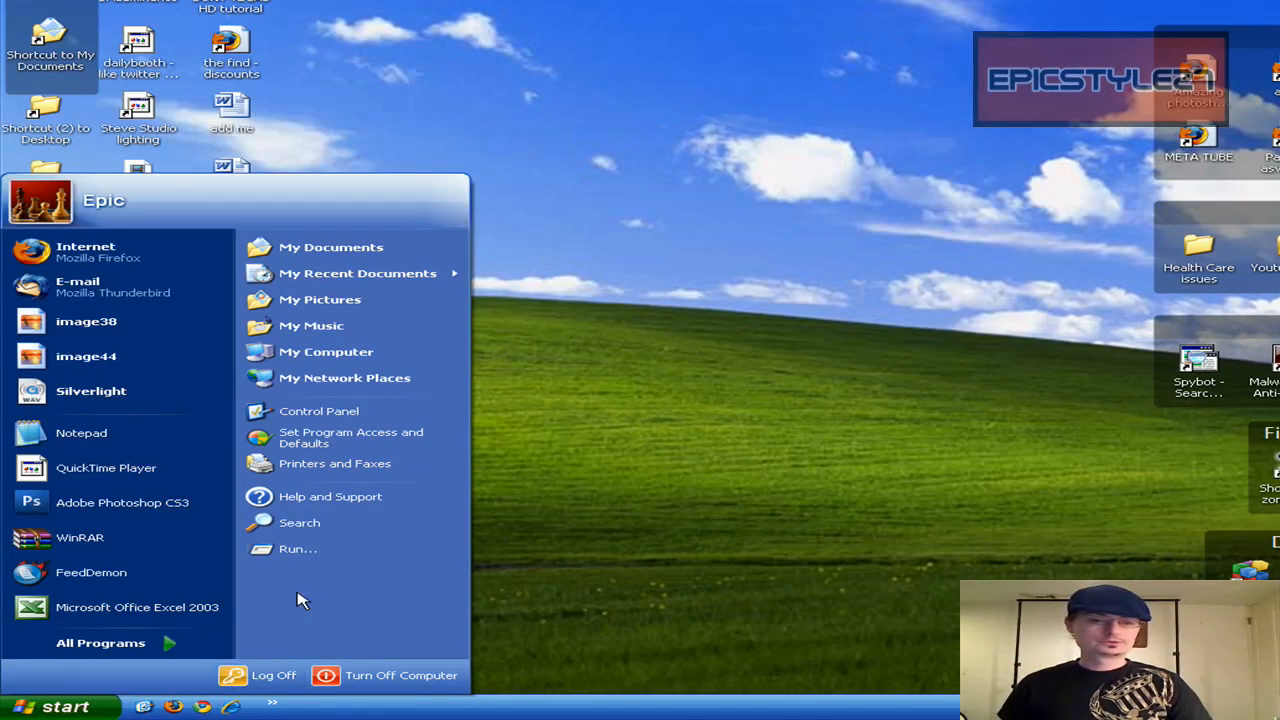
left_click(296, 548)
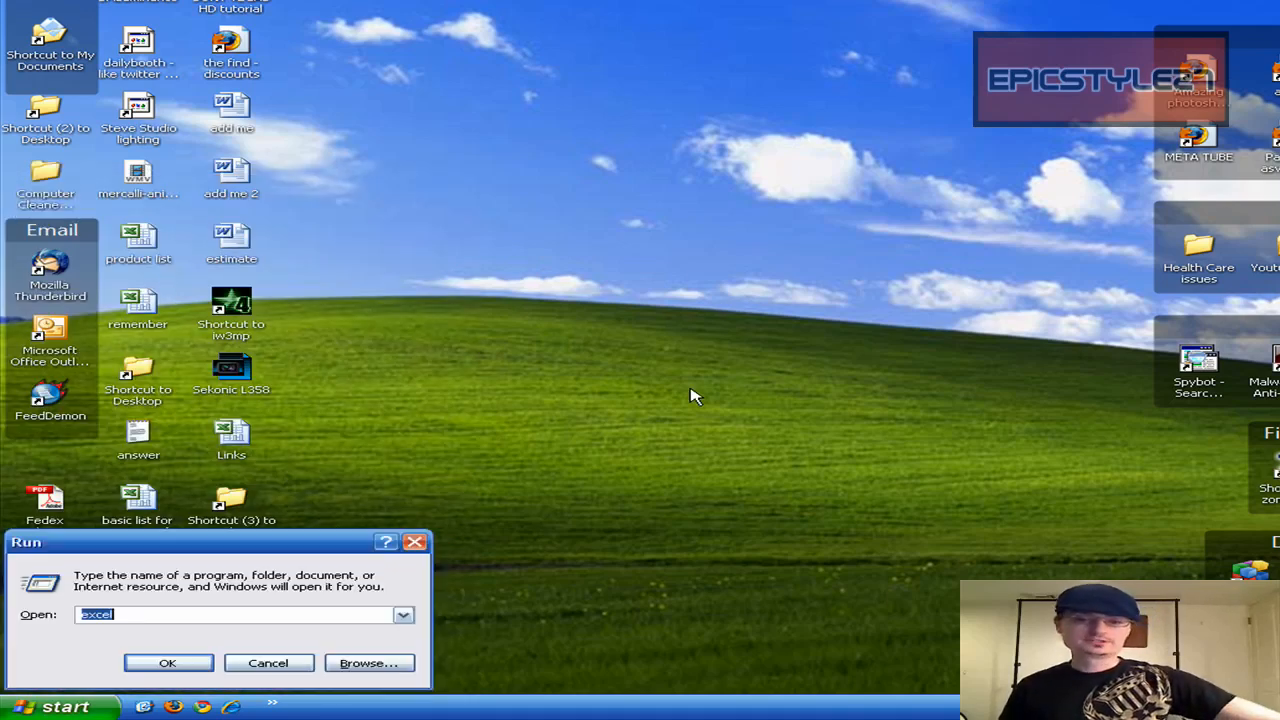
type("ms")
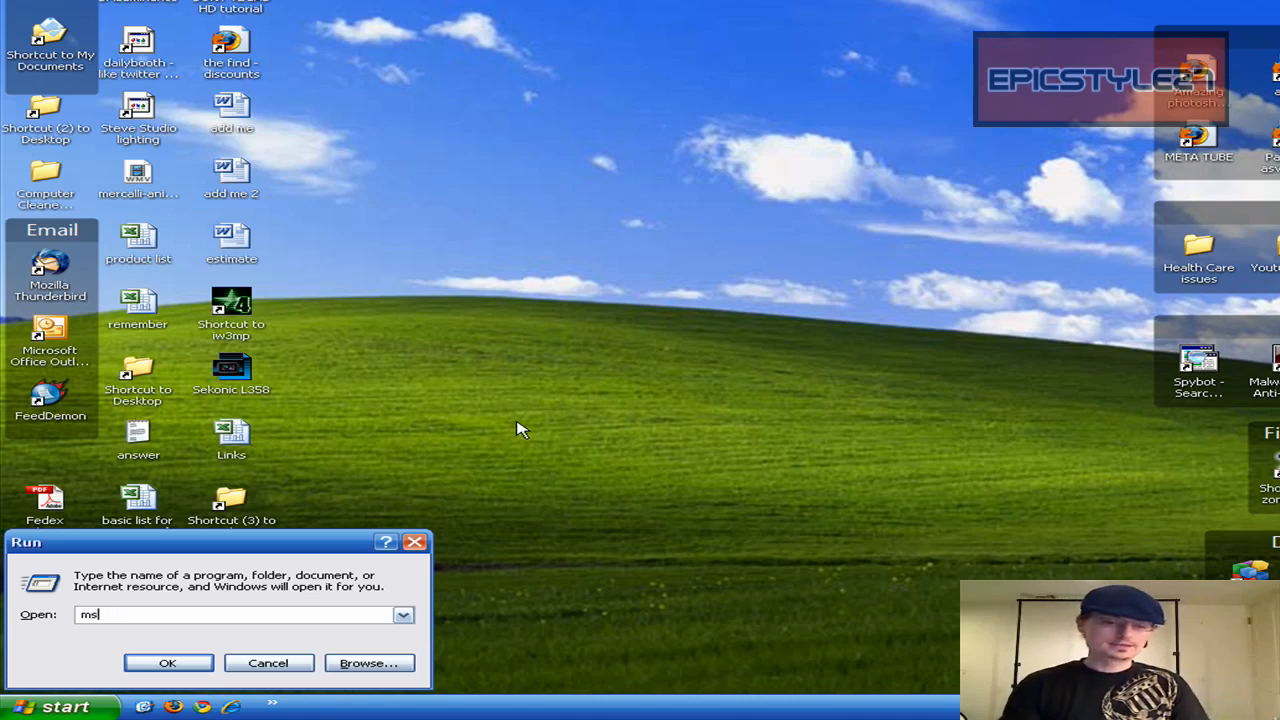
left_click(168, 664)
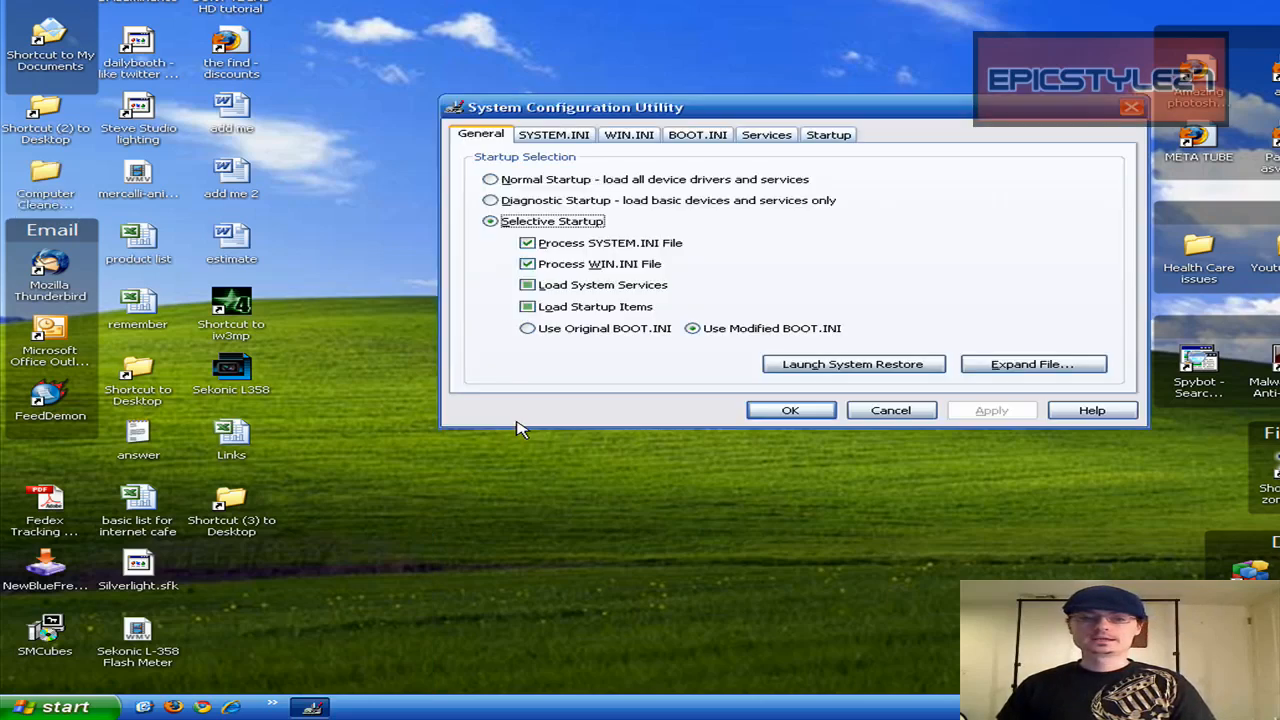
- Show the Startup list of programs with their commands and locations
left_click(828, 134)
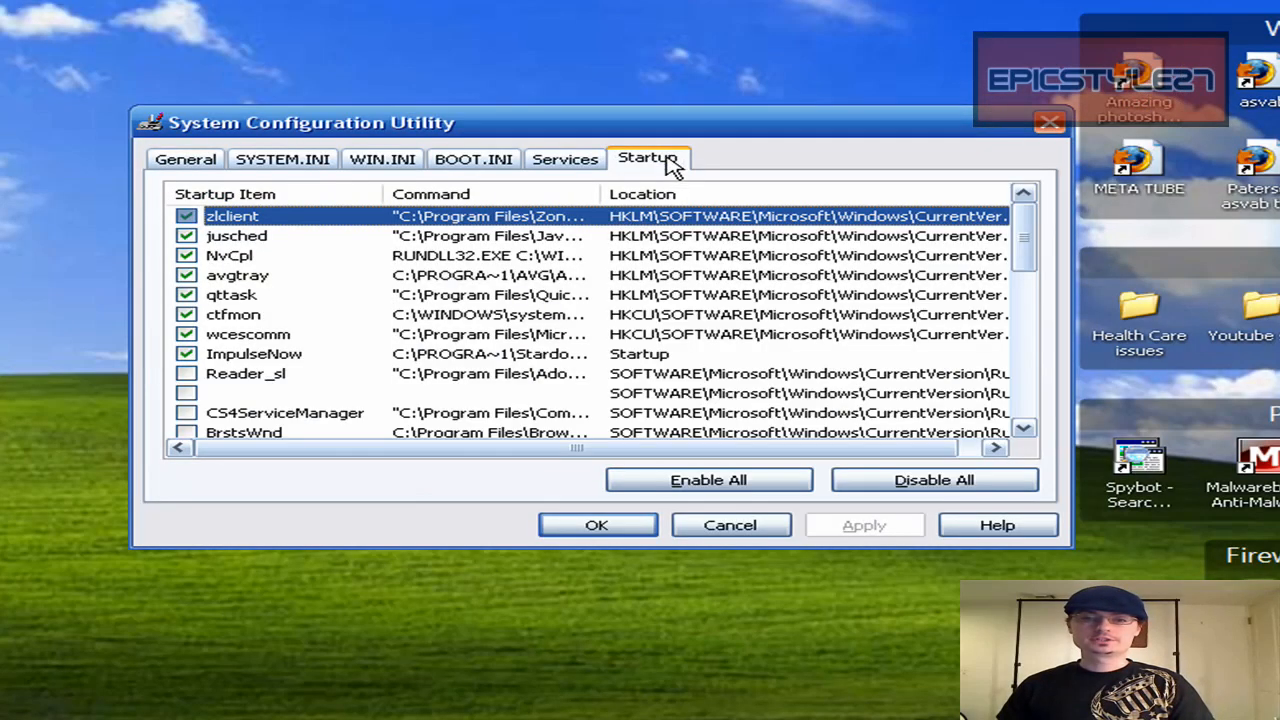
mouse_move(658, 168)
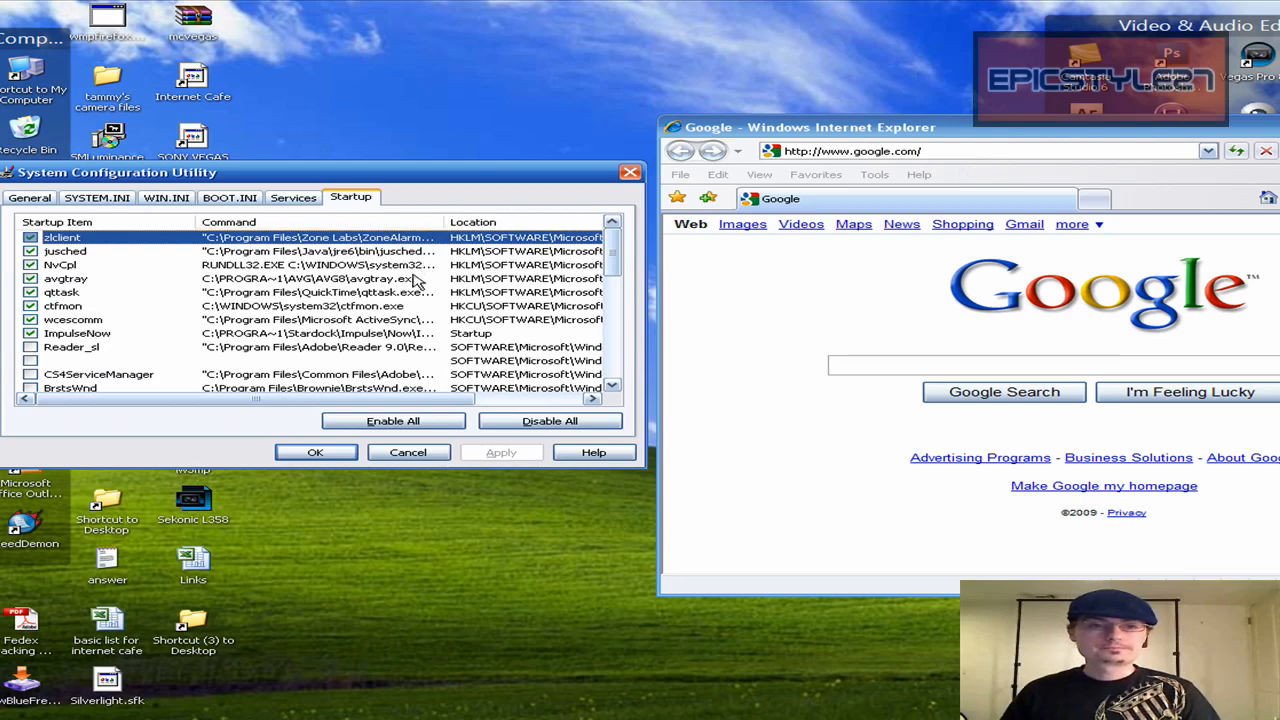
mouse_move(628, 408)
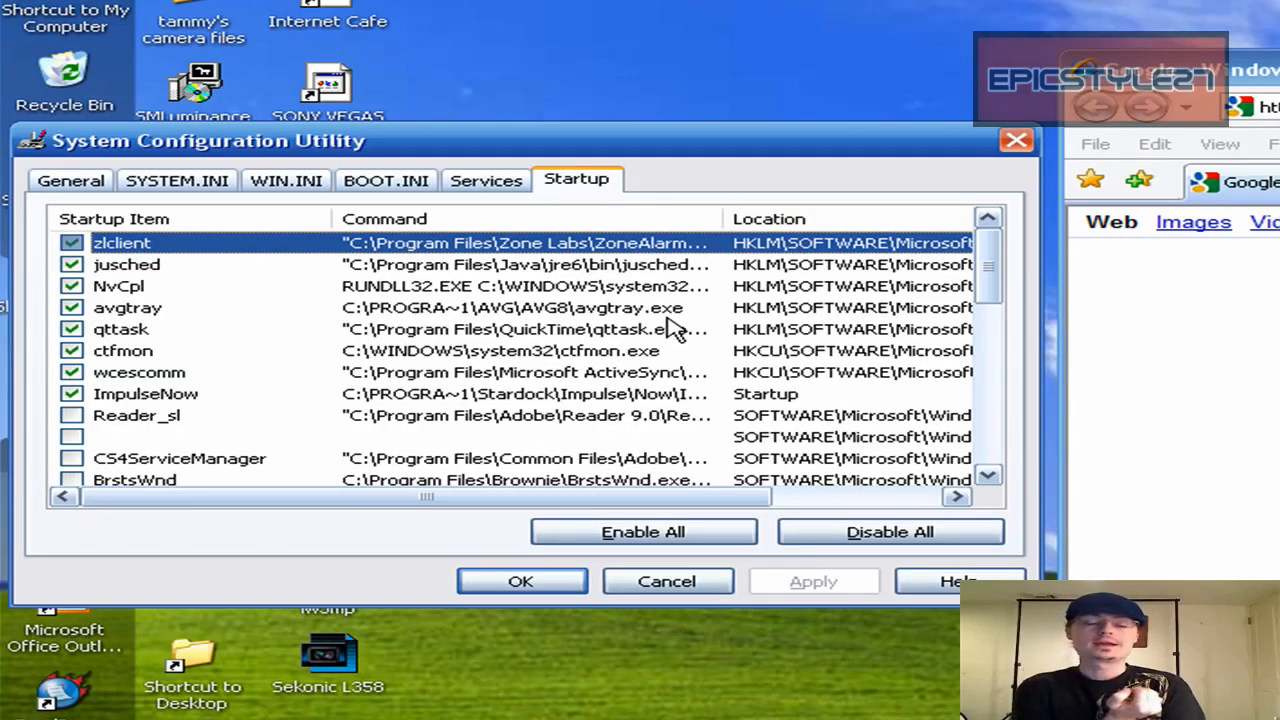
mouse_move(288, 328)
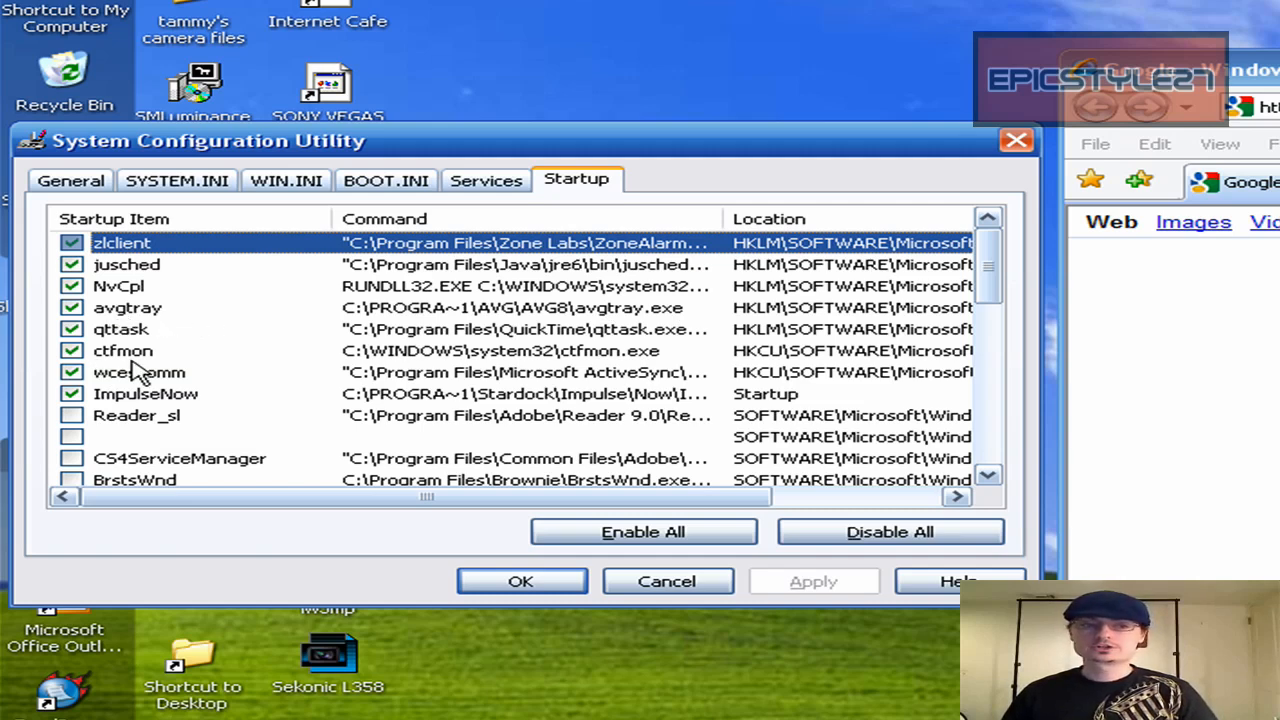
mouse_move(344, 384)
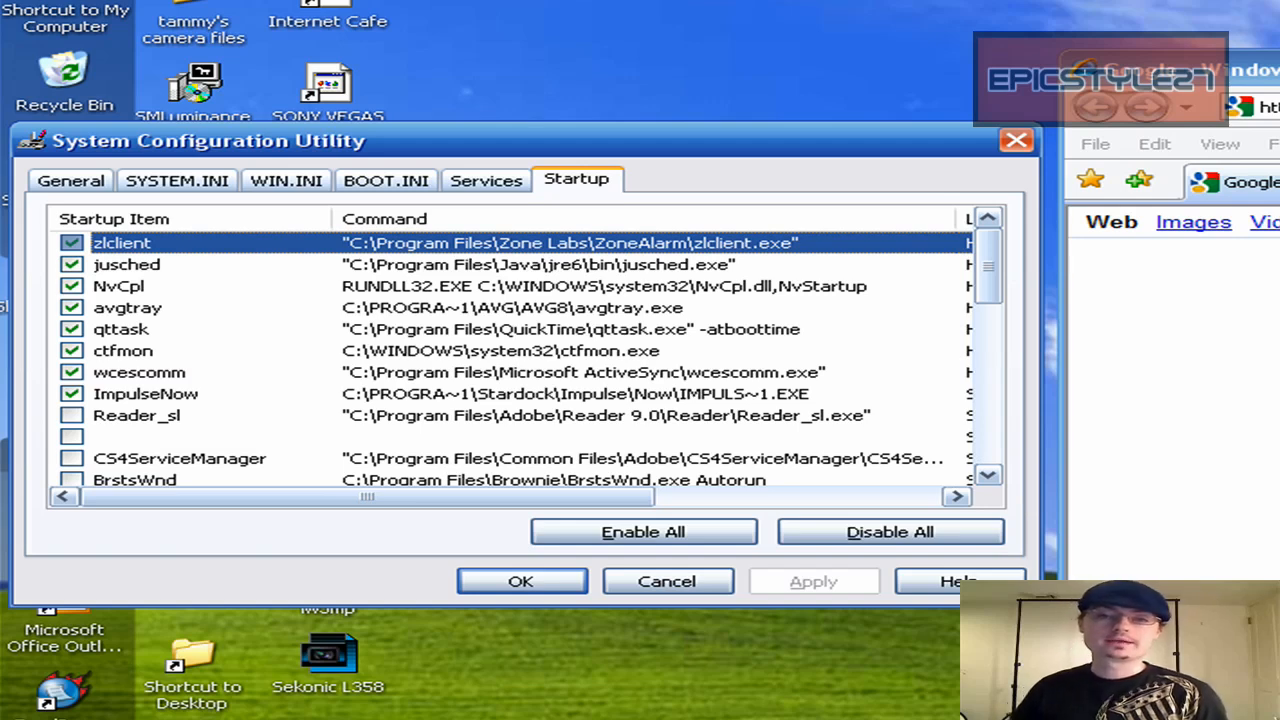
mouse_move(540, 528)
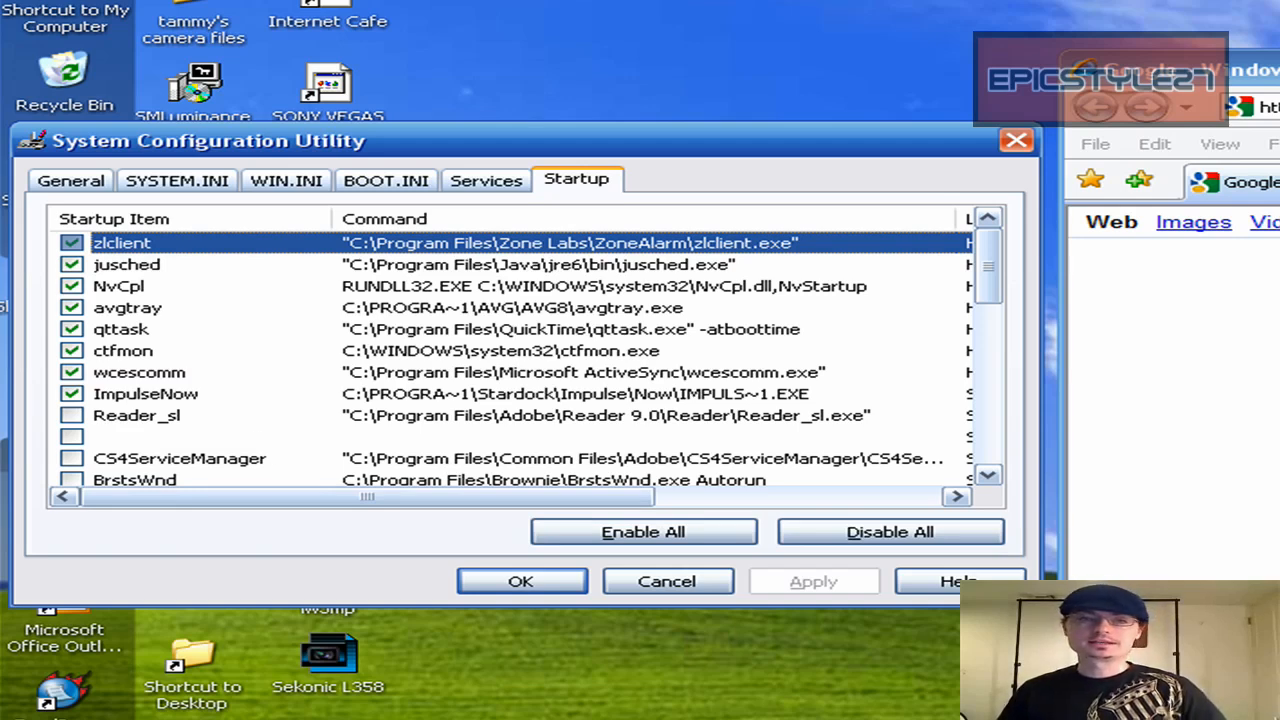
mouse_move(48, 522)
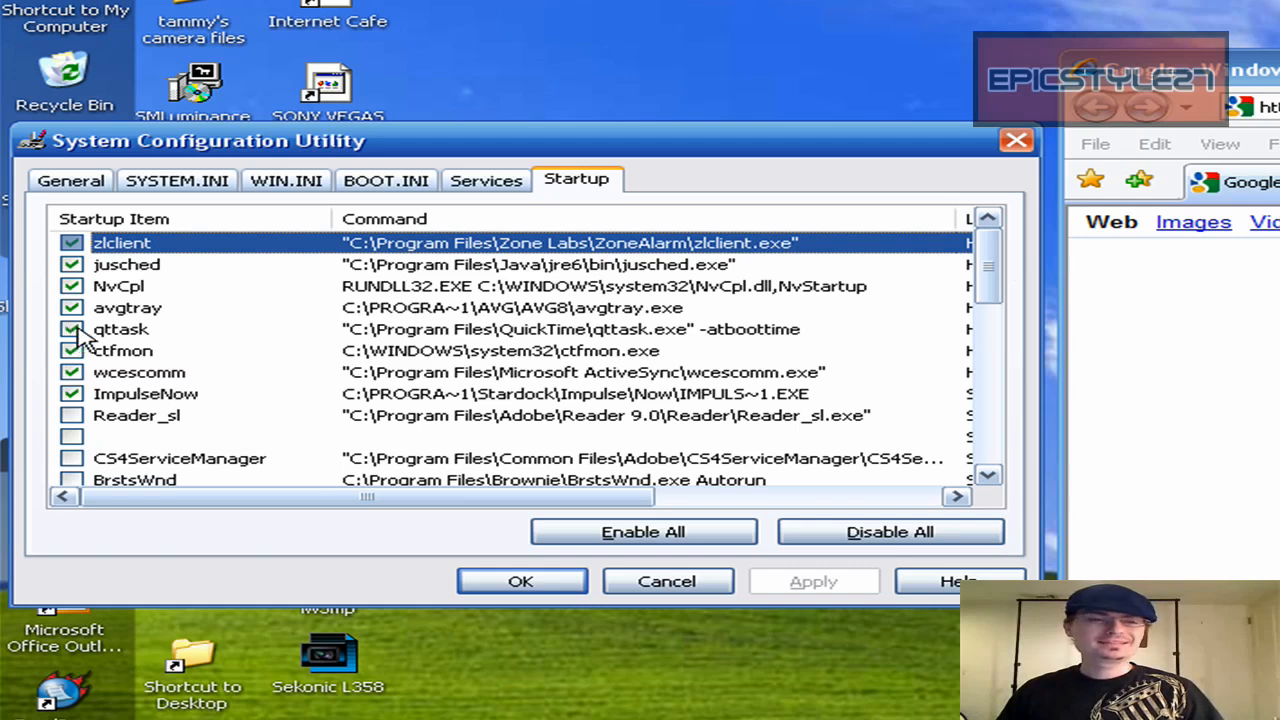
- Uncheck the qttask startup entry and scroll through the remaining startup items
left_click(72, 328)
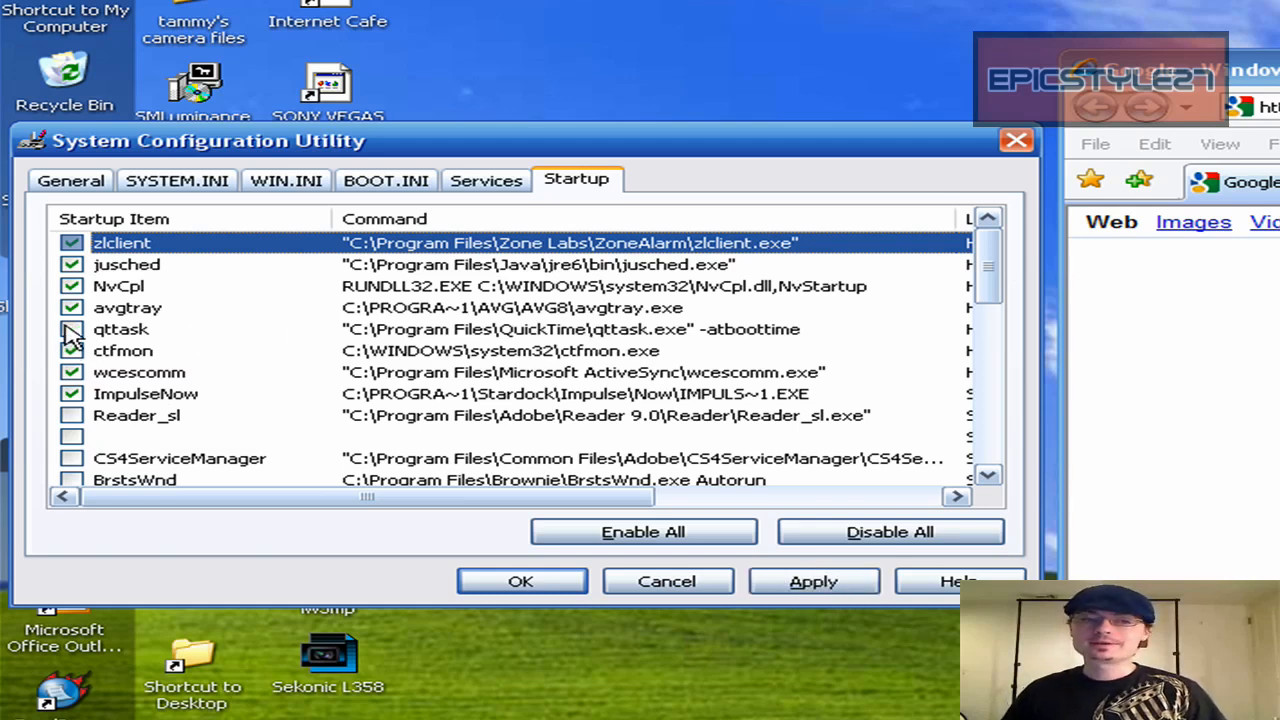
left_click(72, 328)
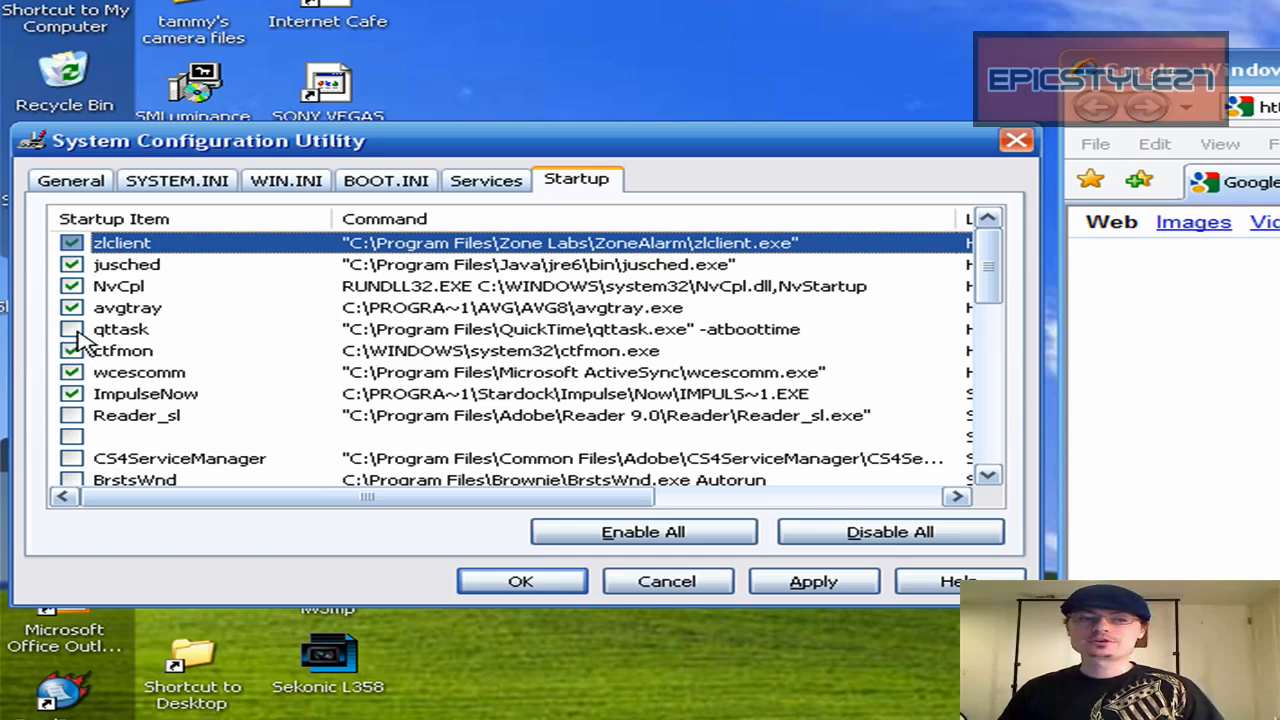
left_click(72, 328)
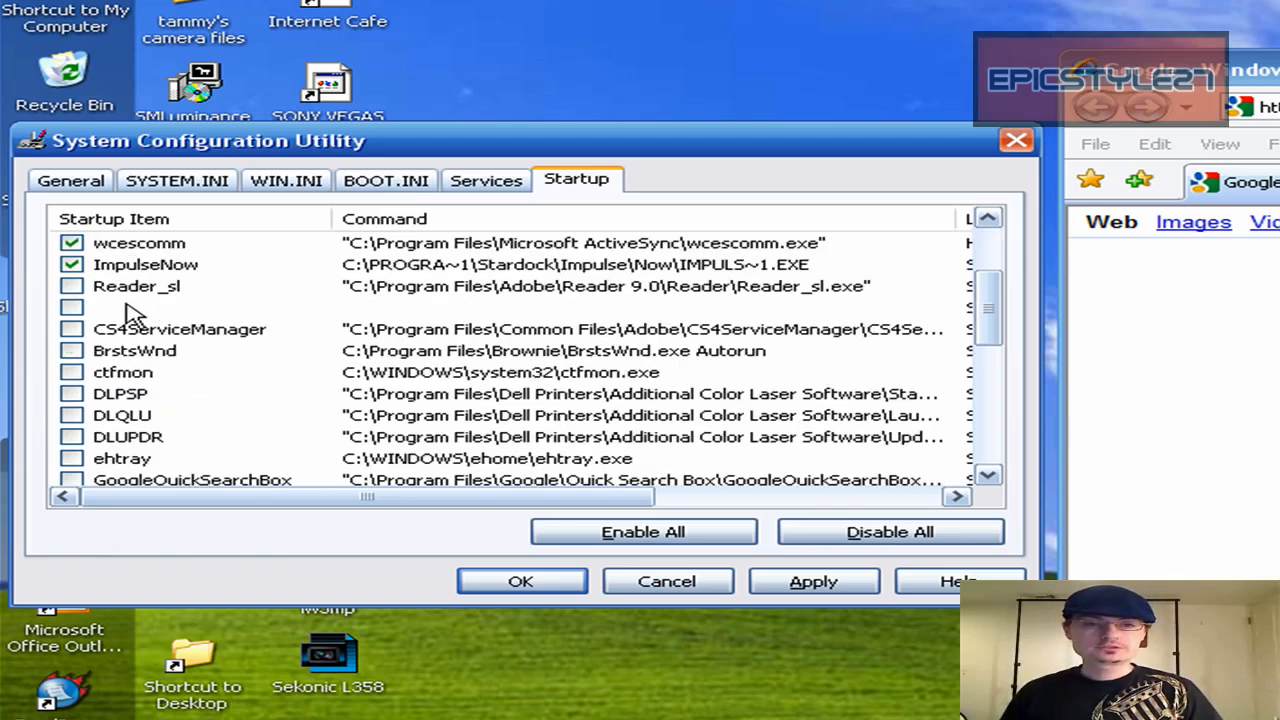
mouse_move(232, 336)
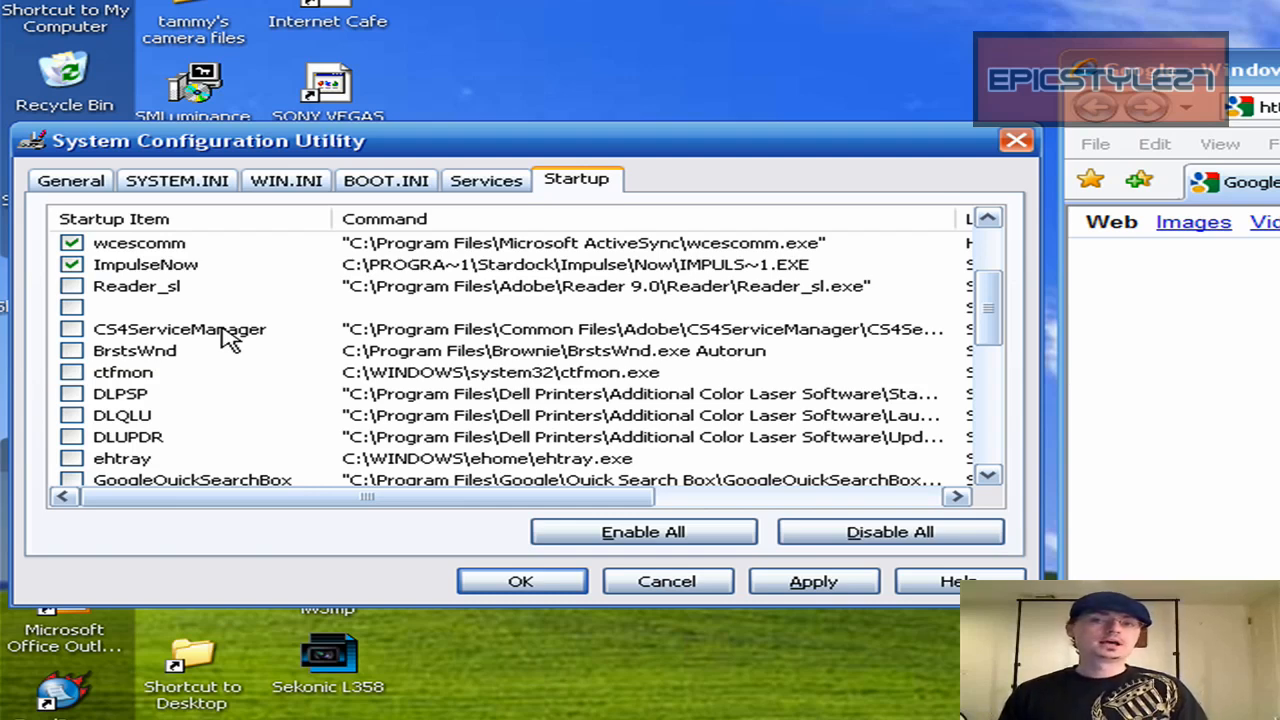
mouse_move(150, 300)
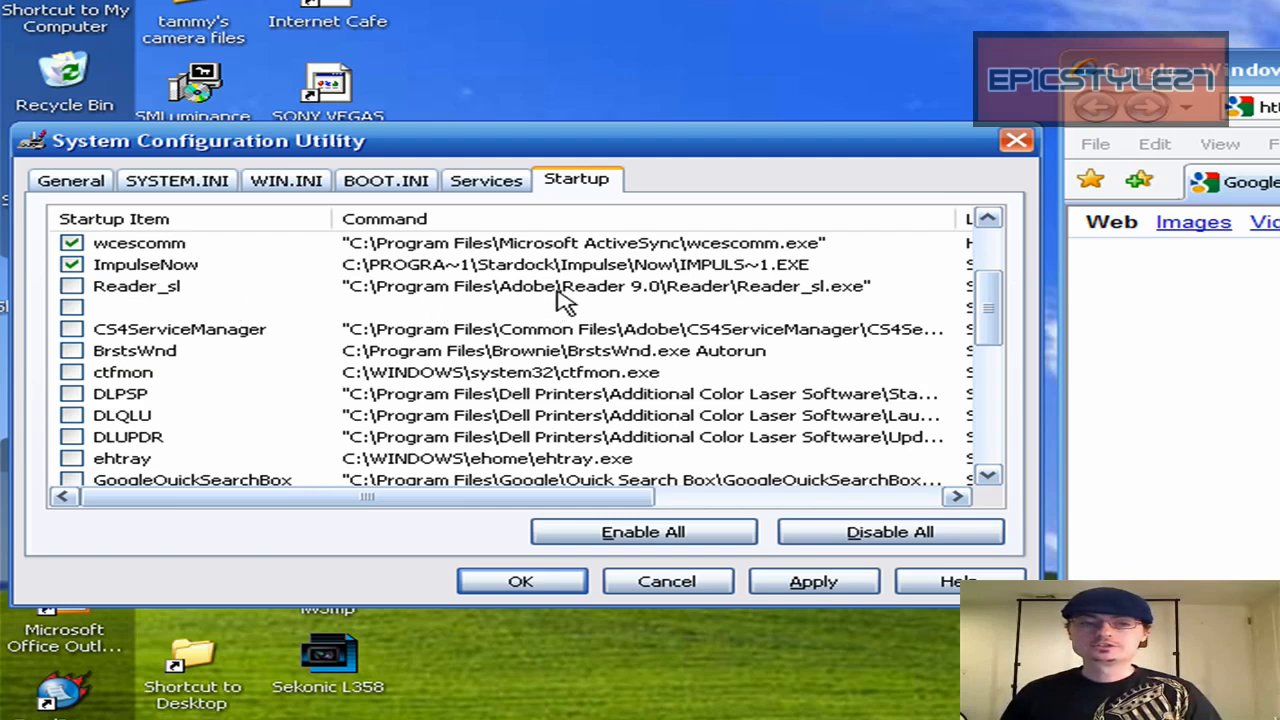
mouse_move(700, 298)
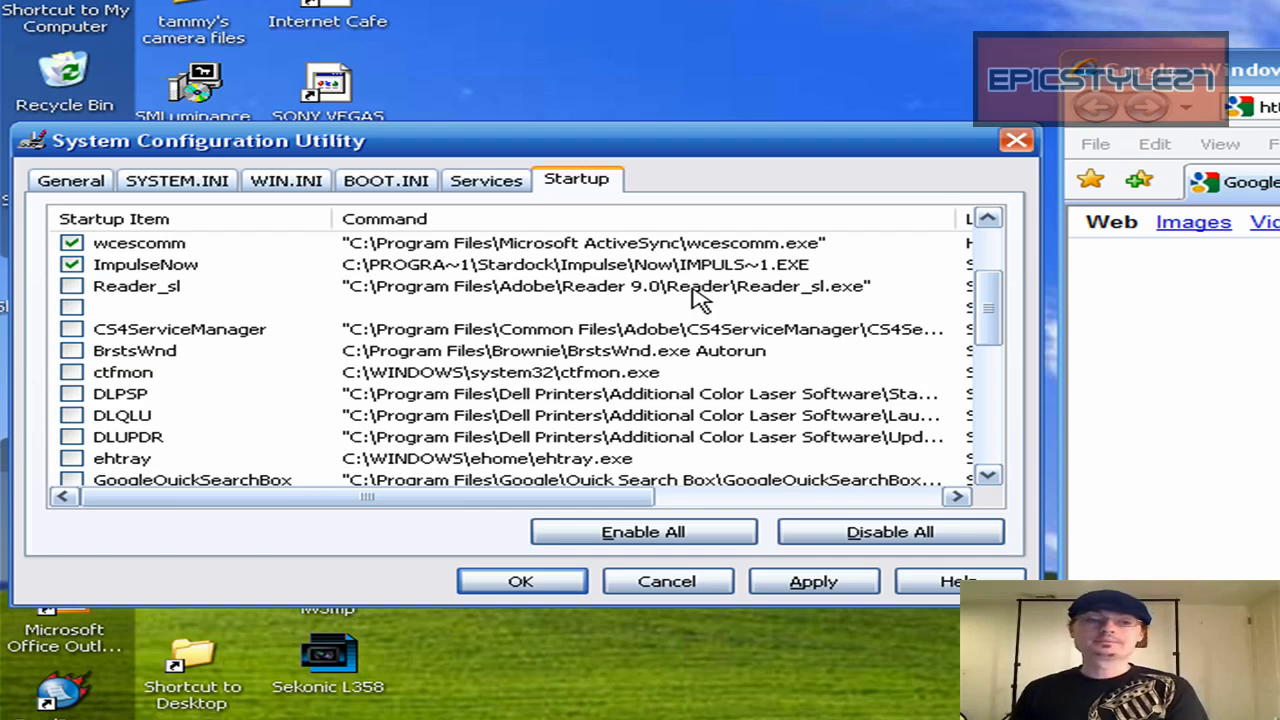
mouse_move(760, 350)
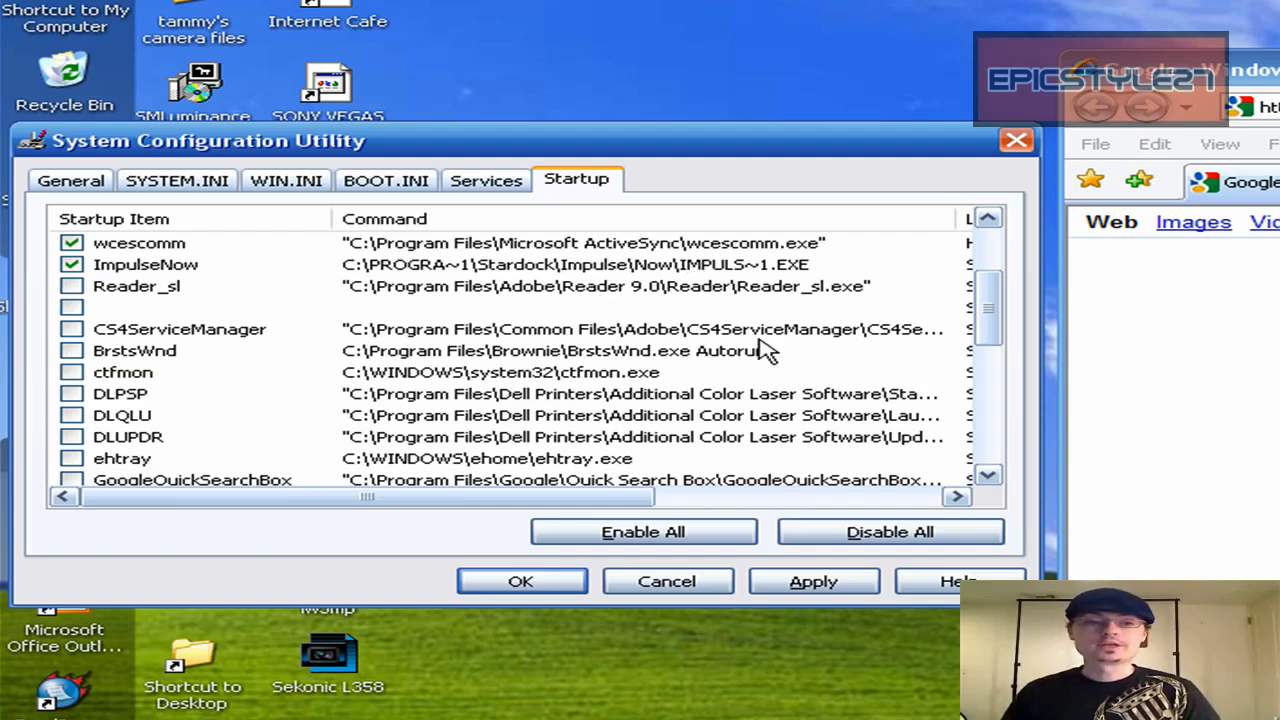
mouse_move(844, 344)
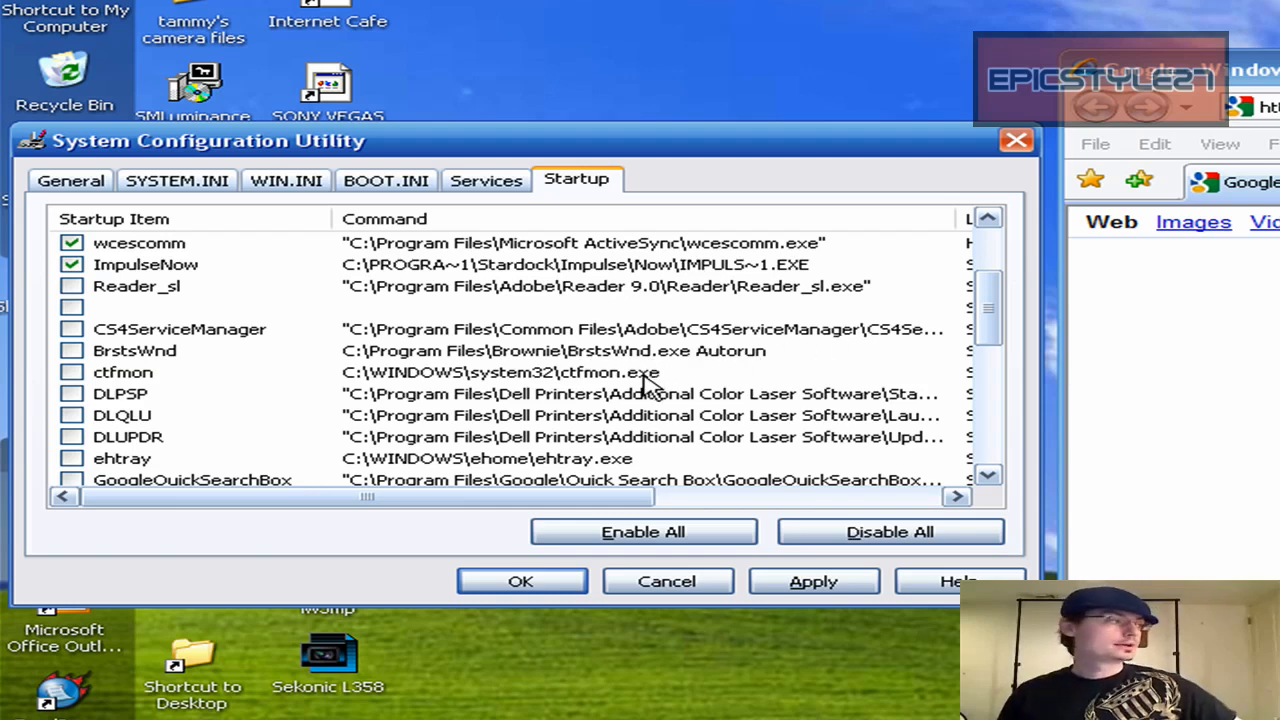
mouse_move(504, 454)
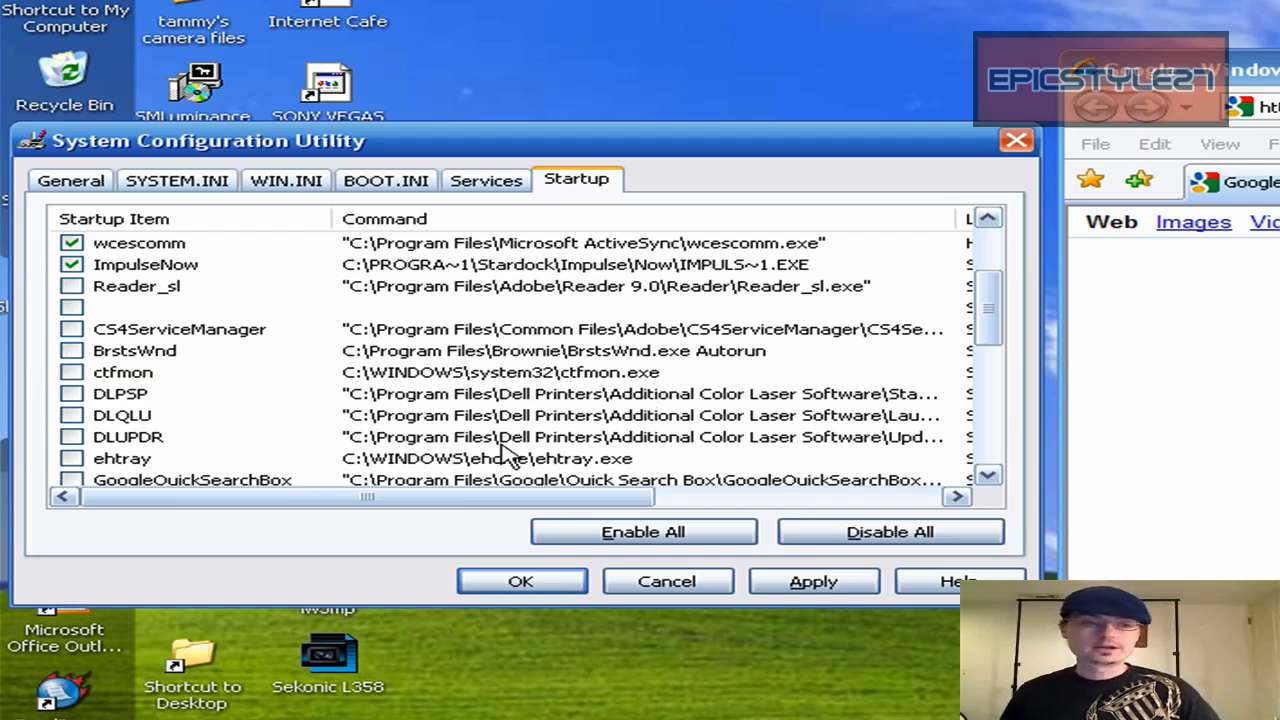
scroll("down", 3)
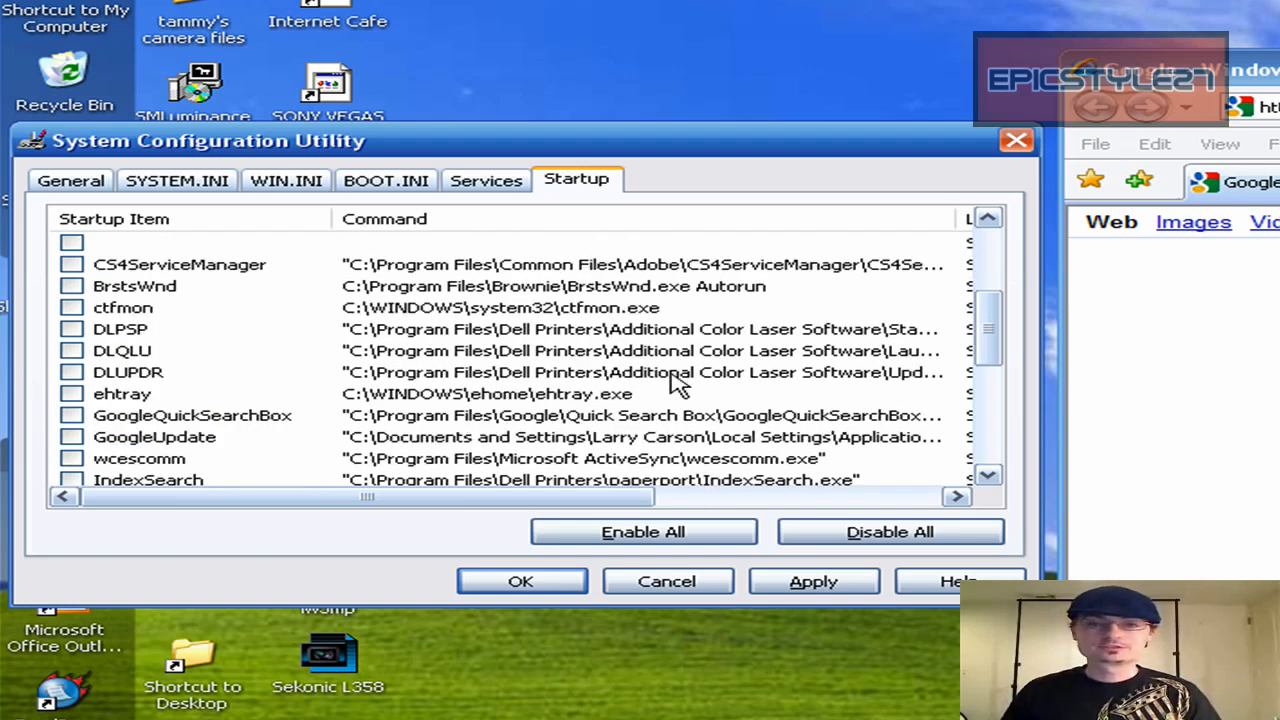
mouse_move(752, 390)
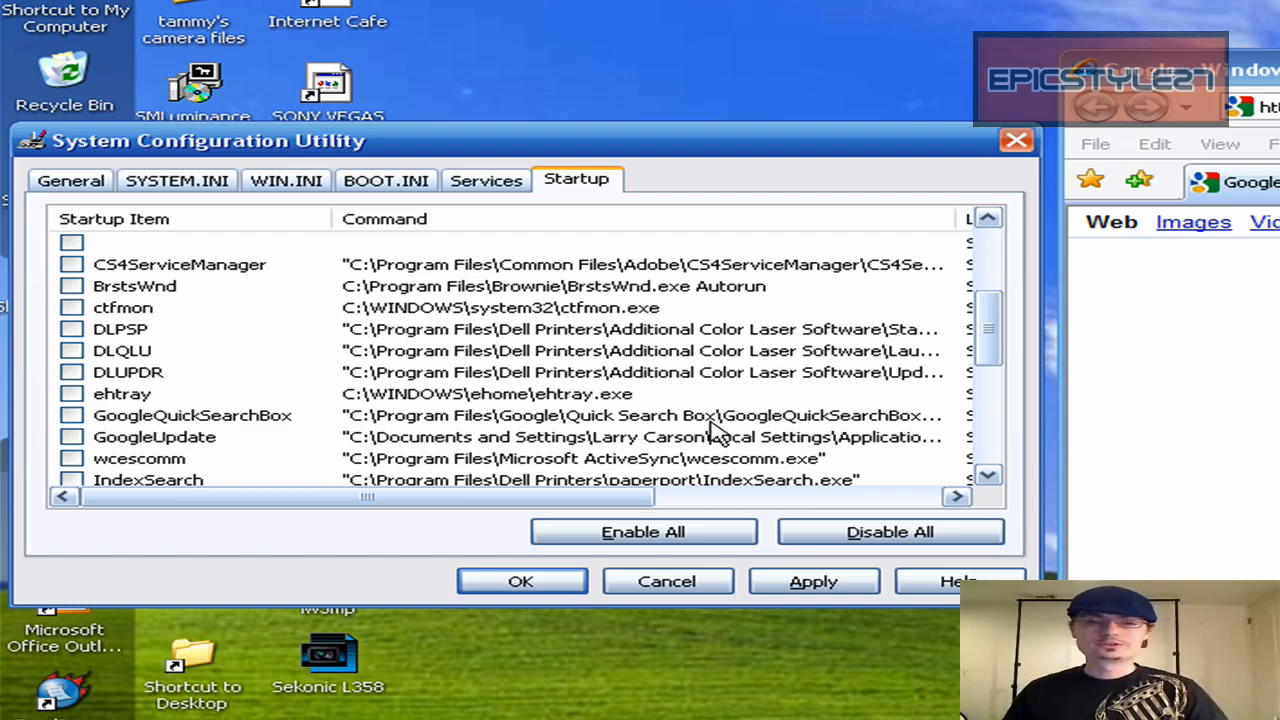
mouse_move(704, 488)
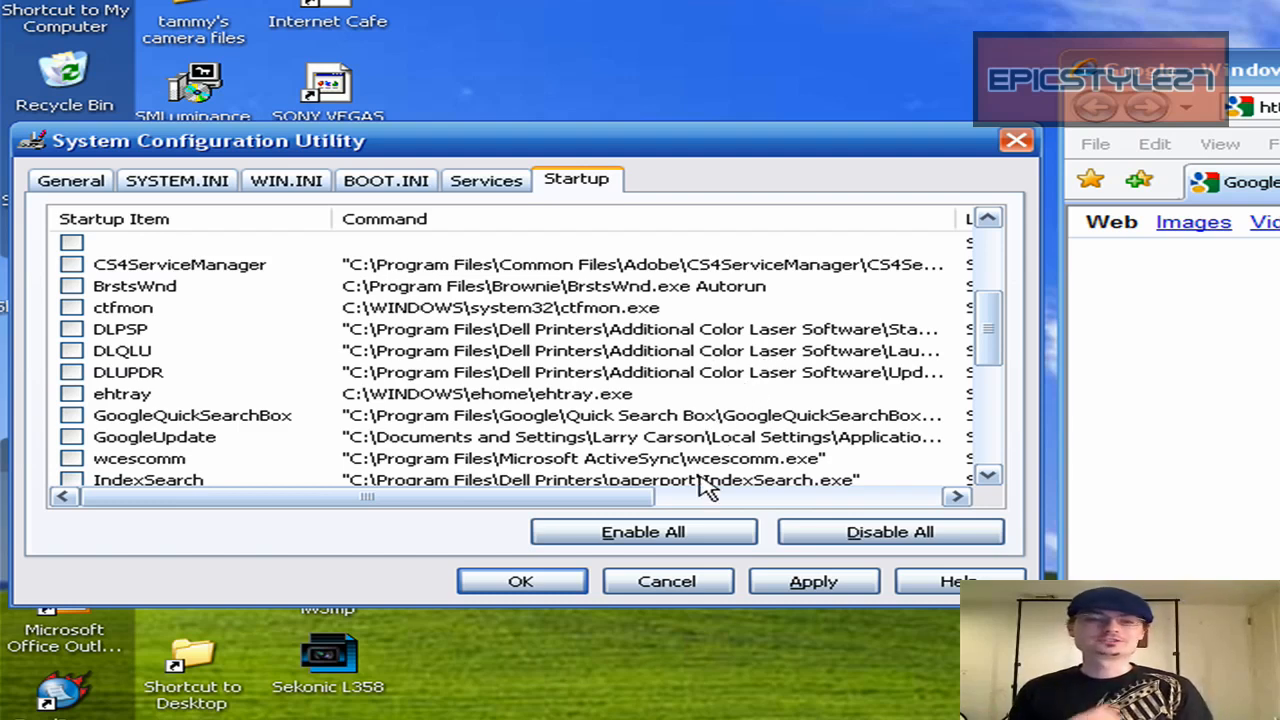
mouse_move(716, 410)
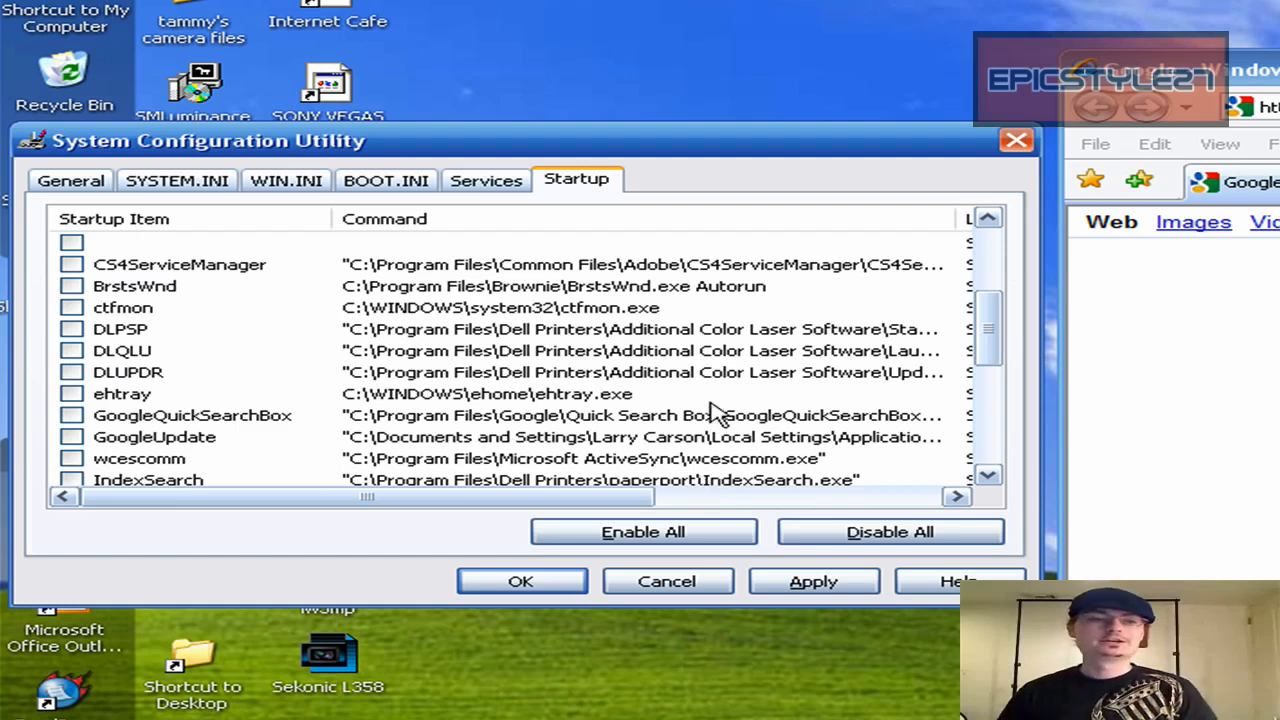
mouse_move(164, 352)
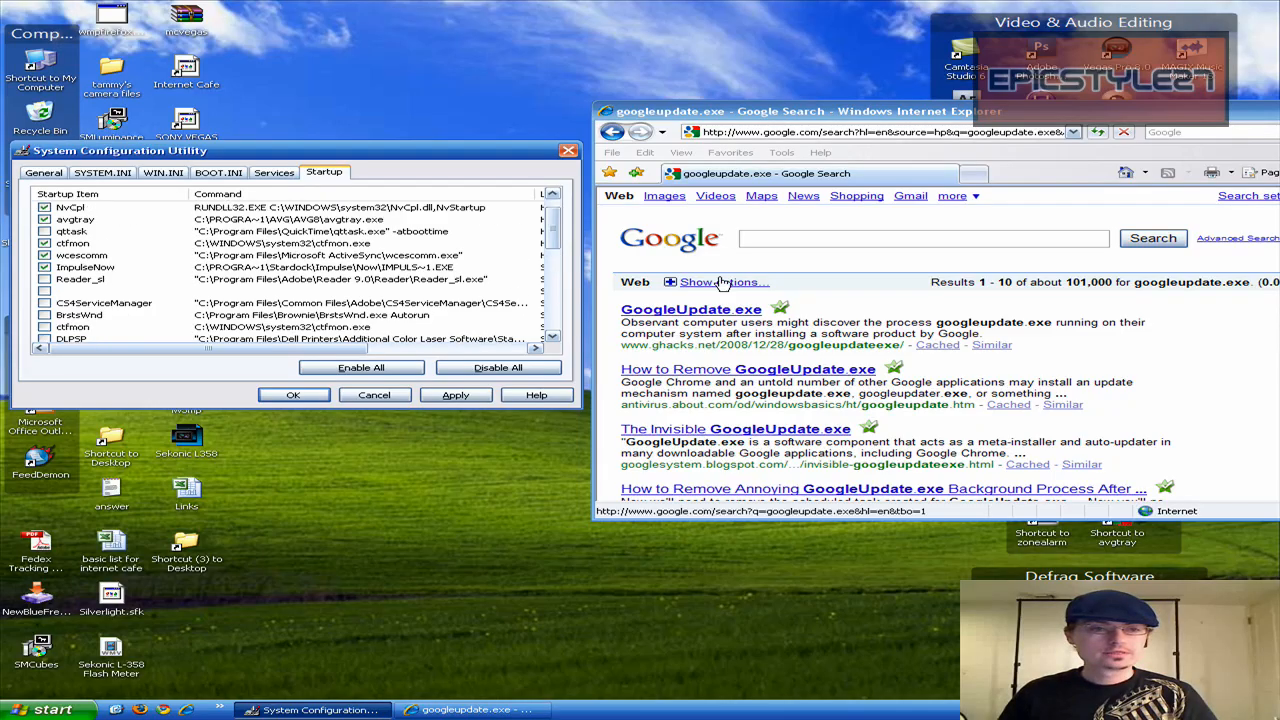
- Search Google for reader_sl and read the process library page on reader_sl.exe
type("real")
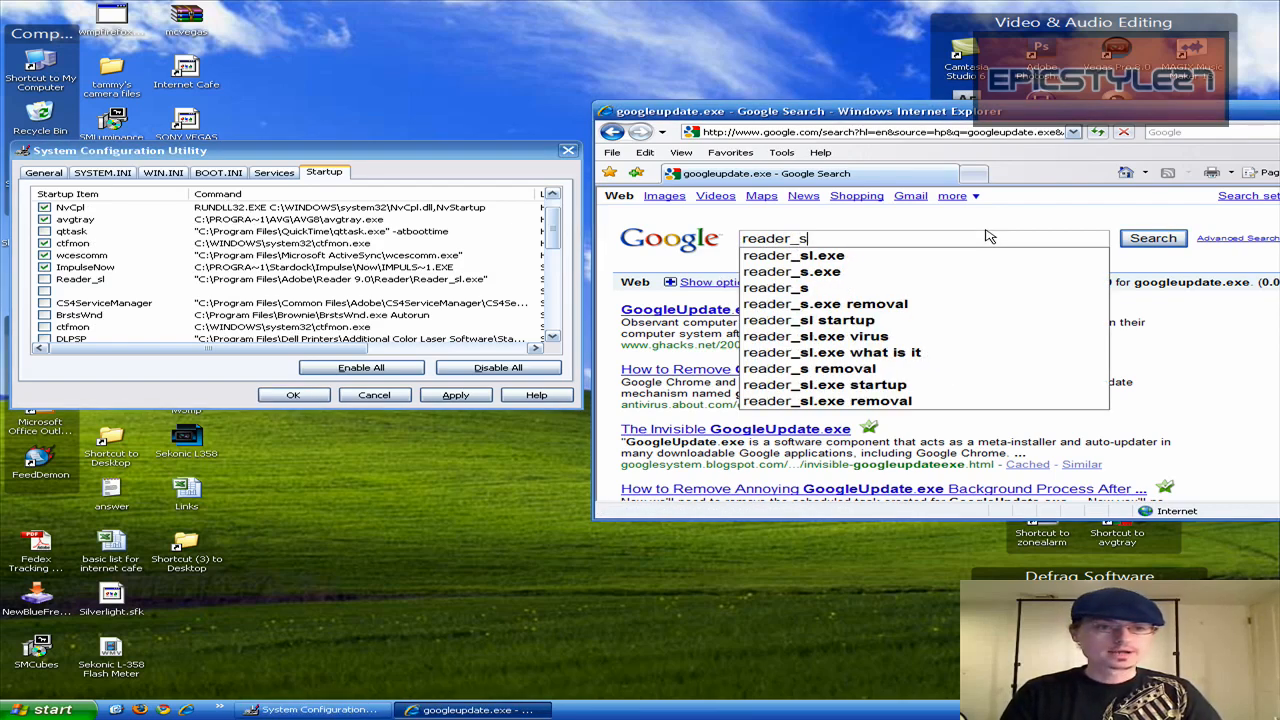
left_click(1152, 236)
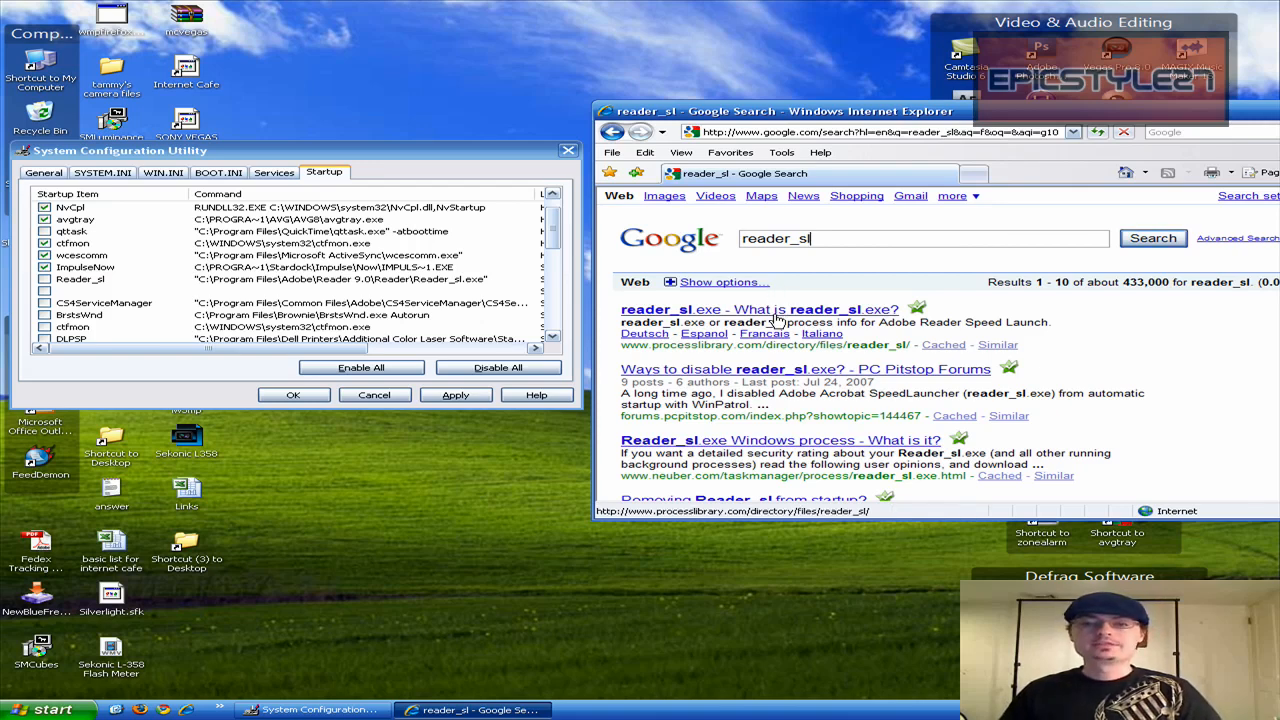
left_click(706, 308)
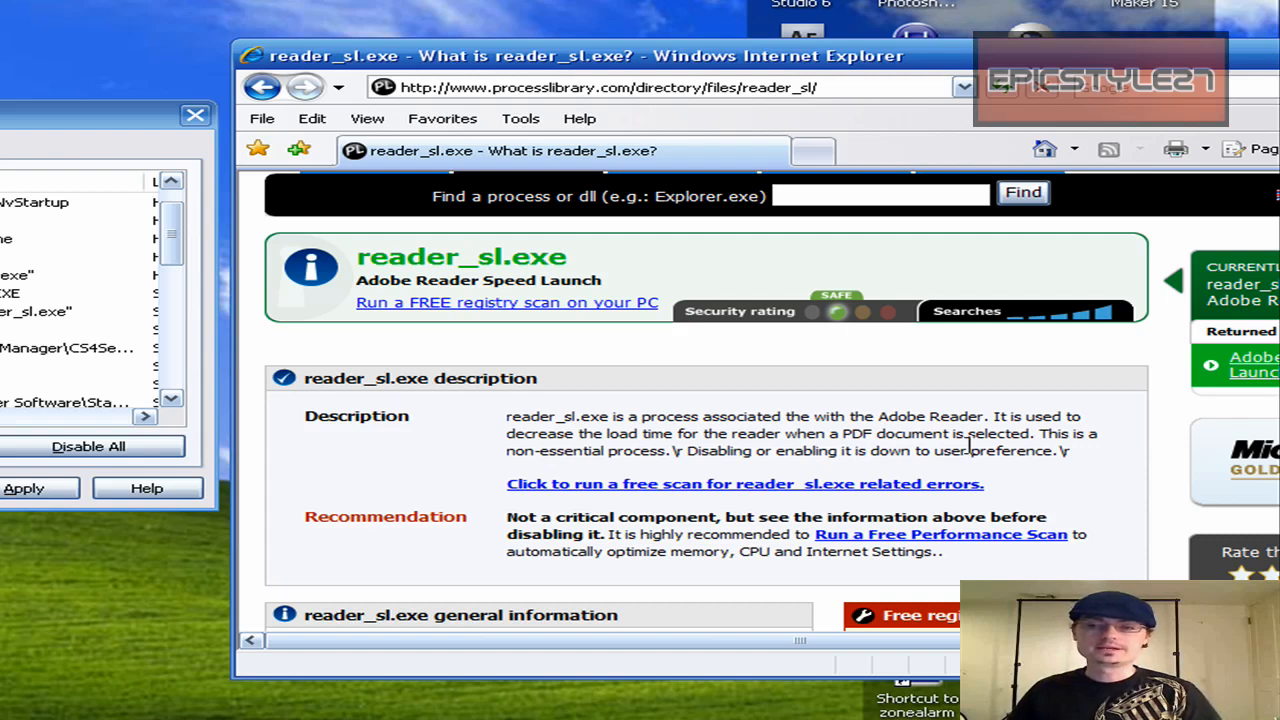
mouse_move(356, 532)
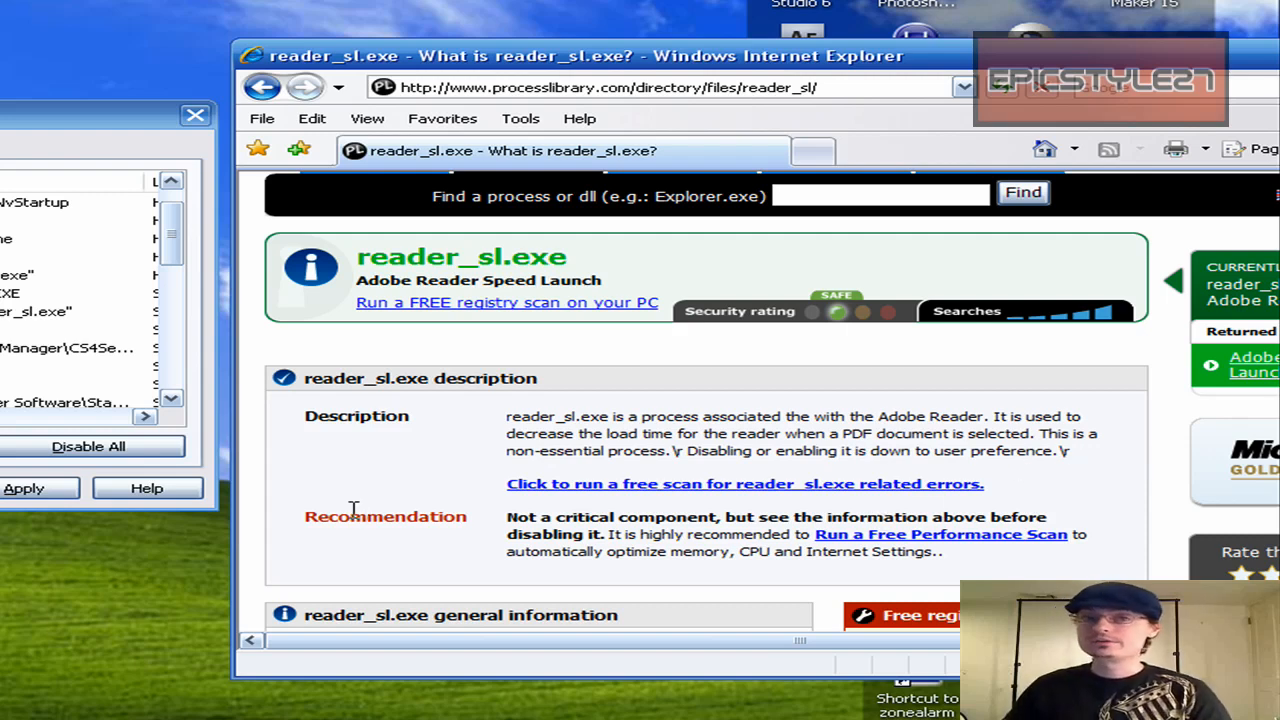
mouse_move(522, 512)
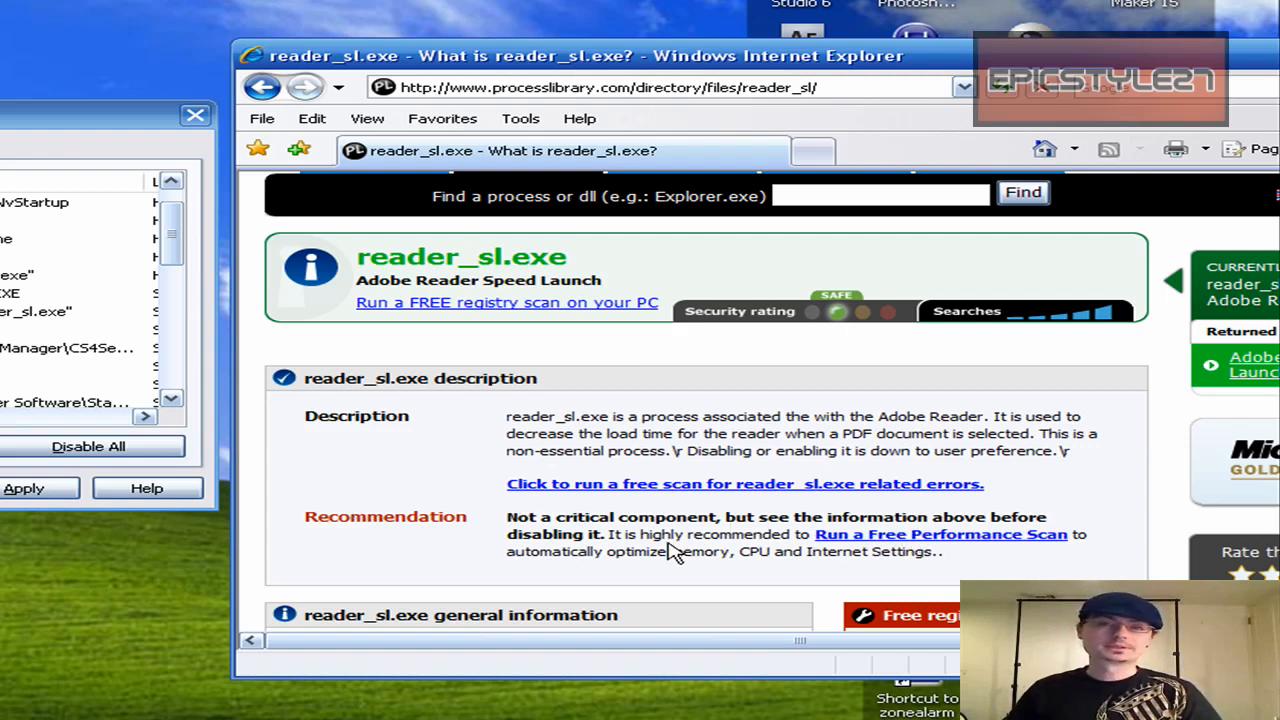
mouse_move(962, 450)
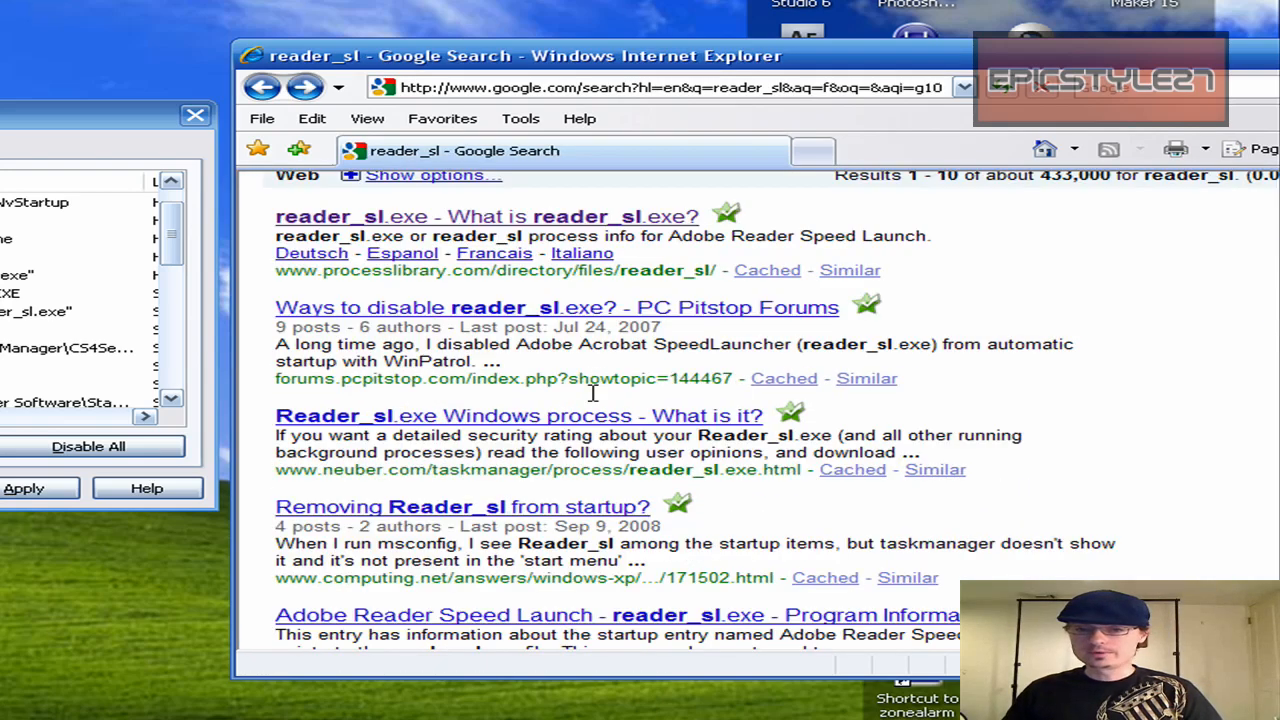
- Open Uniblue's 'reader_sl.exe - Process Information' result from the Google list
scroll("down", 3)
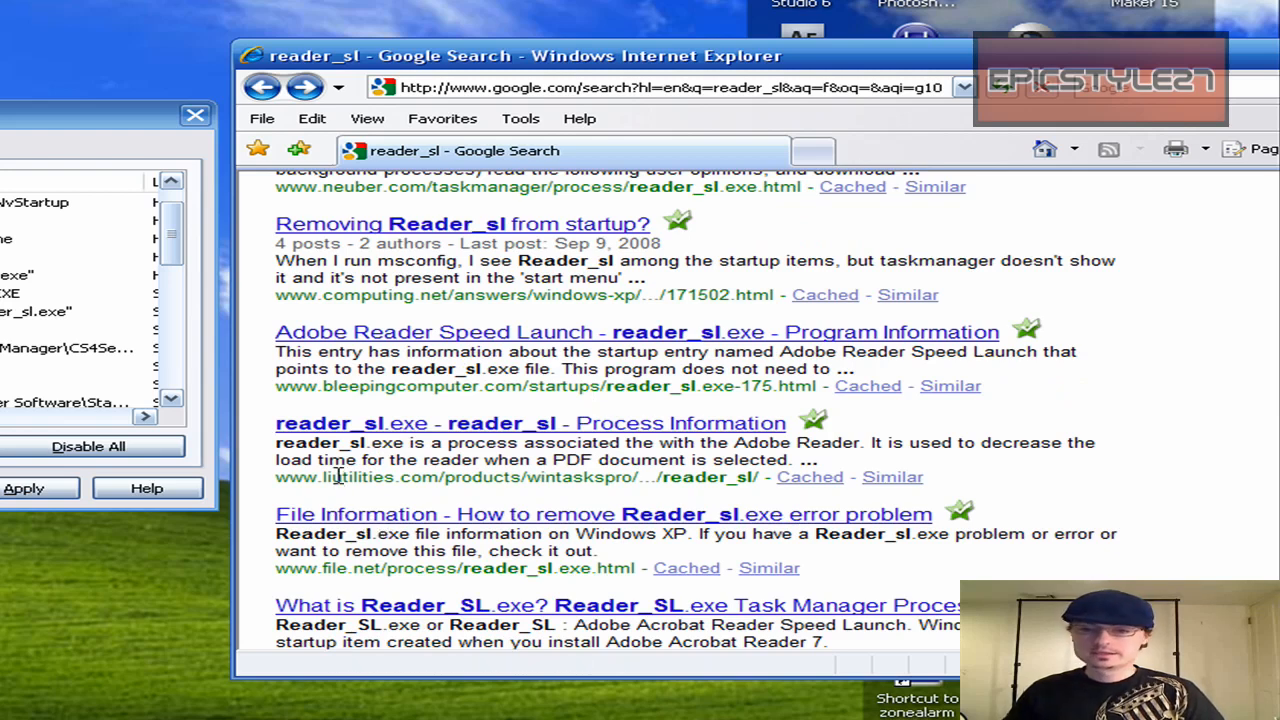
left_click(426, 424)
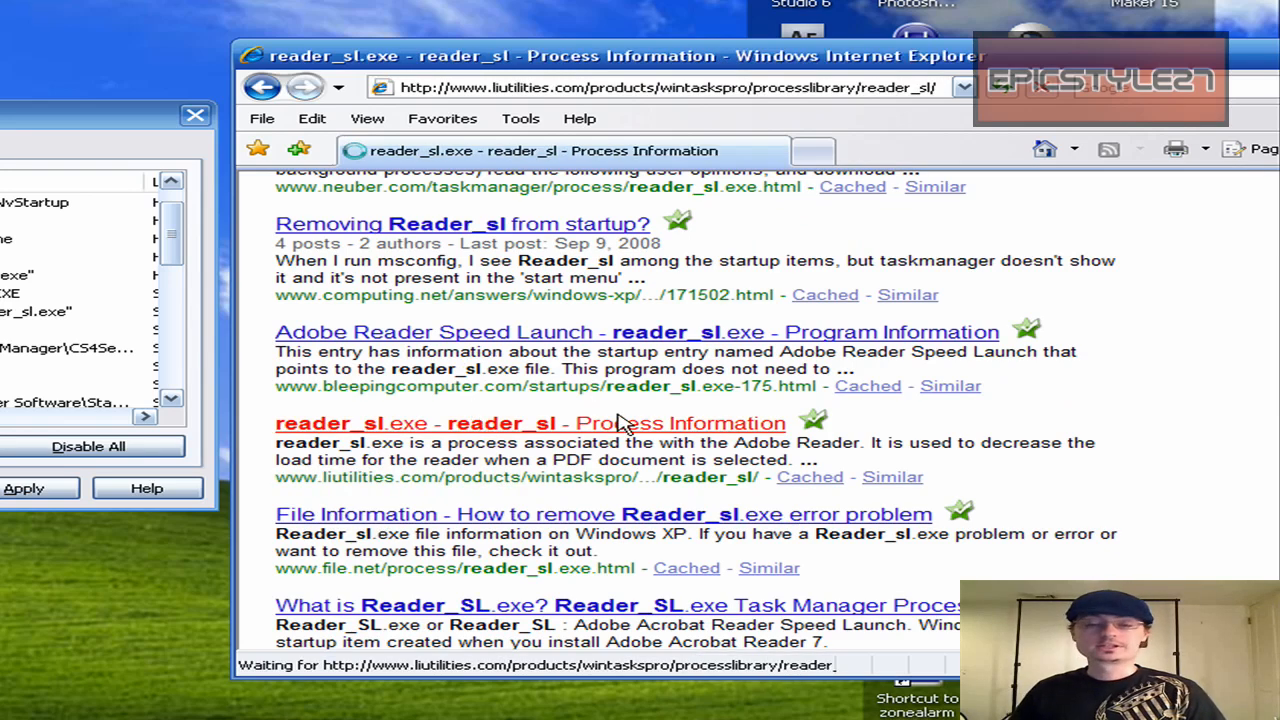
left_click(536, 424)
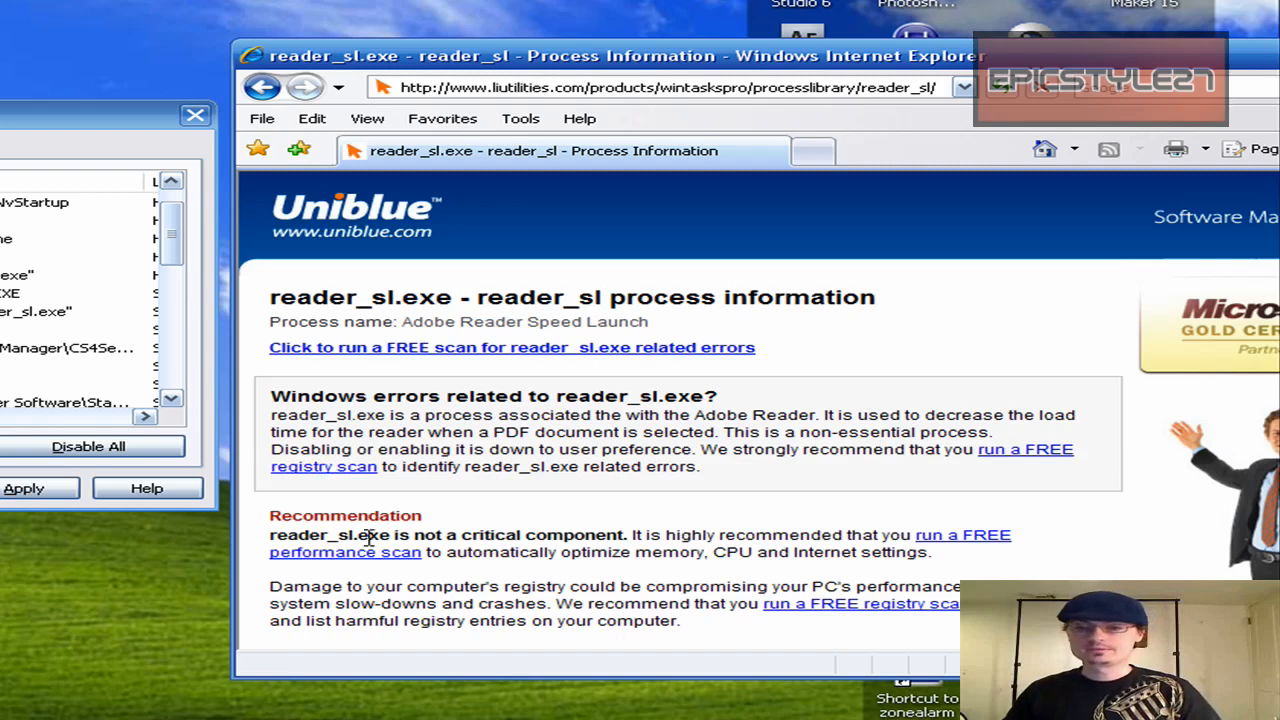
mouse_move(624, 430)
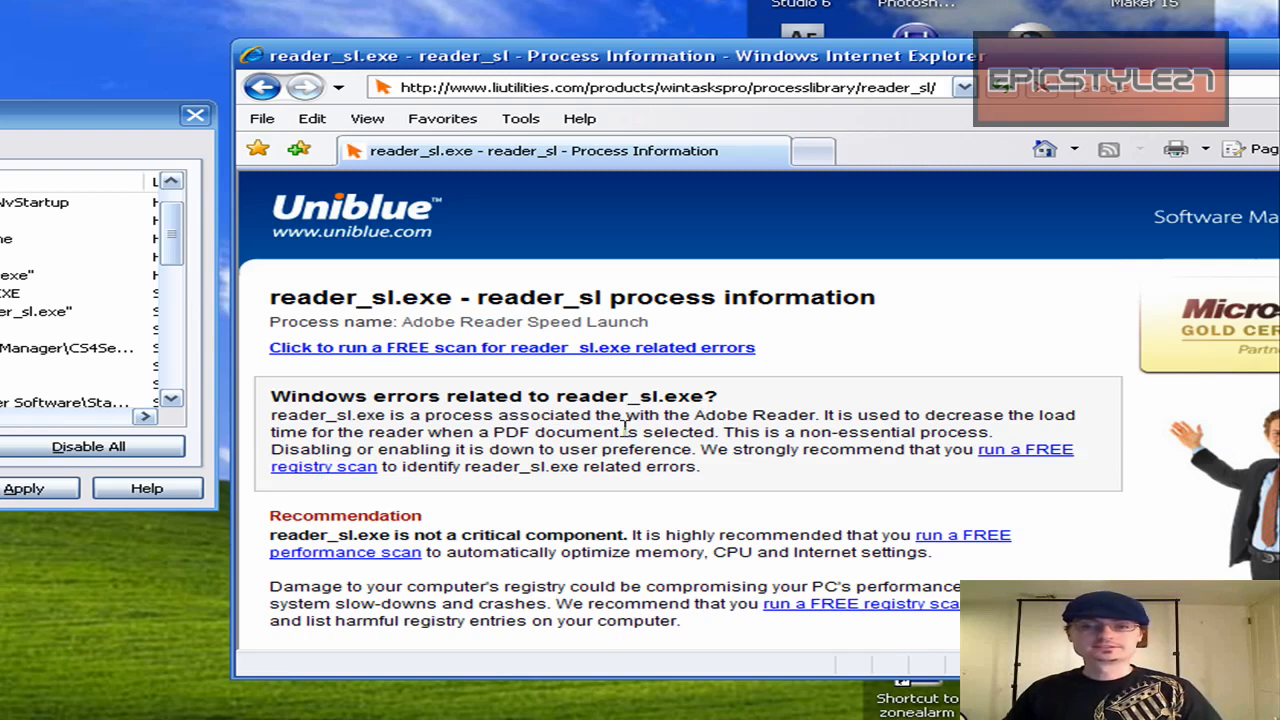
mouse_move(488, 496)
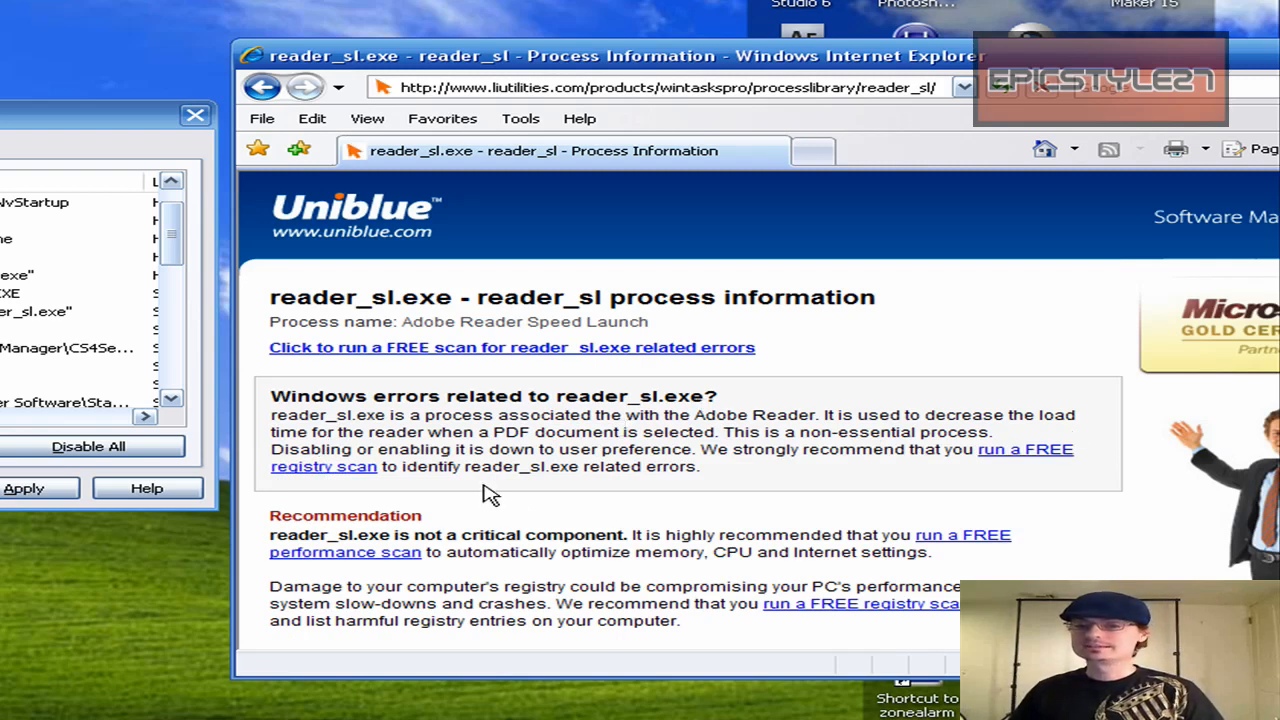
mouse_move(316, 560)
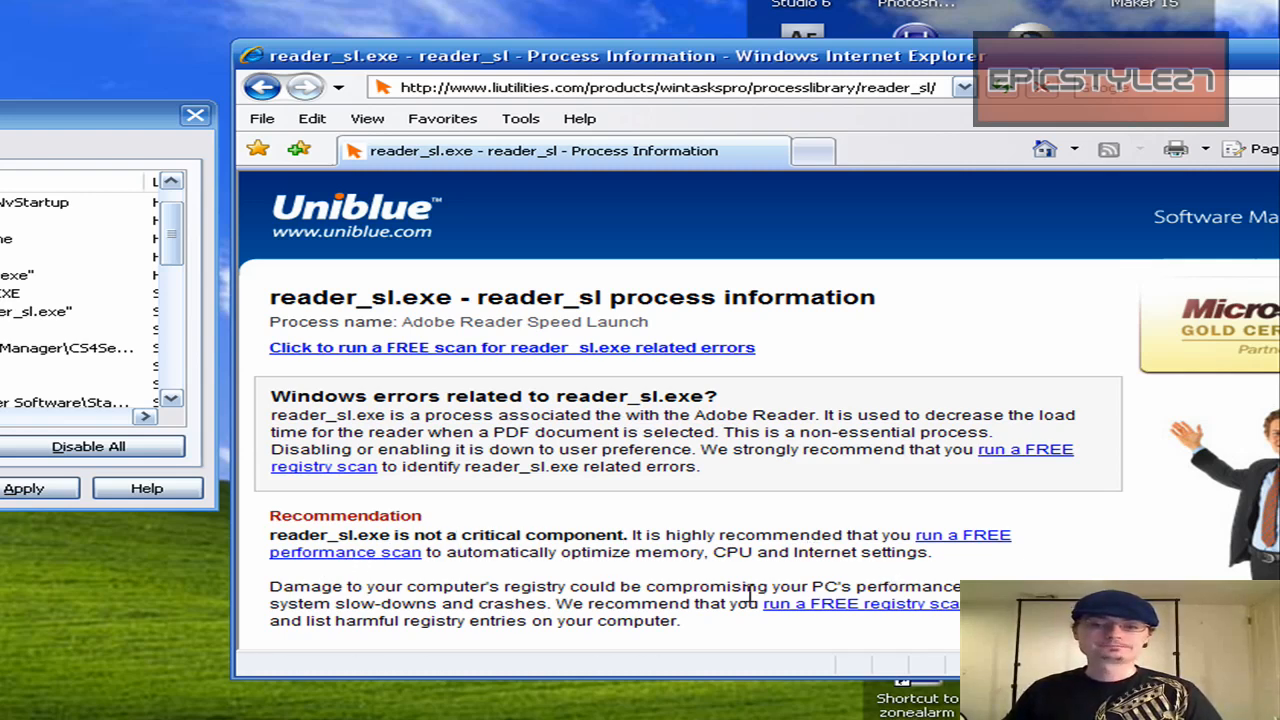
mouse_move(390, 572)
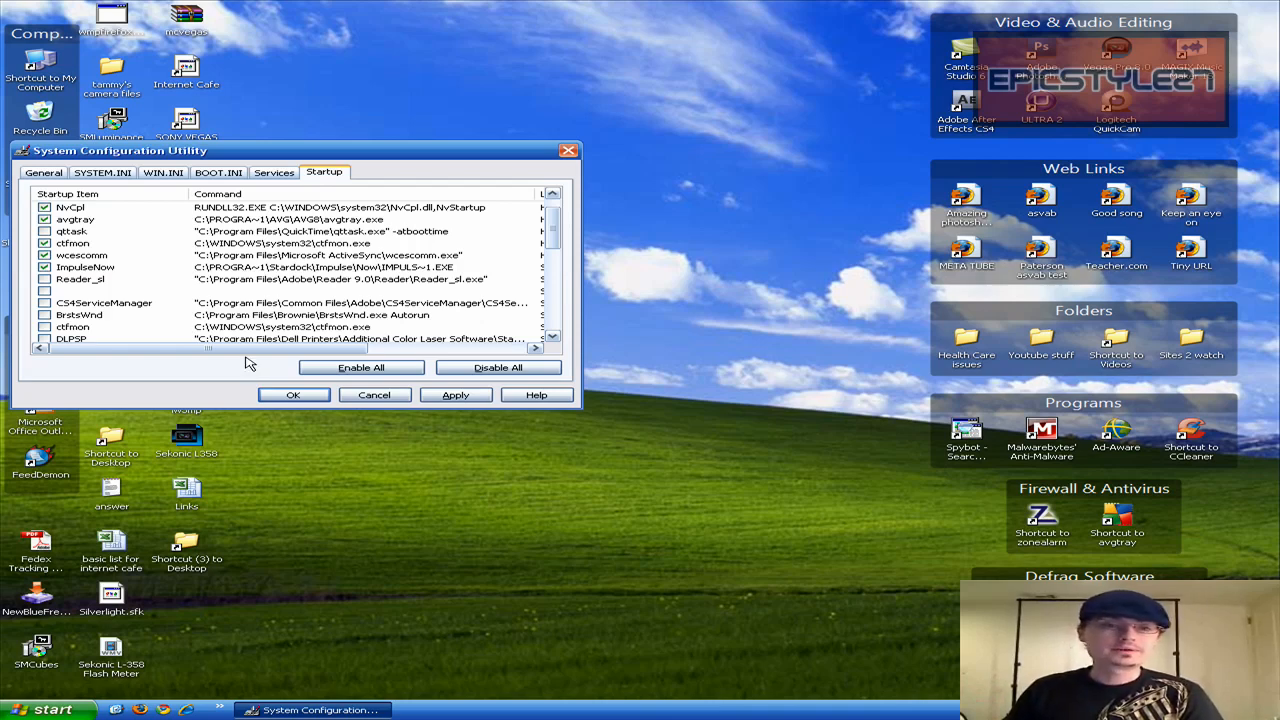
mouse_move(134, 332)
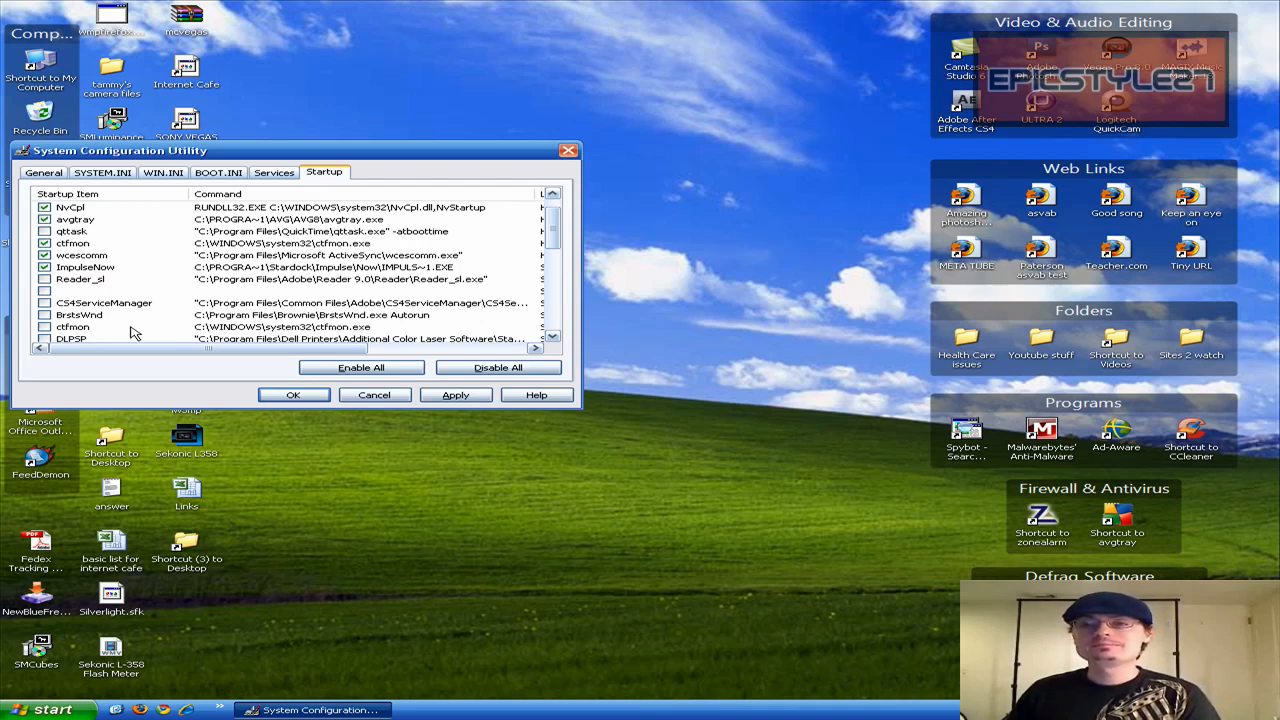
mouse_move(76, 324)
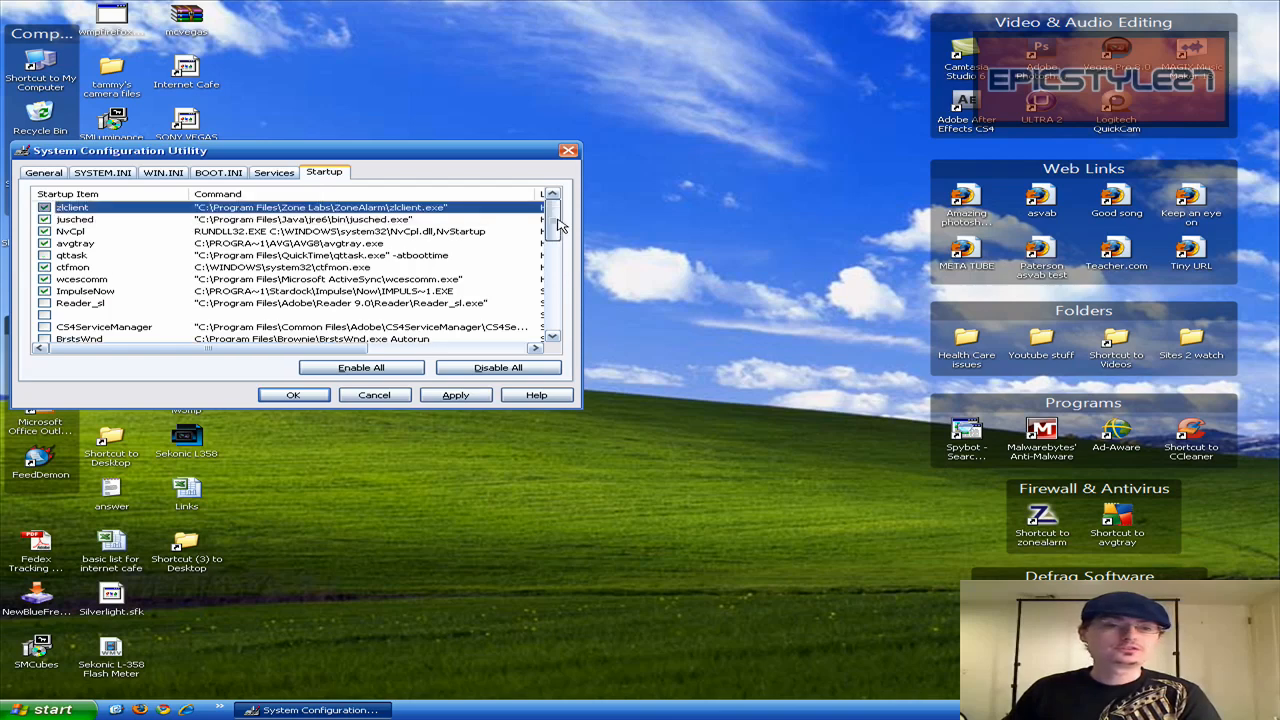
scroll("down", 3)
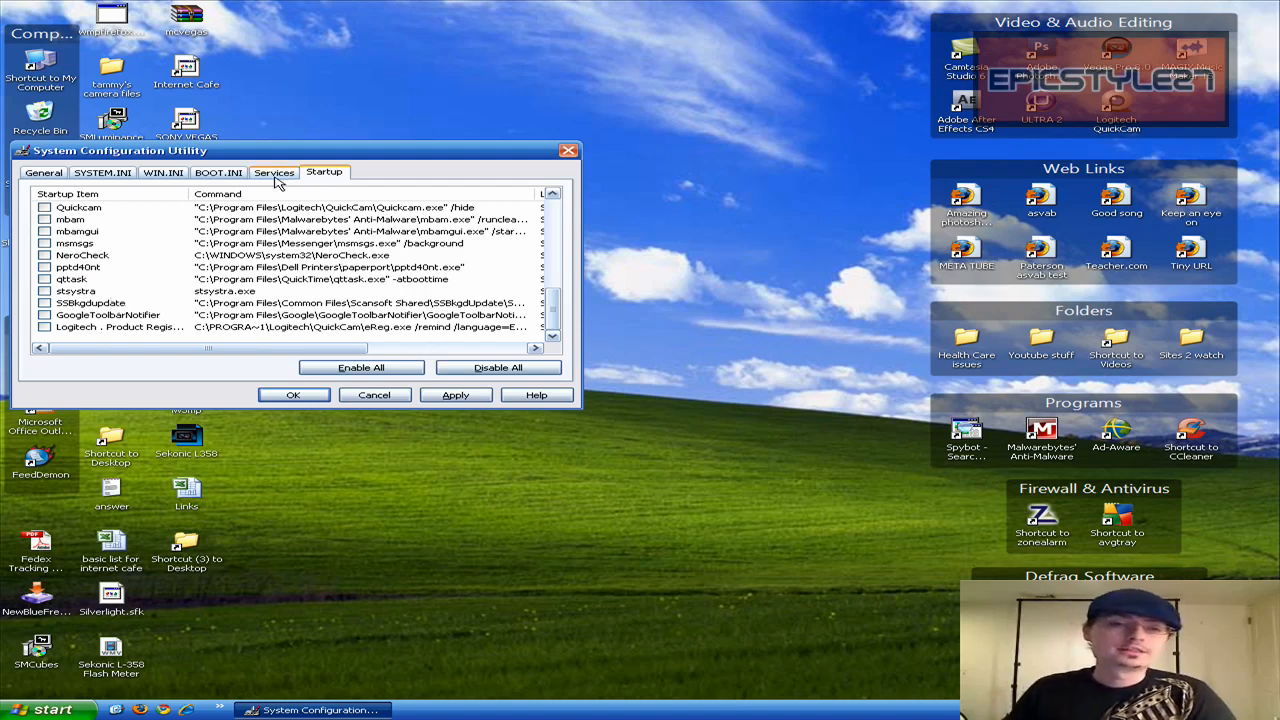
- Show the Services list with Hide All Microsoft Services ticked, leaving only third-party services
left_click(272, 172)
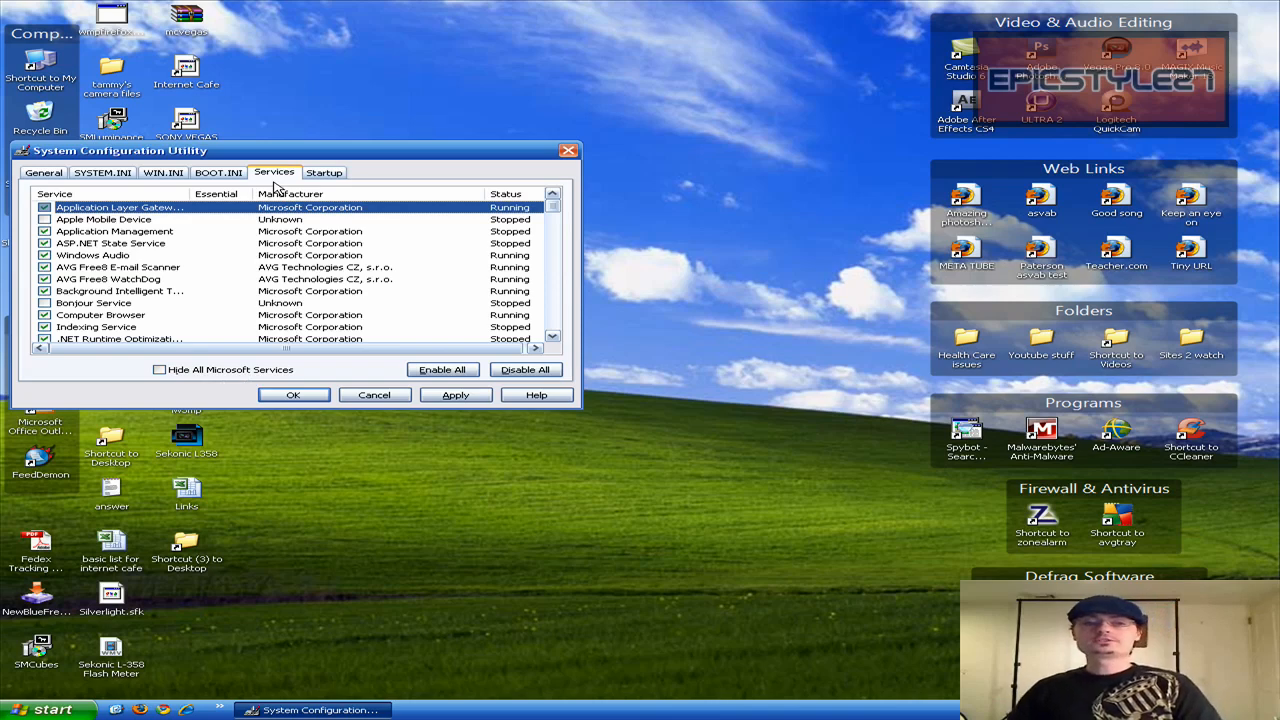
left_click(158, 370)
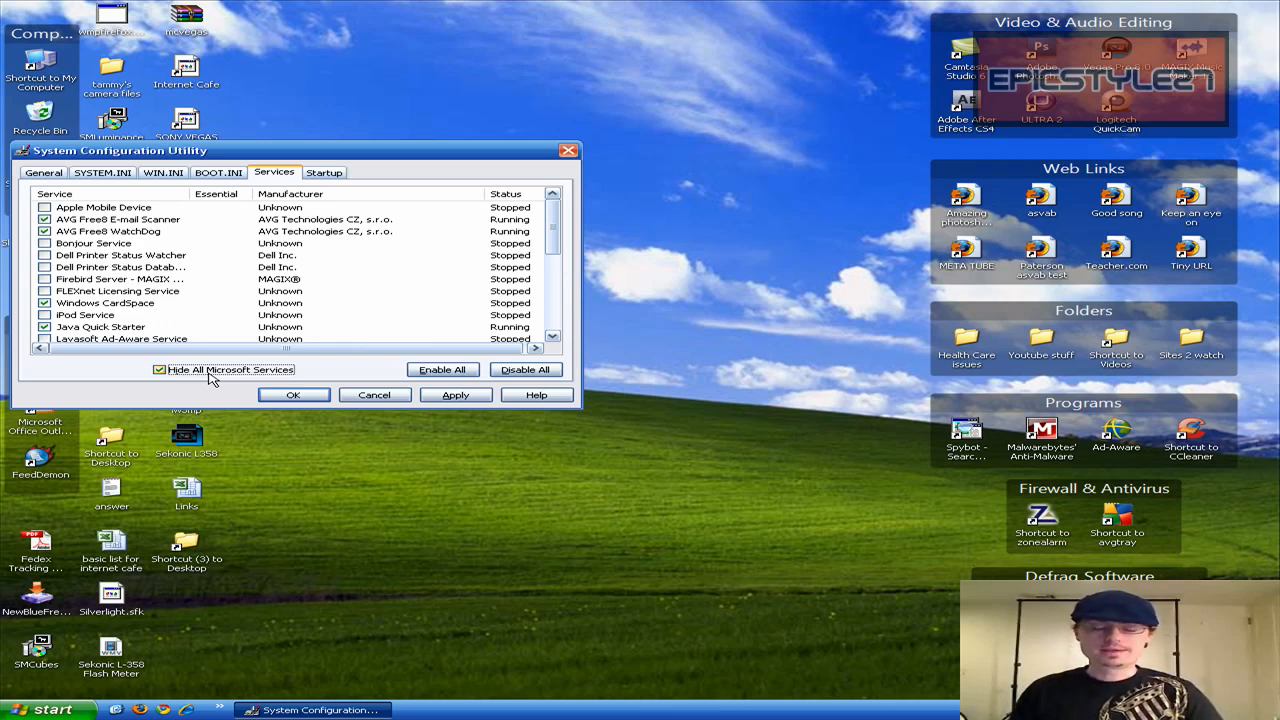
mouse_move(202, 292)
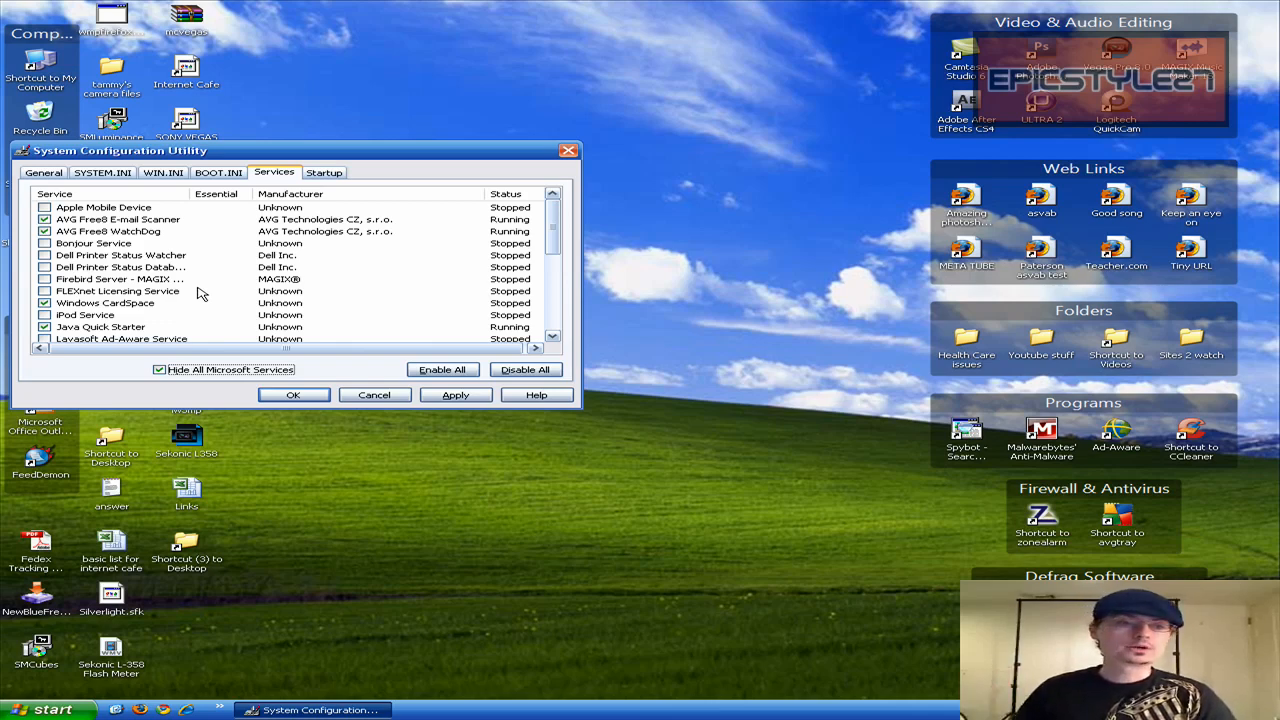
mouse_move(256, 640)
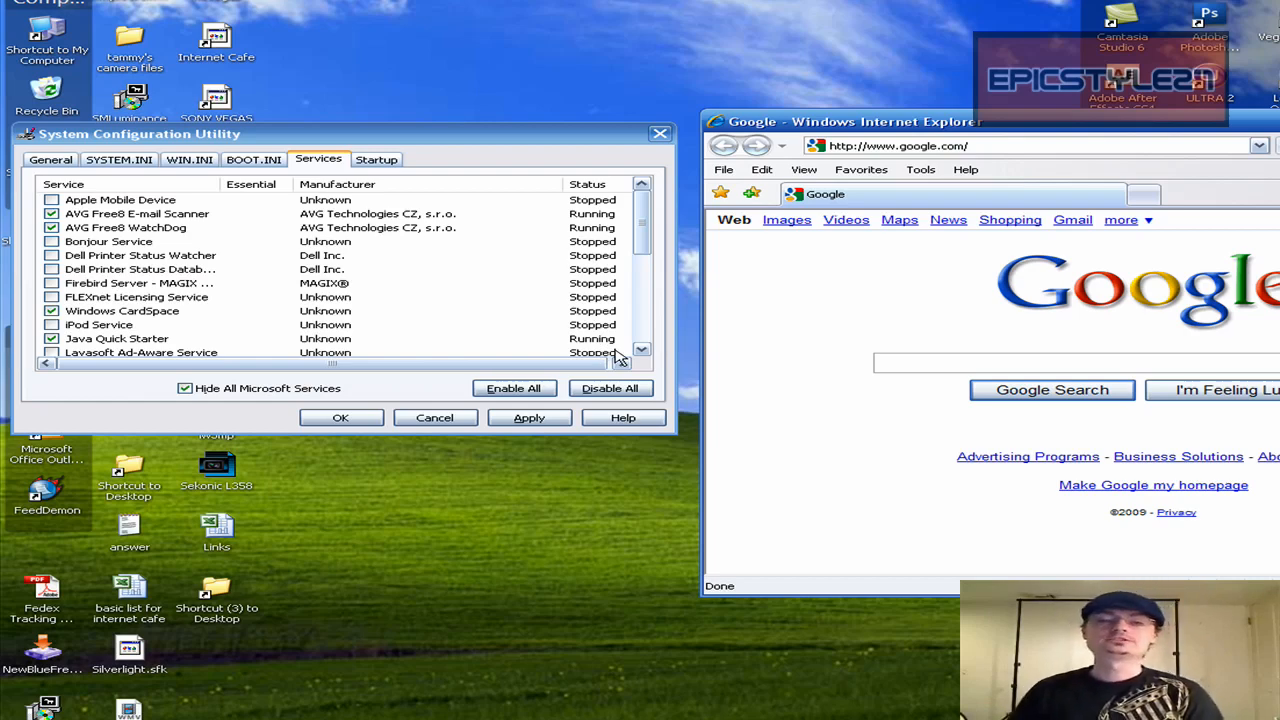
- Enter 'apple m' into Google's search field to look up Apple Mobile Device
type("a")
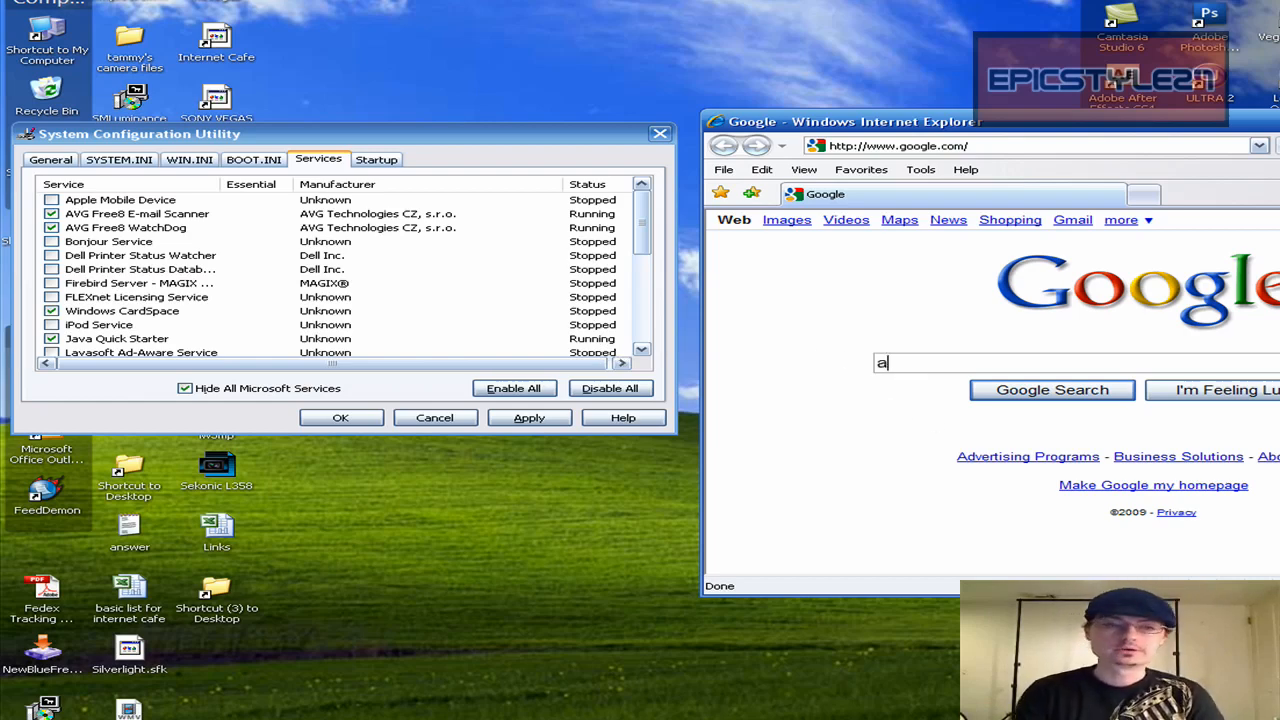
type("pple m")
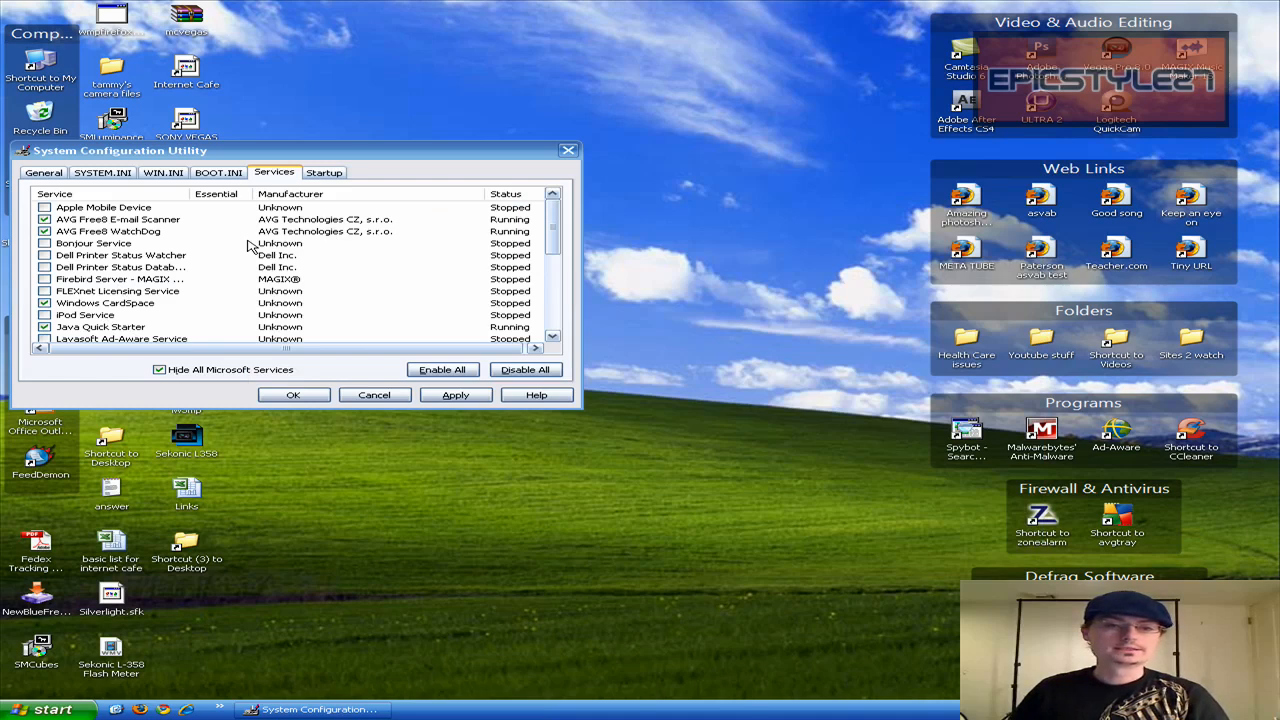
mouse_move(12, 224)
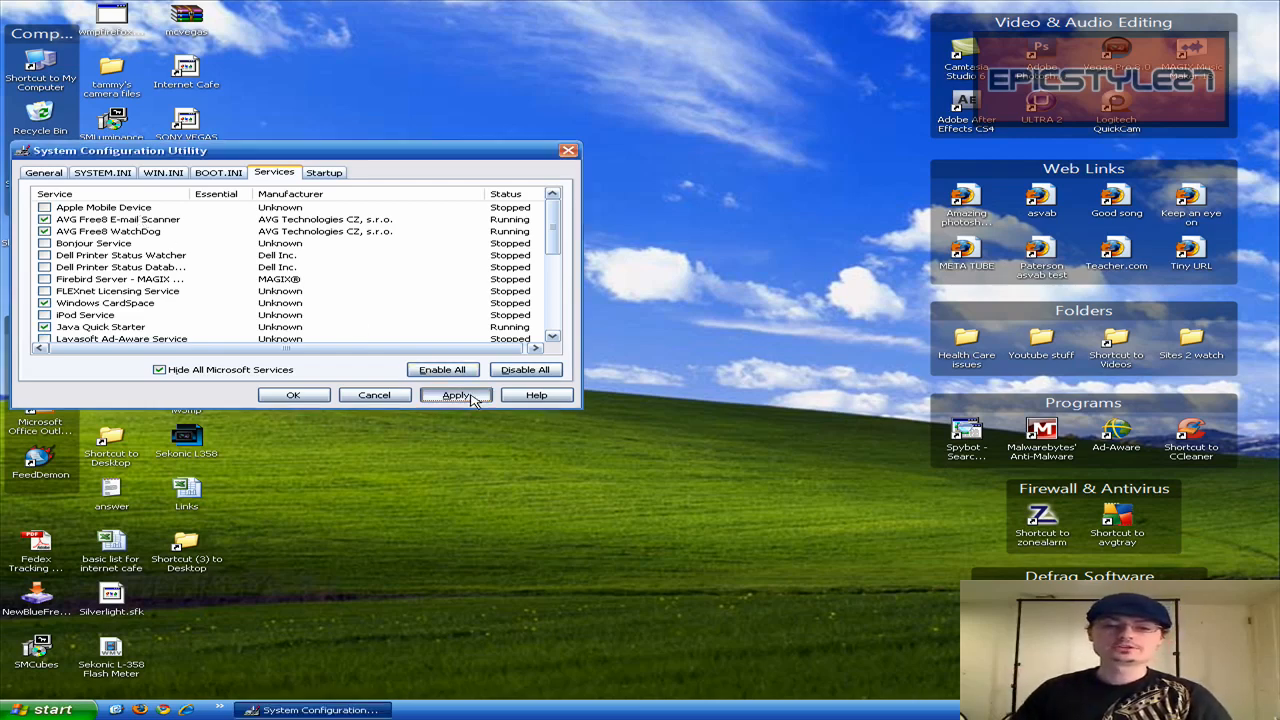
- Apply the startup and service changes and exit msconfig without restarting
left_click(456, 396)
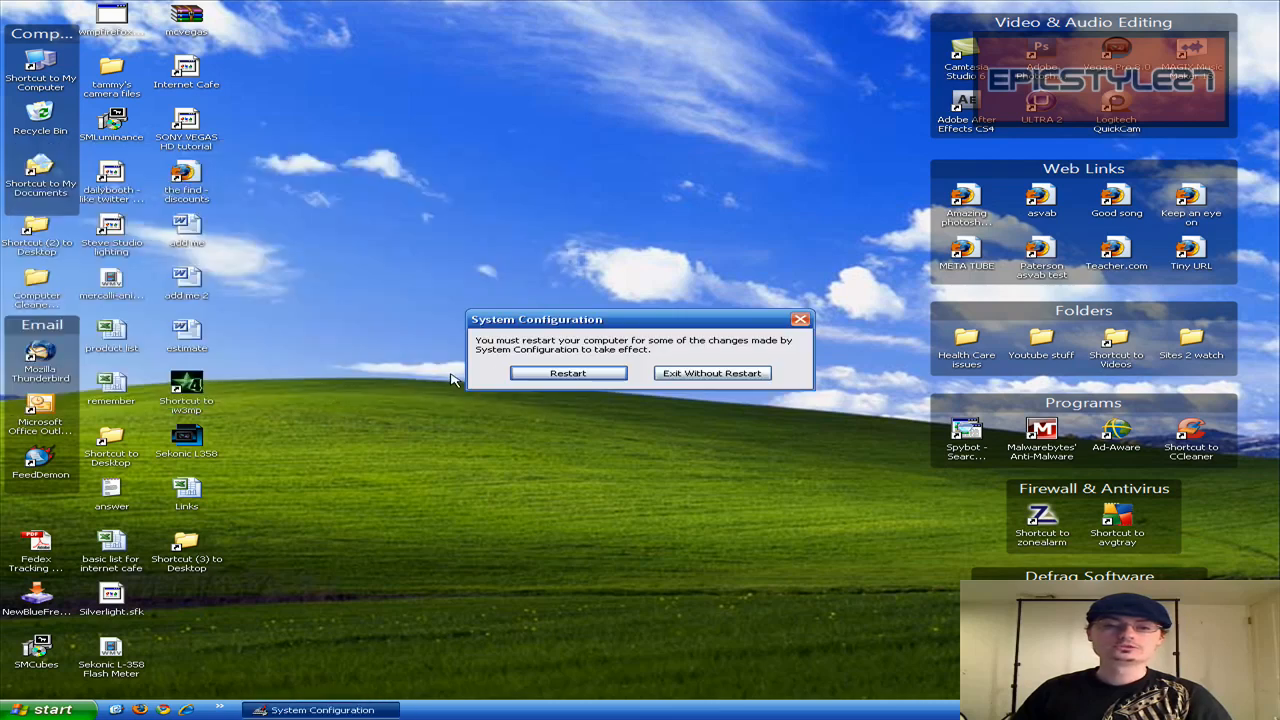
left_click(712, 374)
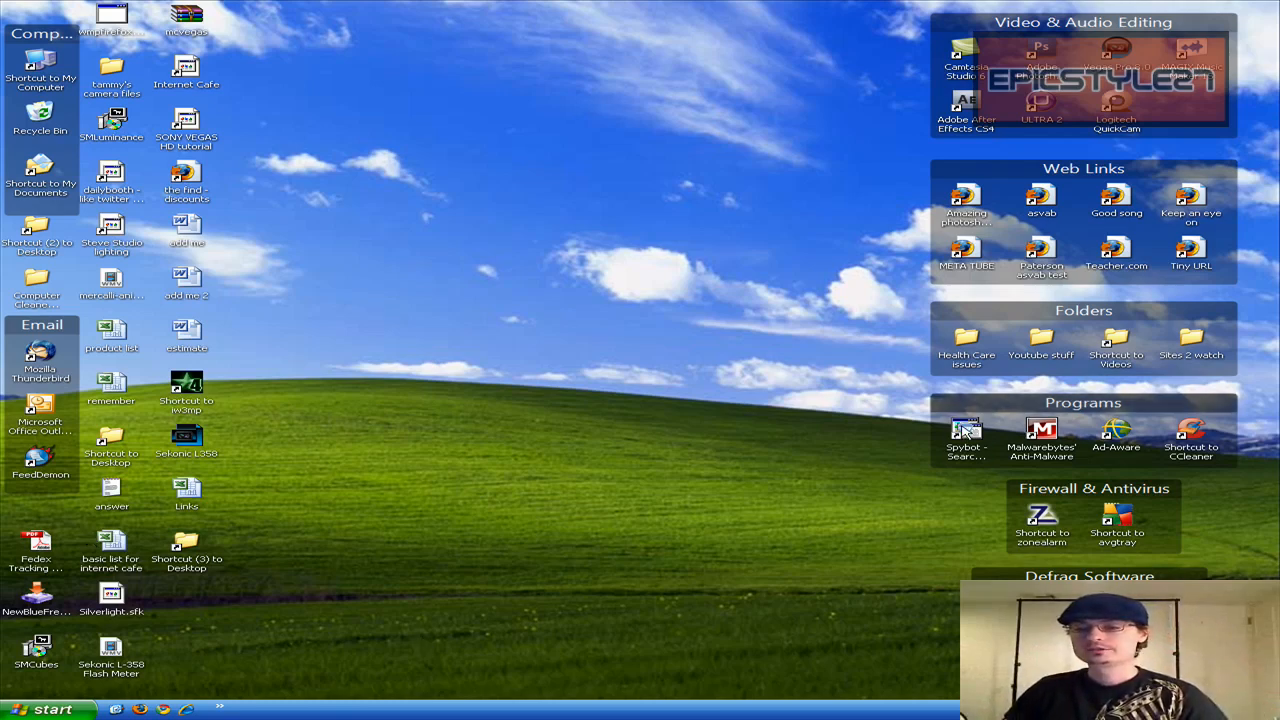
mouse_move(966, 430)
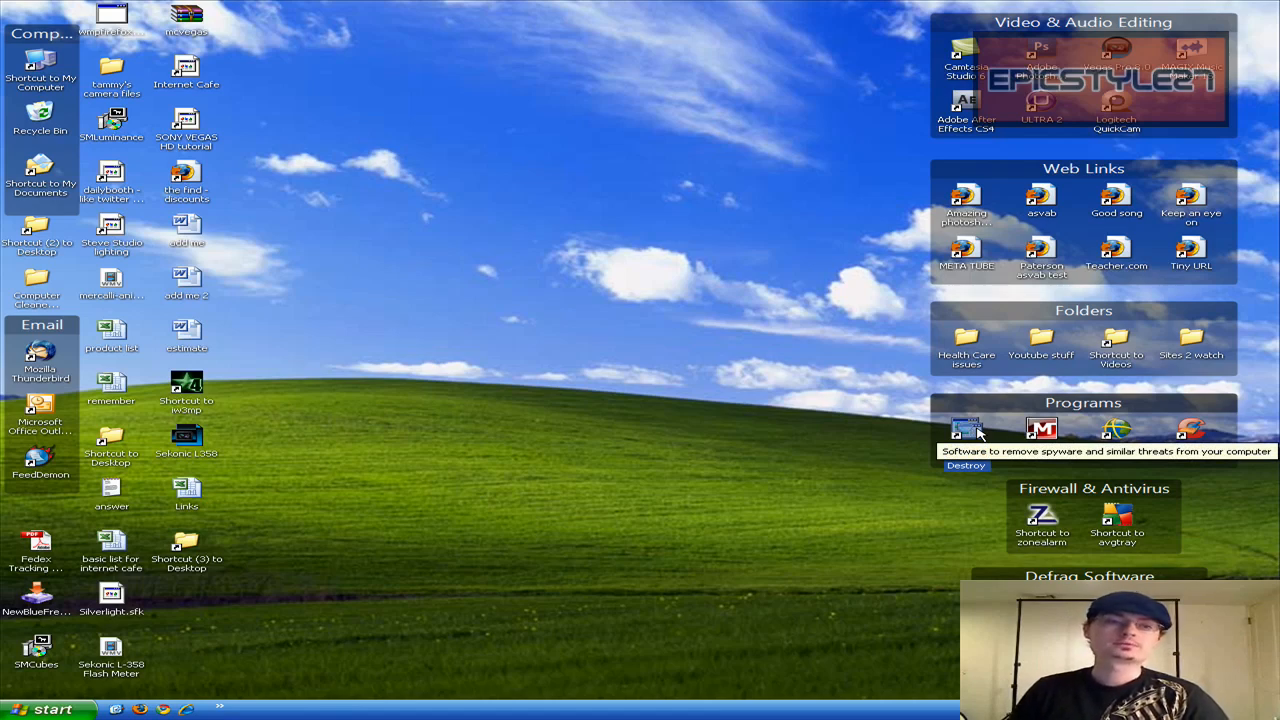
mouse_move(966, 430)
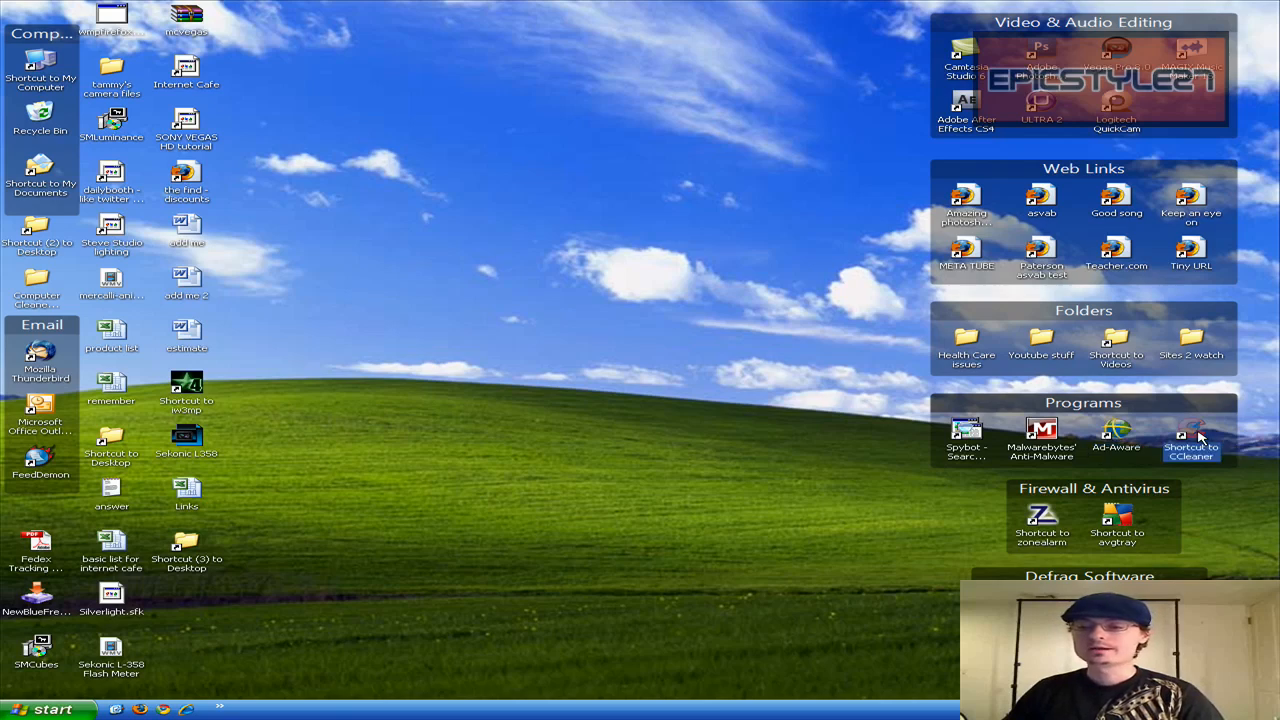
mouse_move(1210, 512)
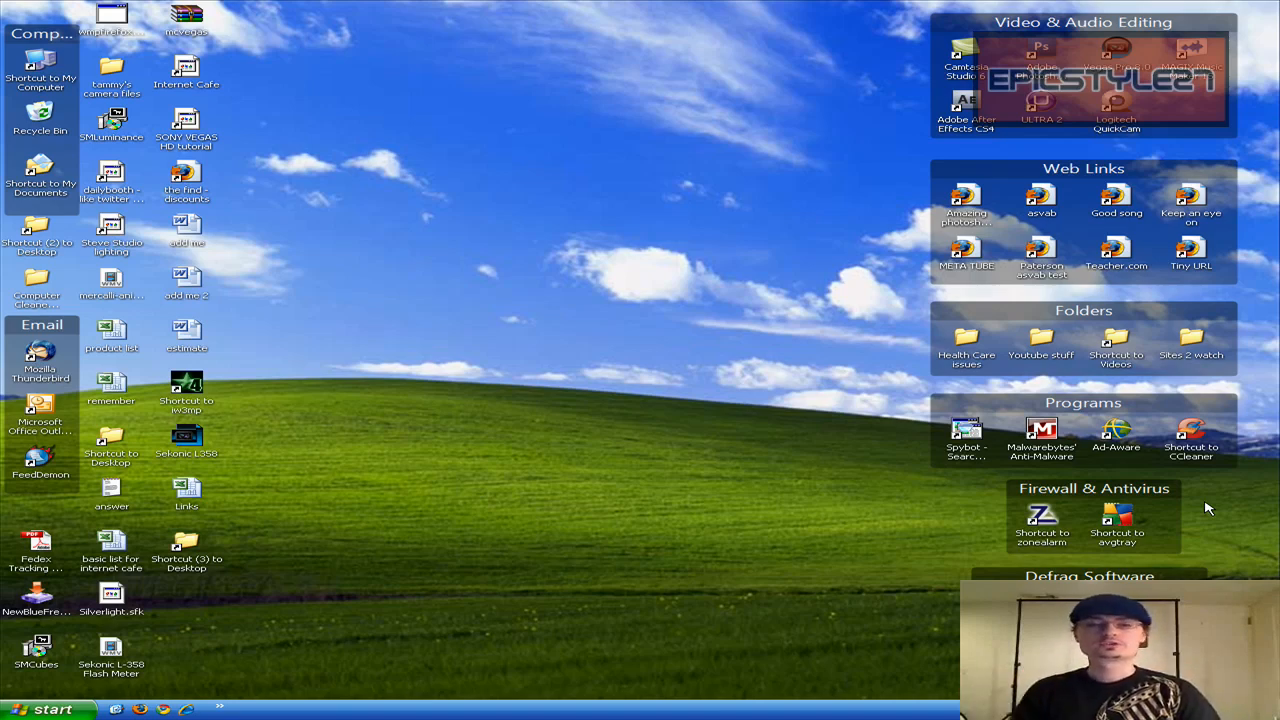
mouse_move(1042, 552)
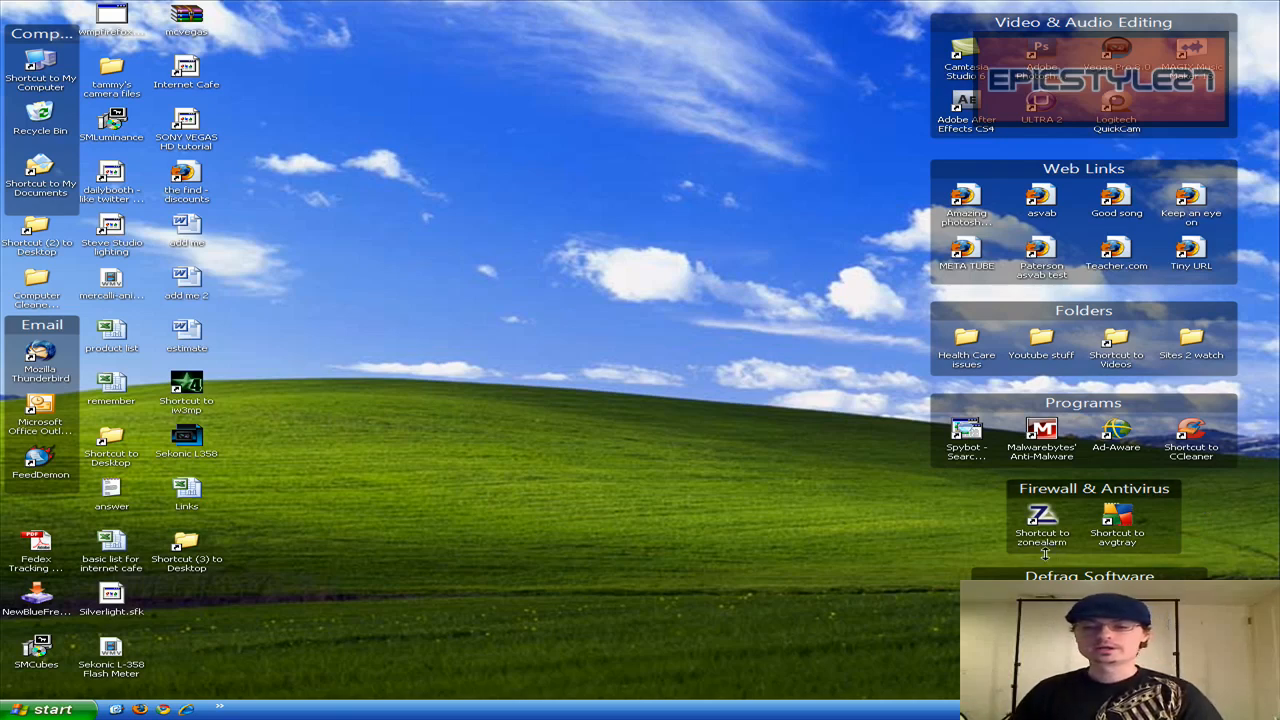
mouse_move(1076, 546)
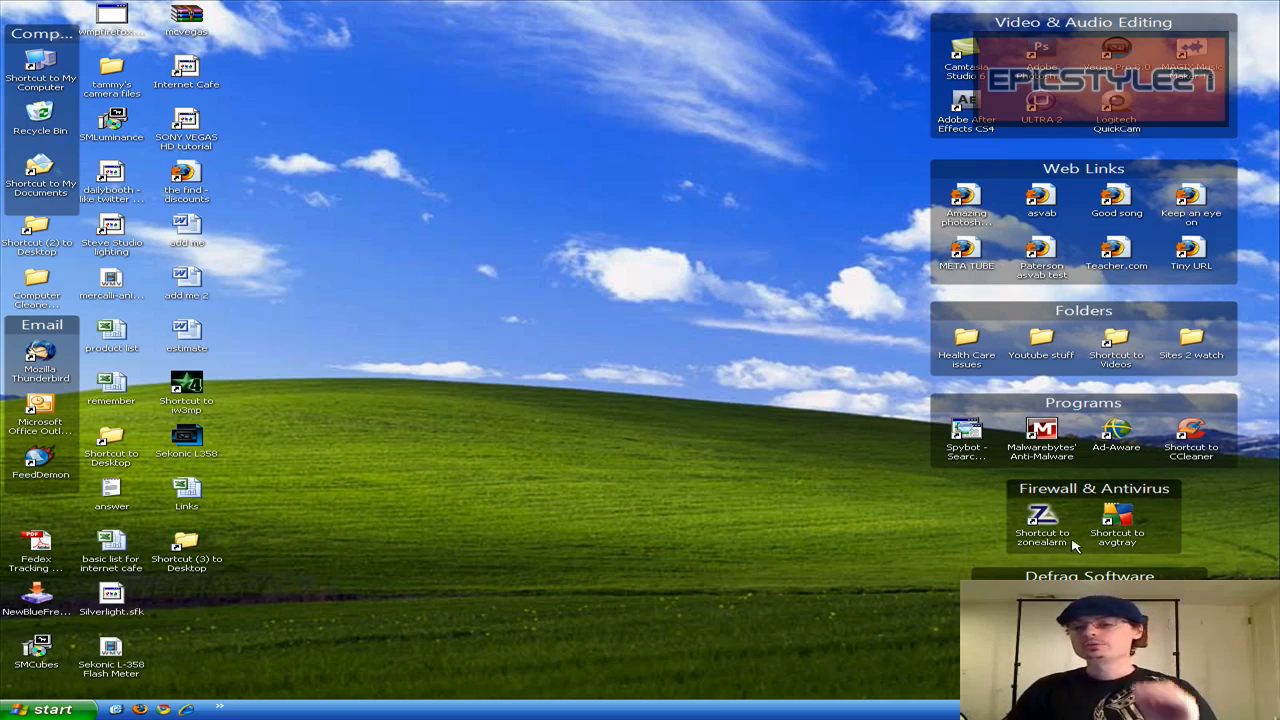
mouse_move(1072, 544)
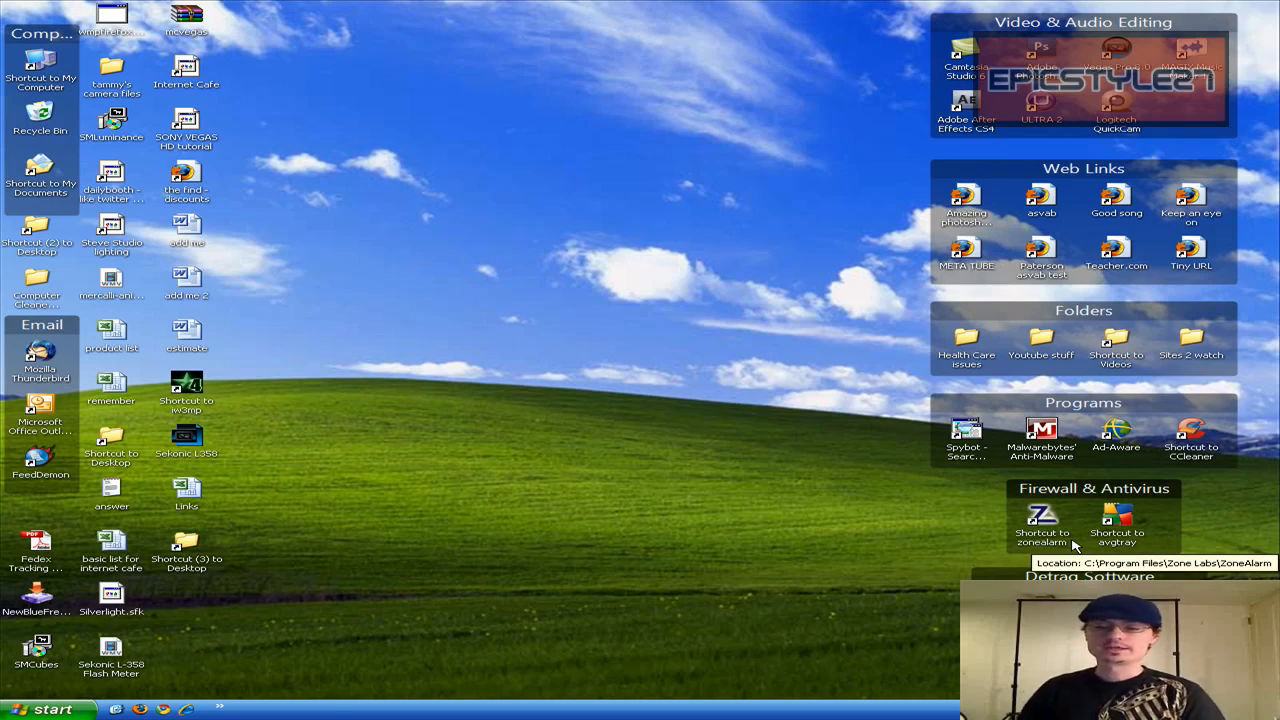
left_click(1040, 516)
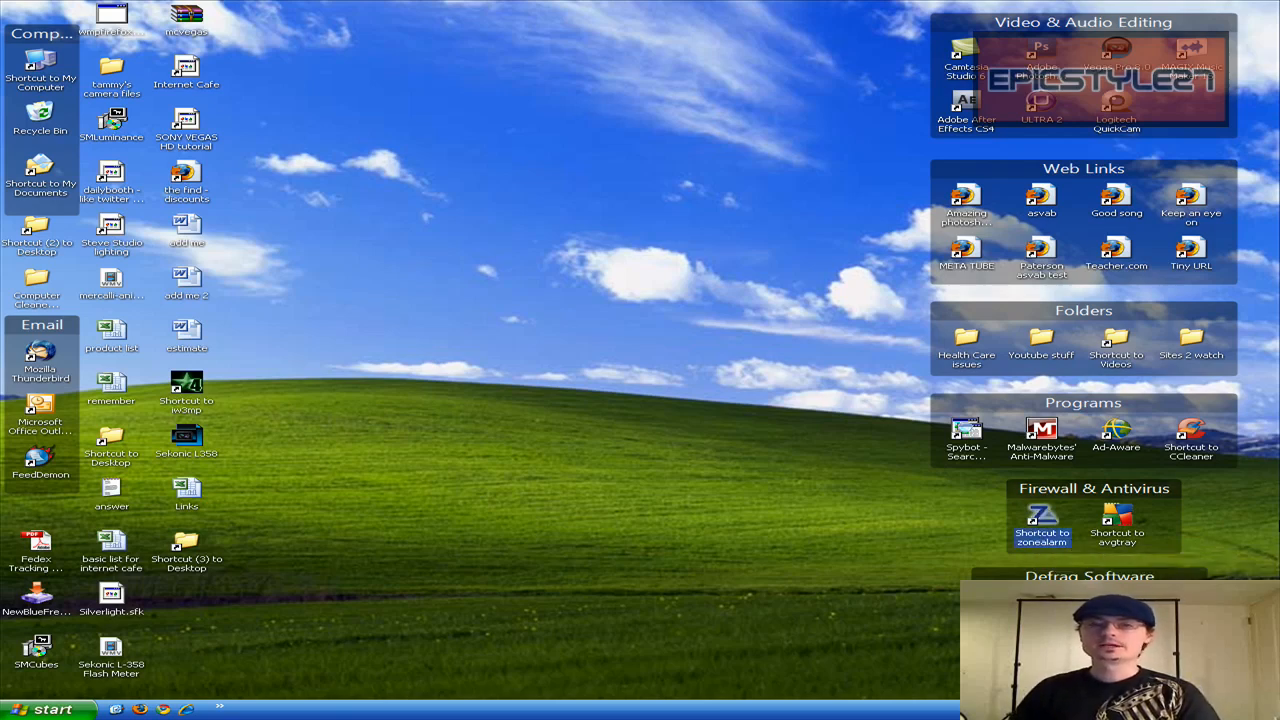